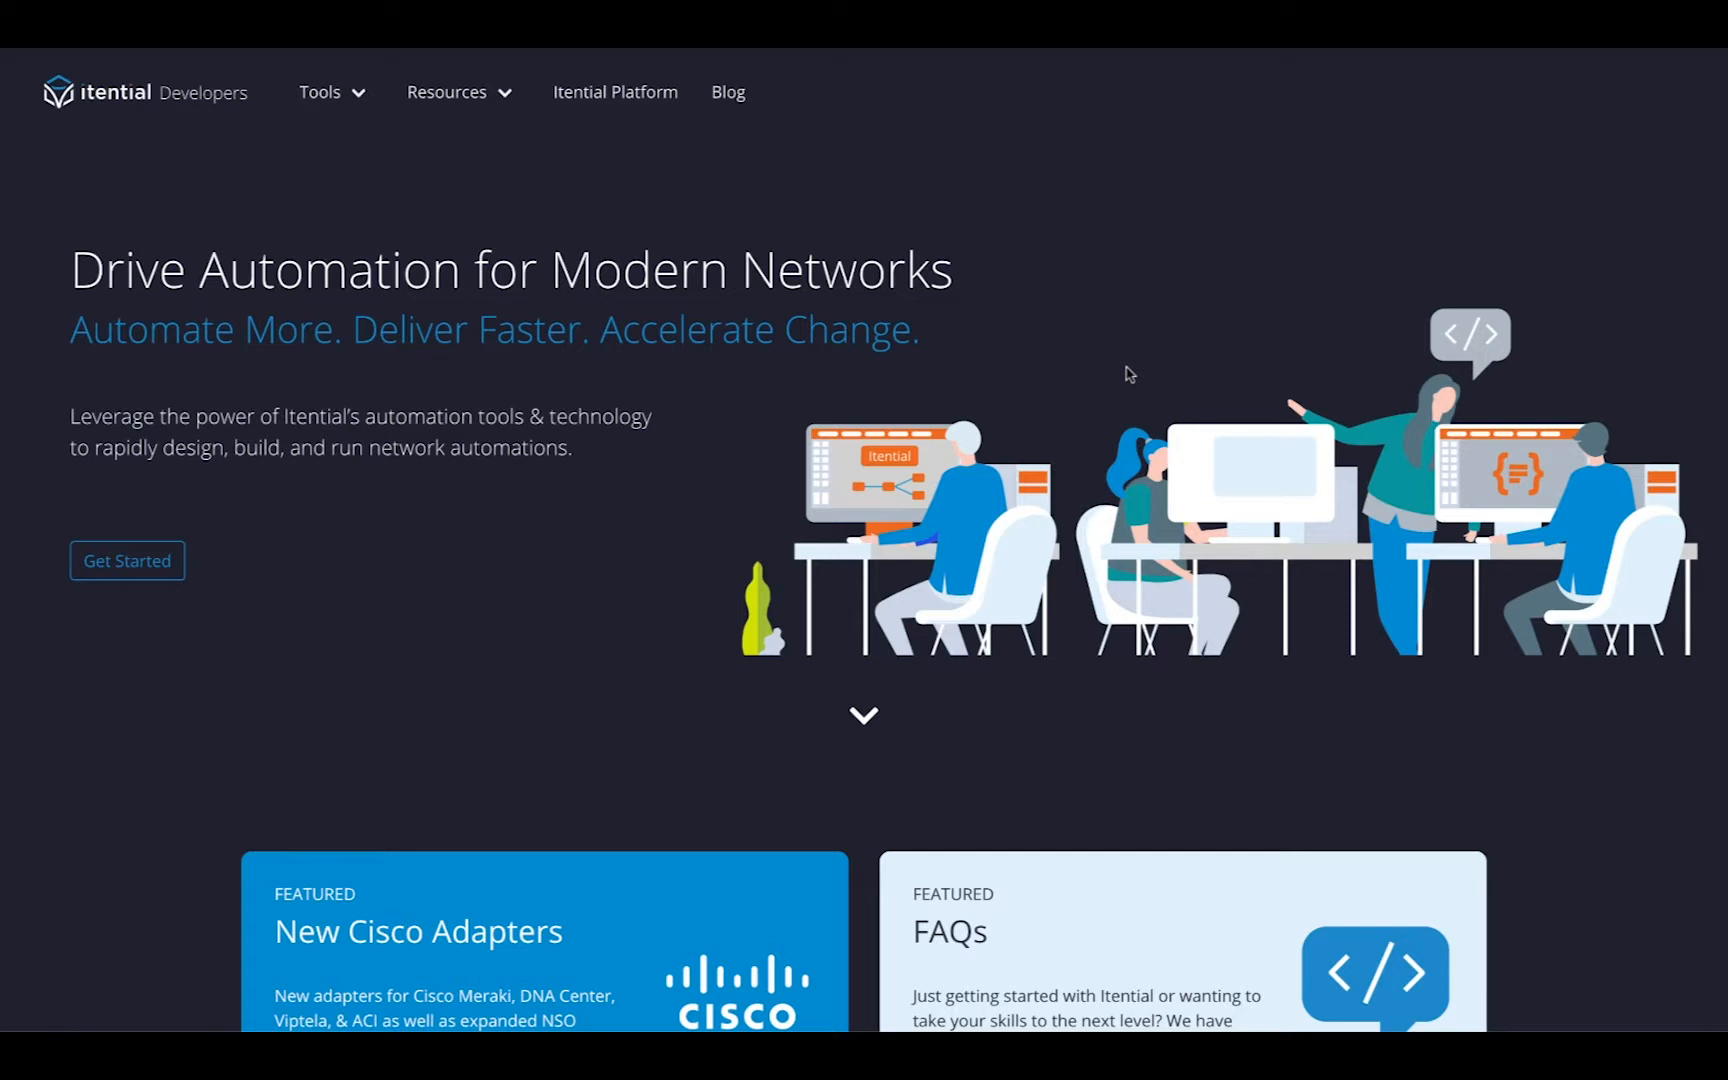
# Scroll the Developer Hub homepage down to the tool cards, including Create Your Own Adapter.
pyautogui.scroll(-3)
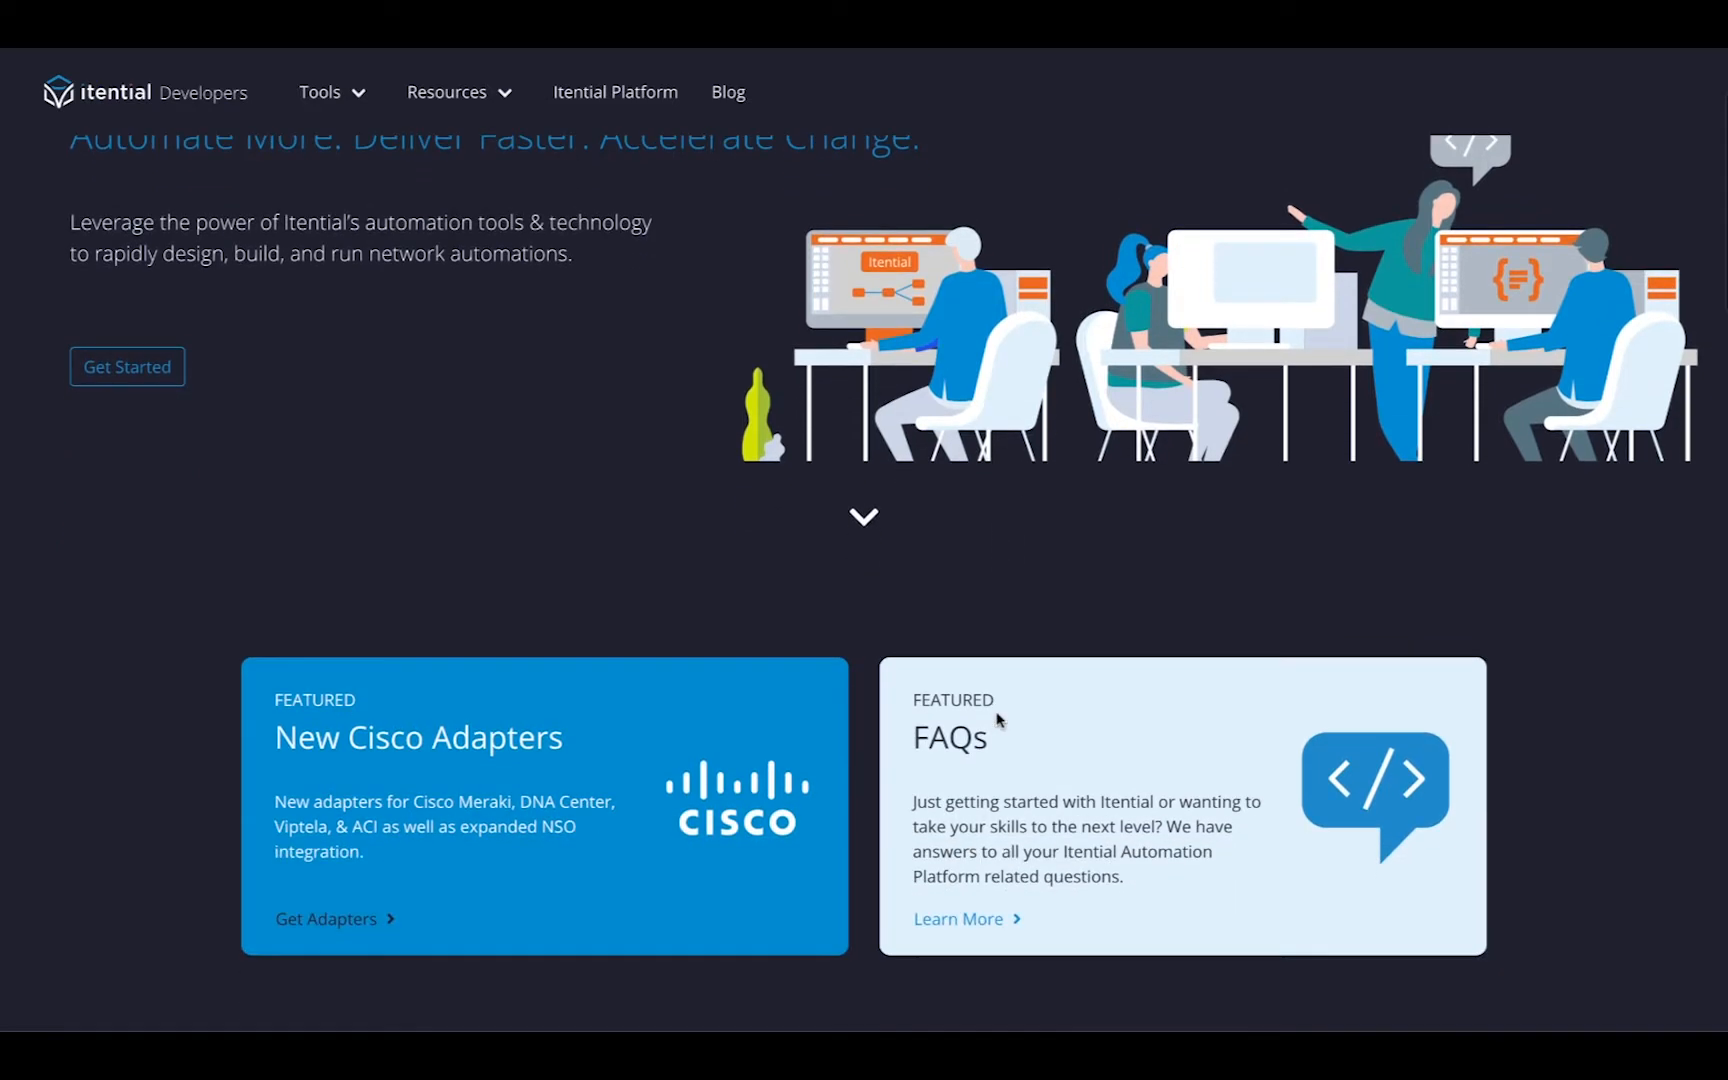
pyautogui.scroll(-3)
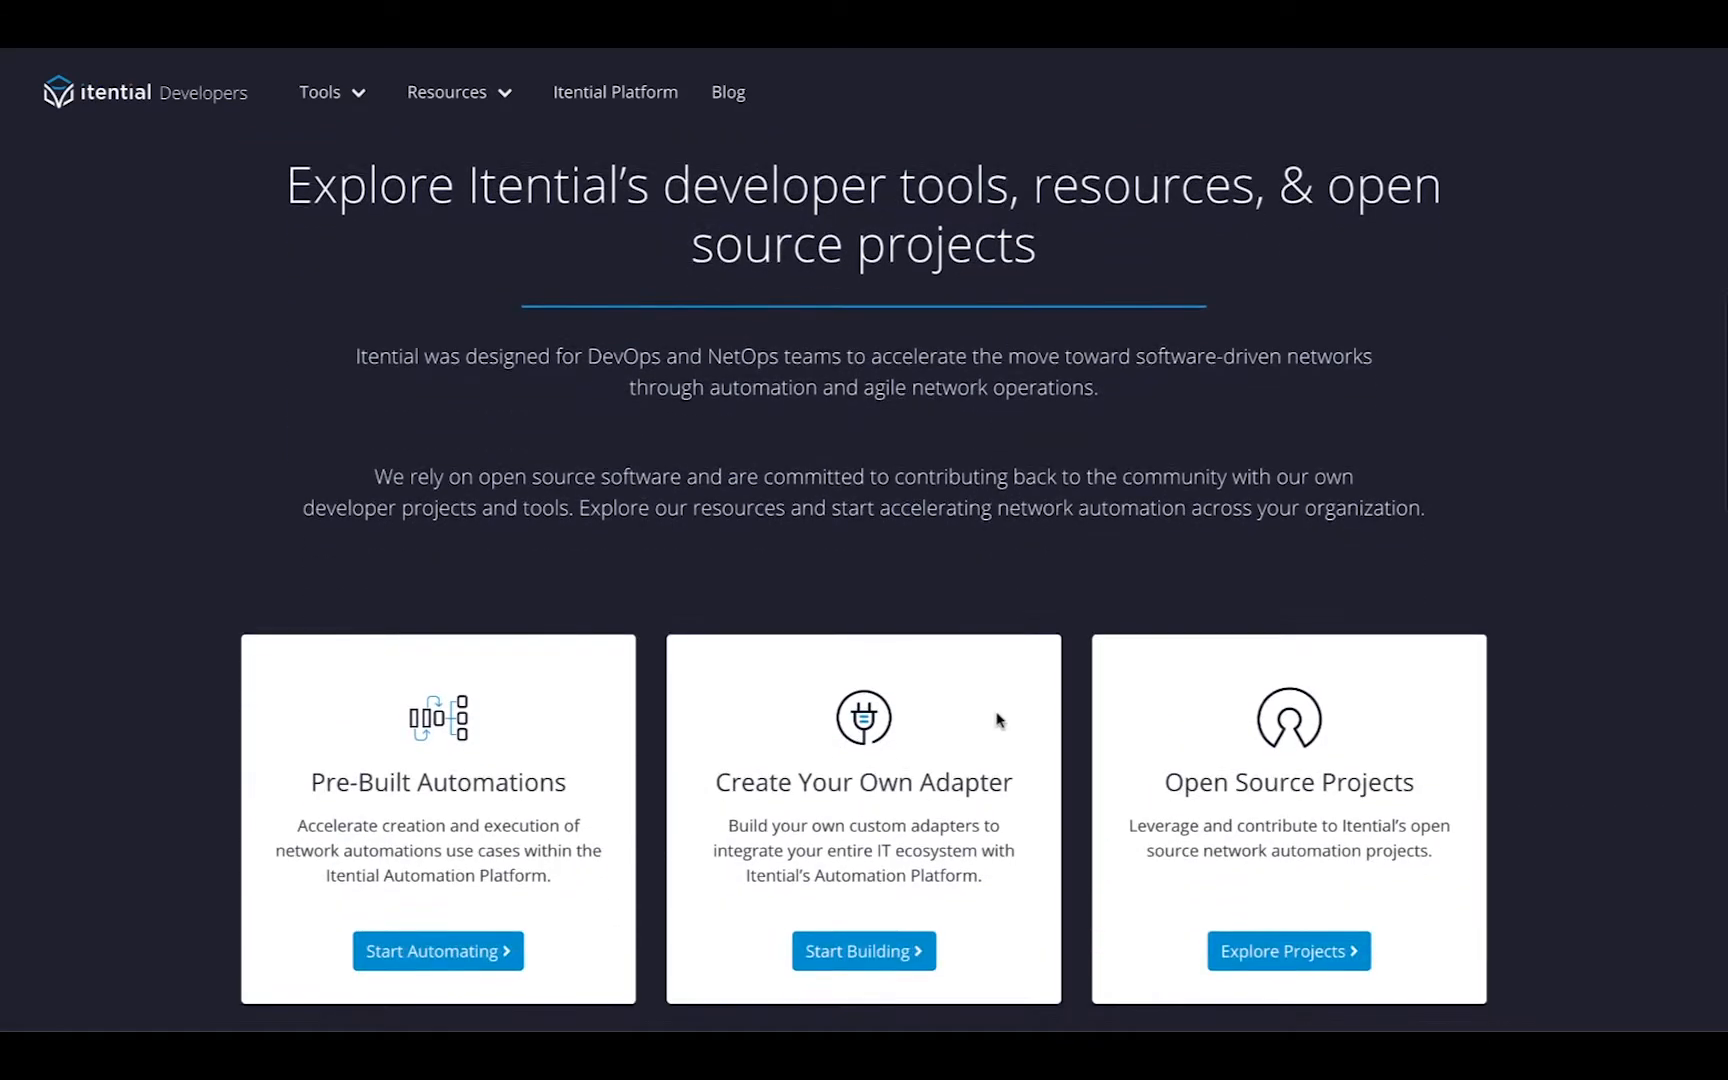
pyautogui.scroll(-3)
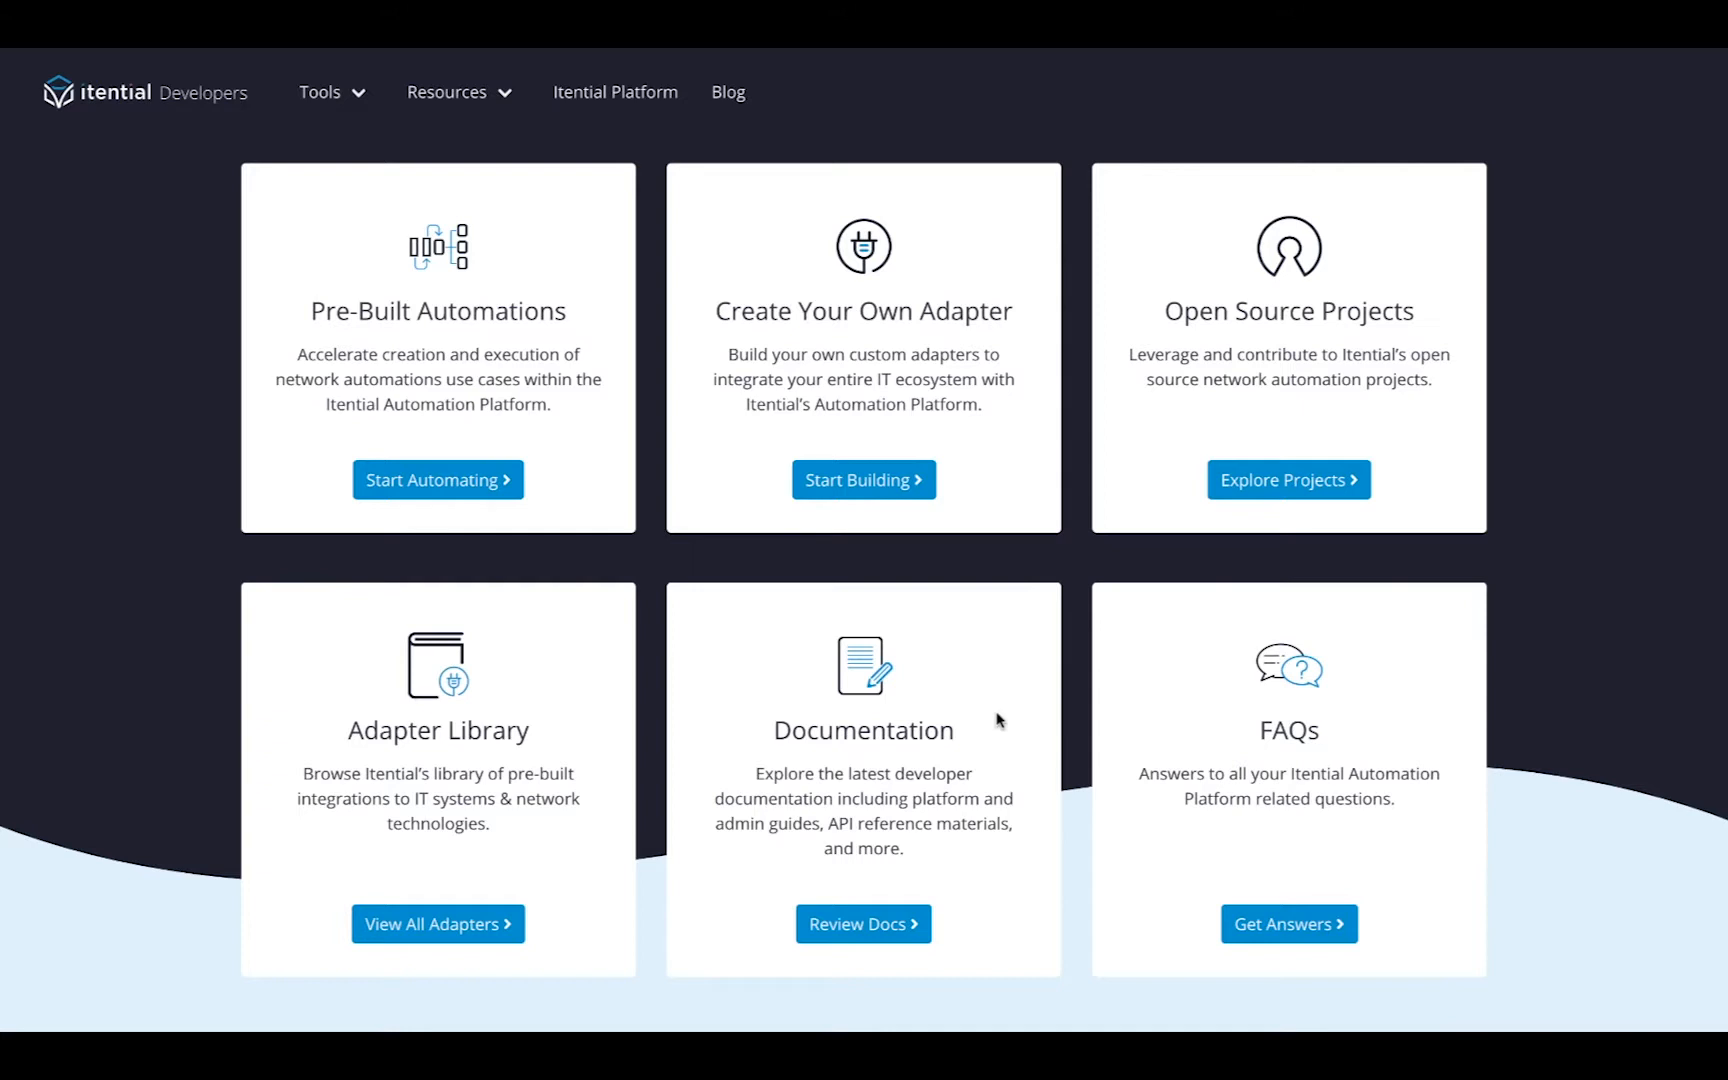
pyautogui.moveTo(676, 568)
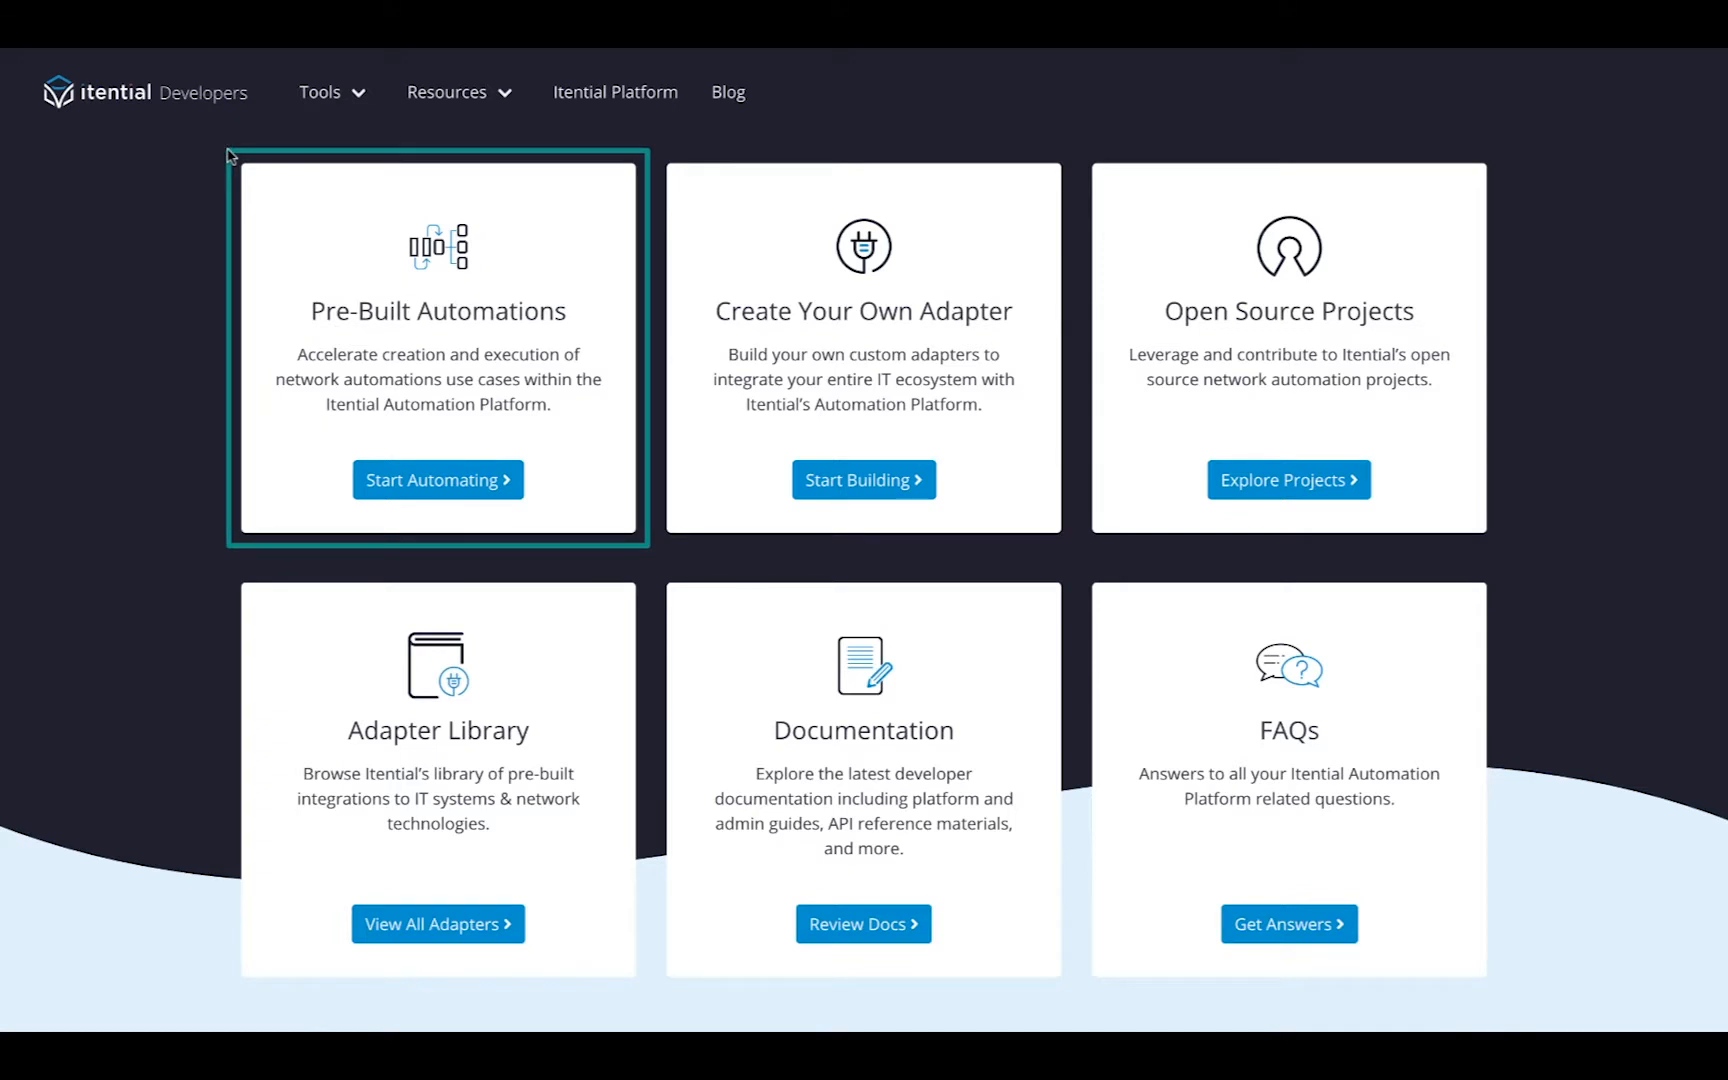
pyautogui.moveTo(178, 520)
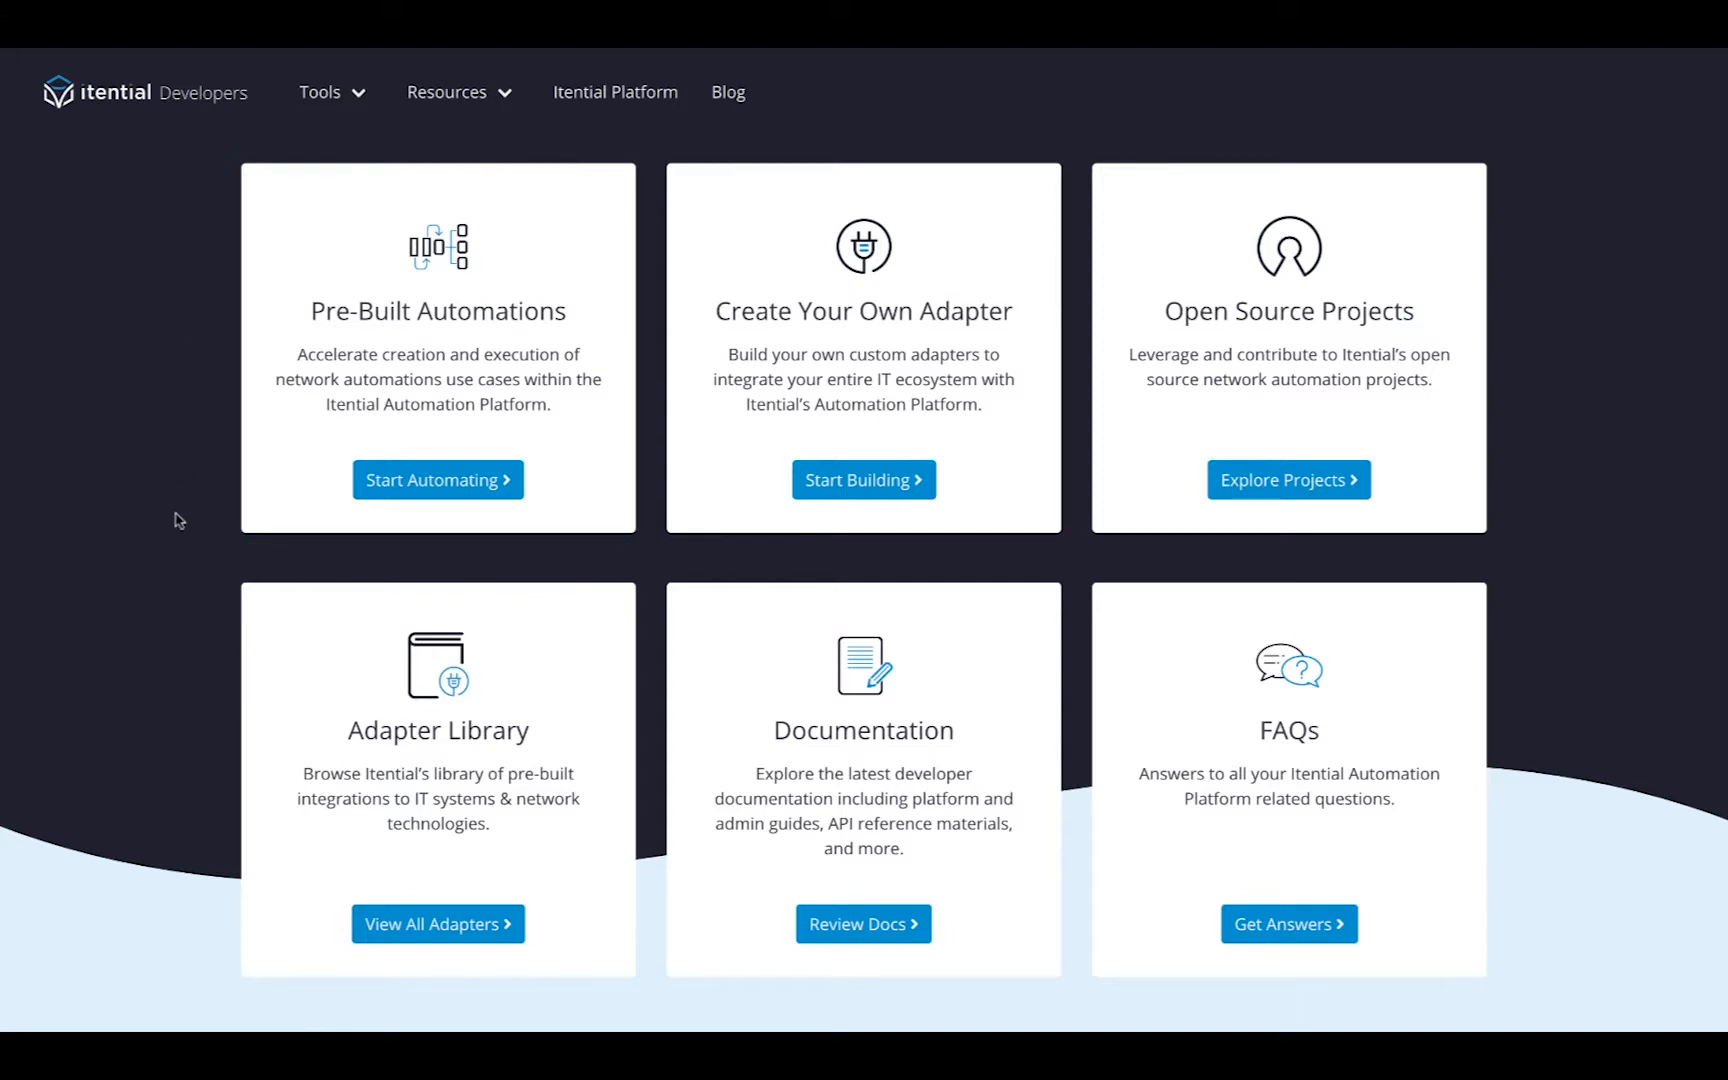
pyautogui.moveTo(652, 1000)
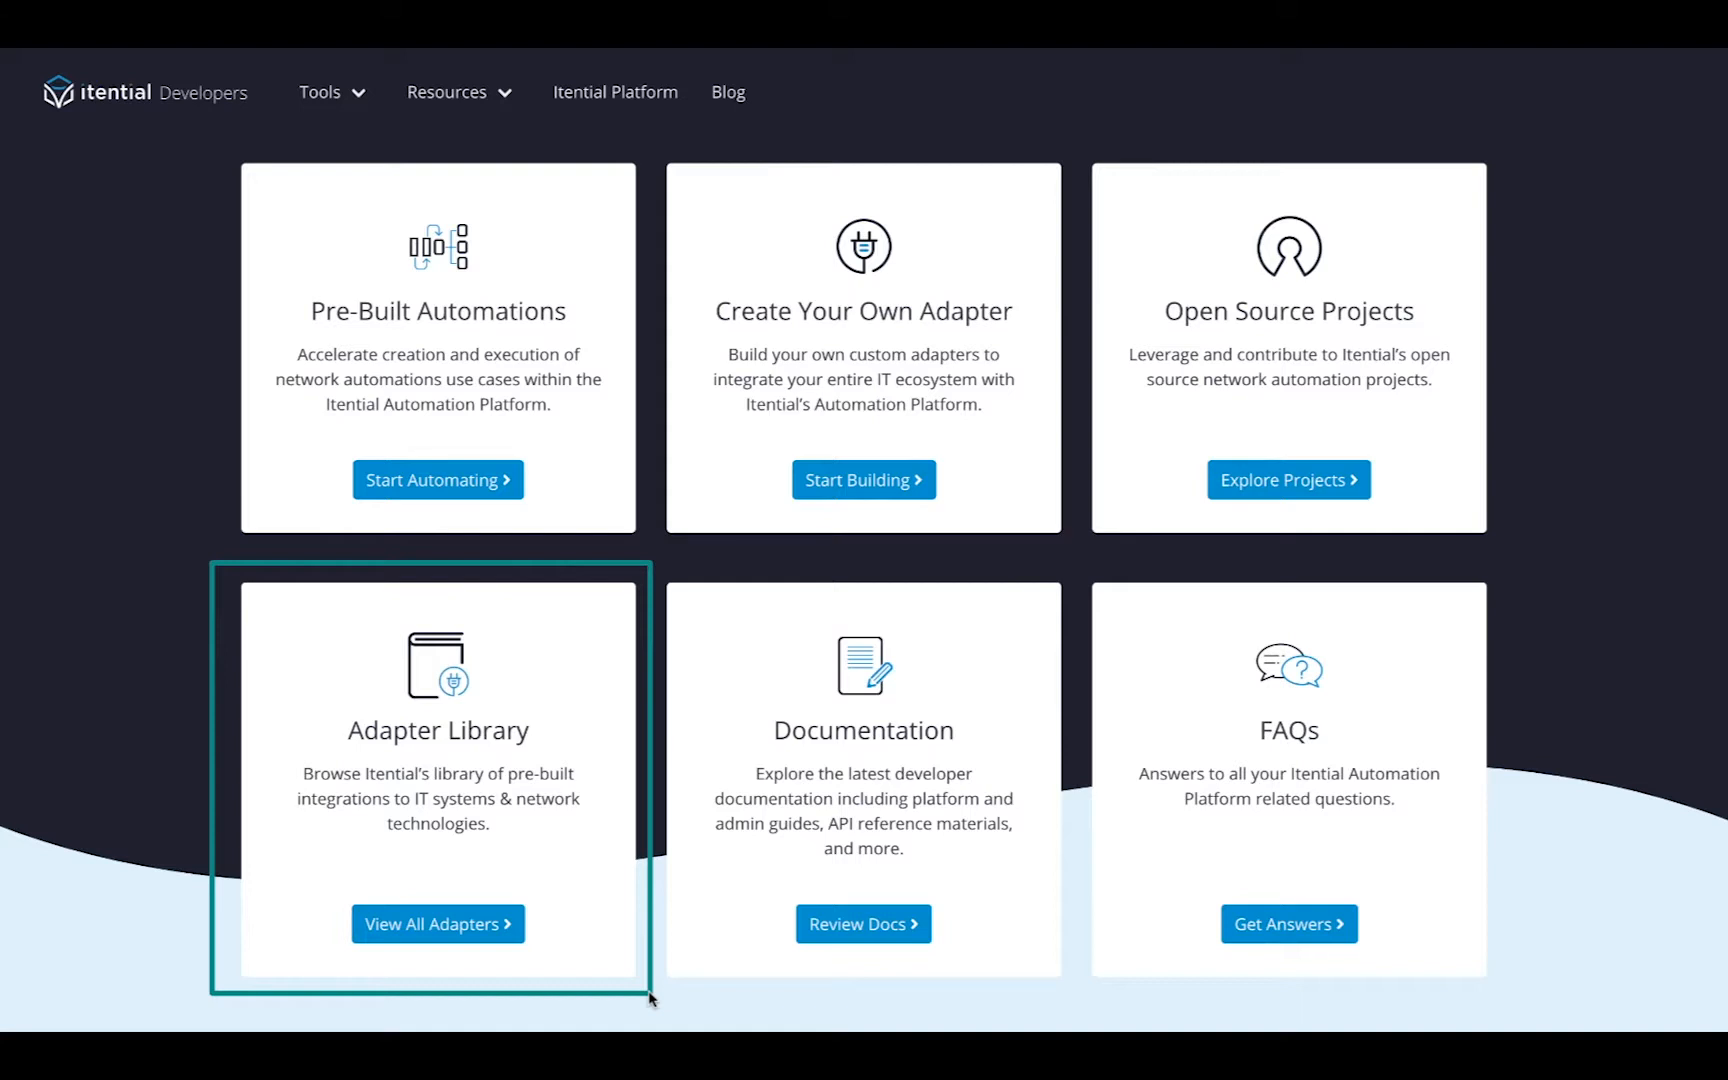
pyautogui.moveTo(1020, 608)
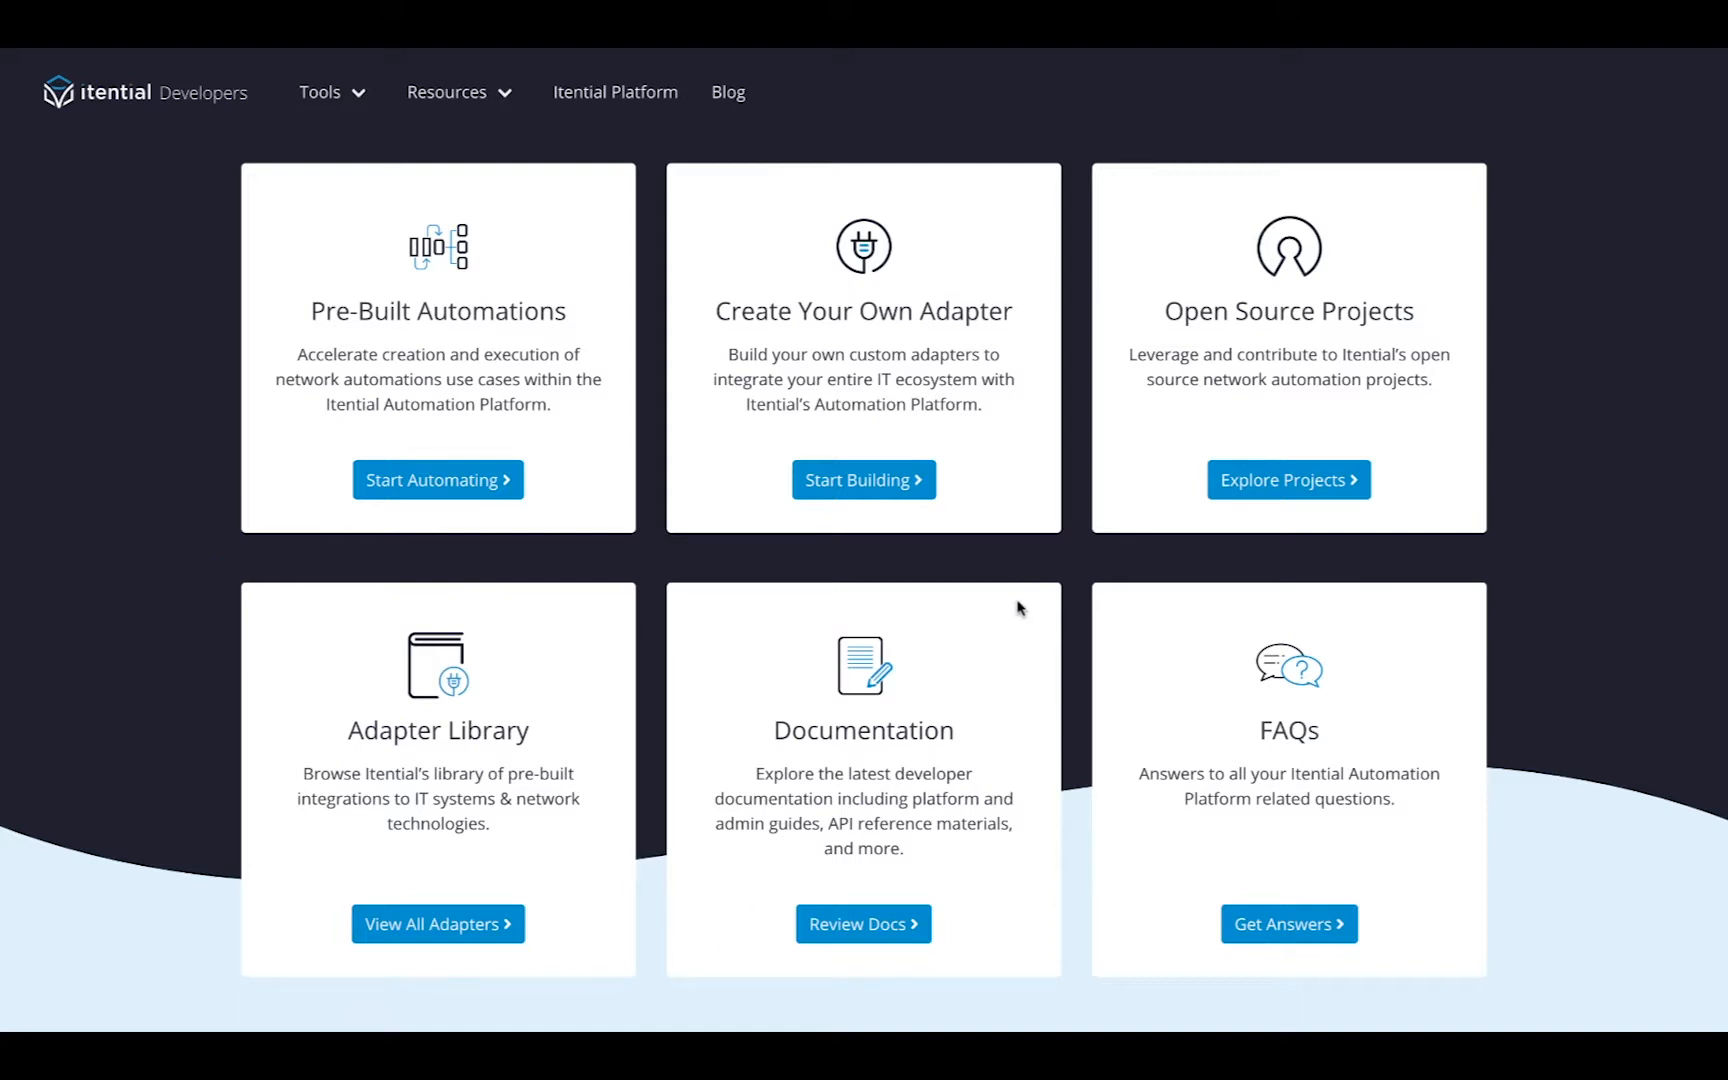
pyautogui.moveTo(1082, 144)
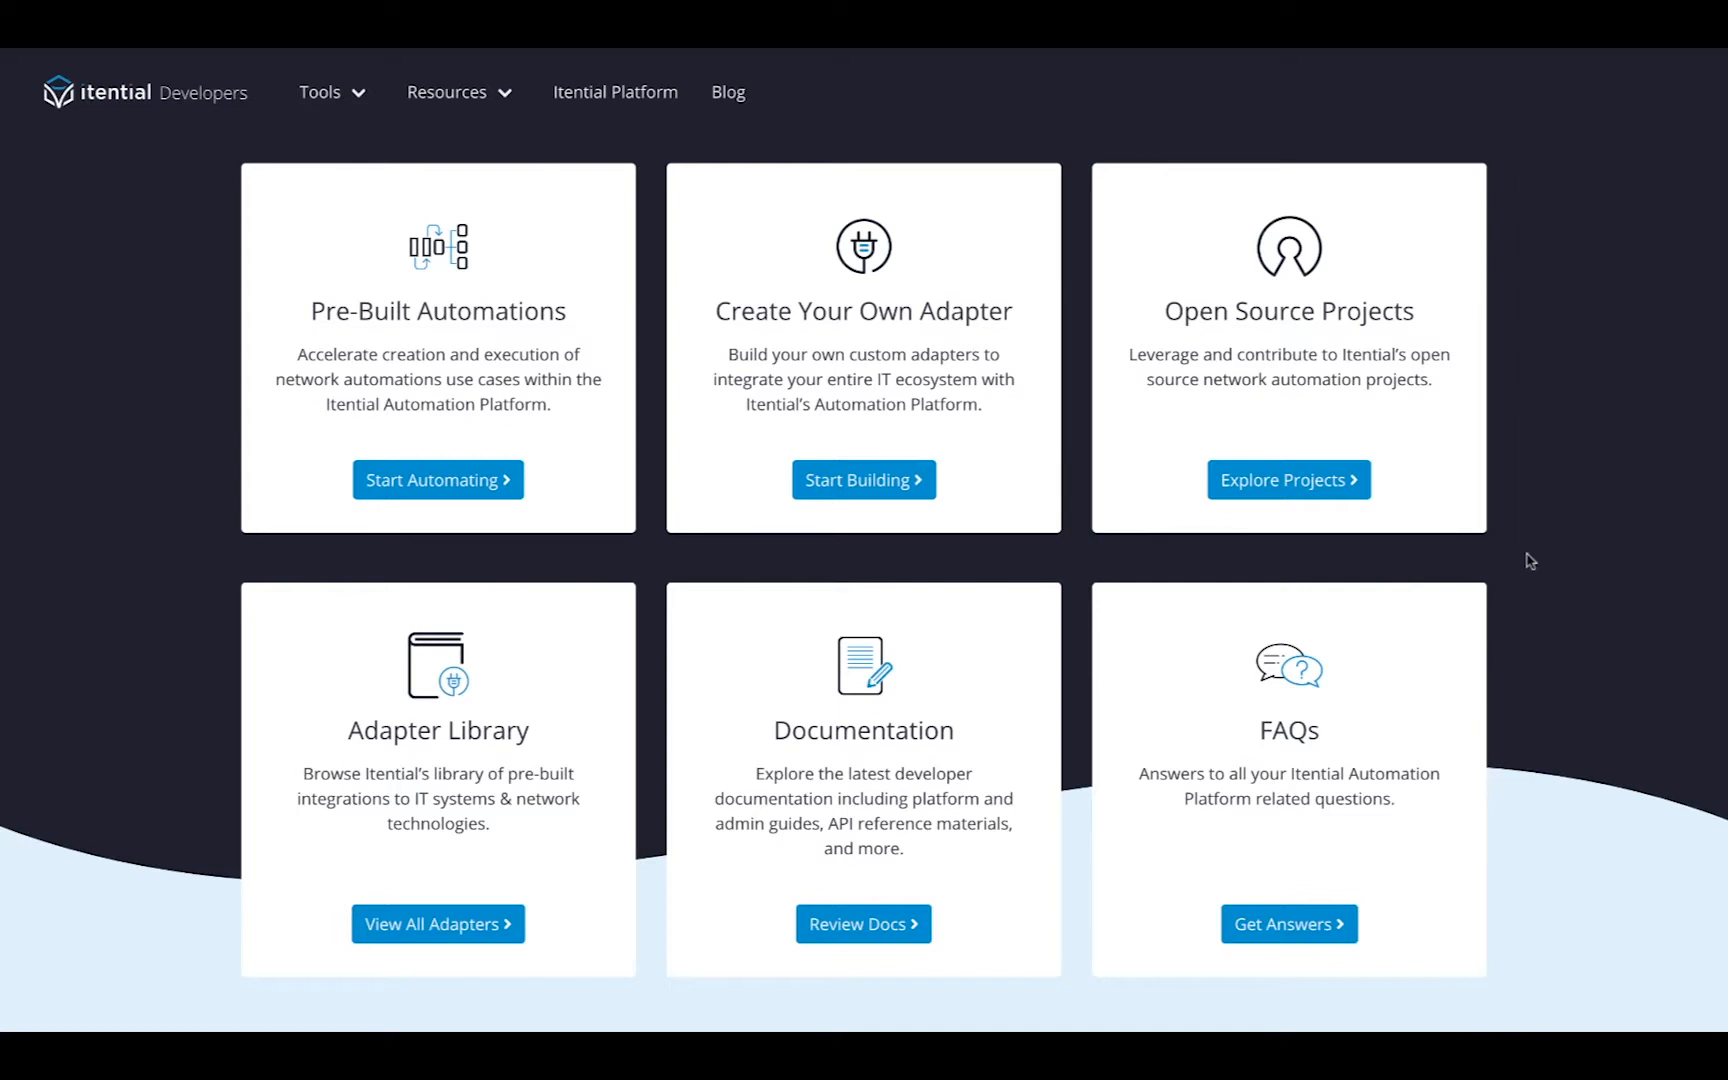
pyautogui.moveTo(1380, 558)
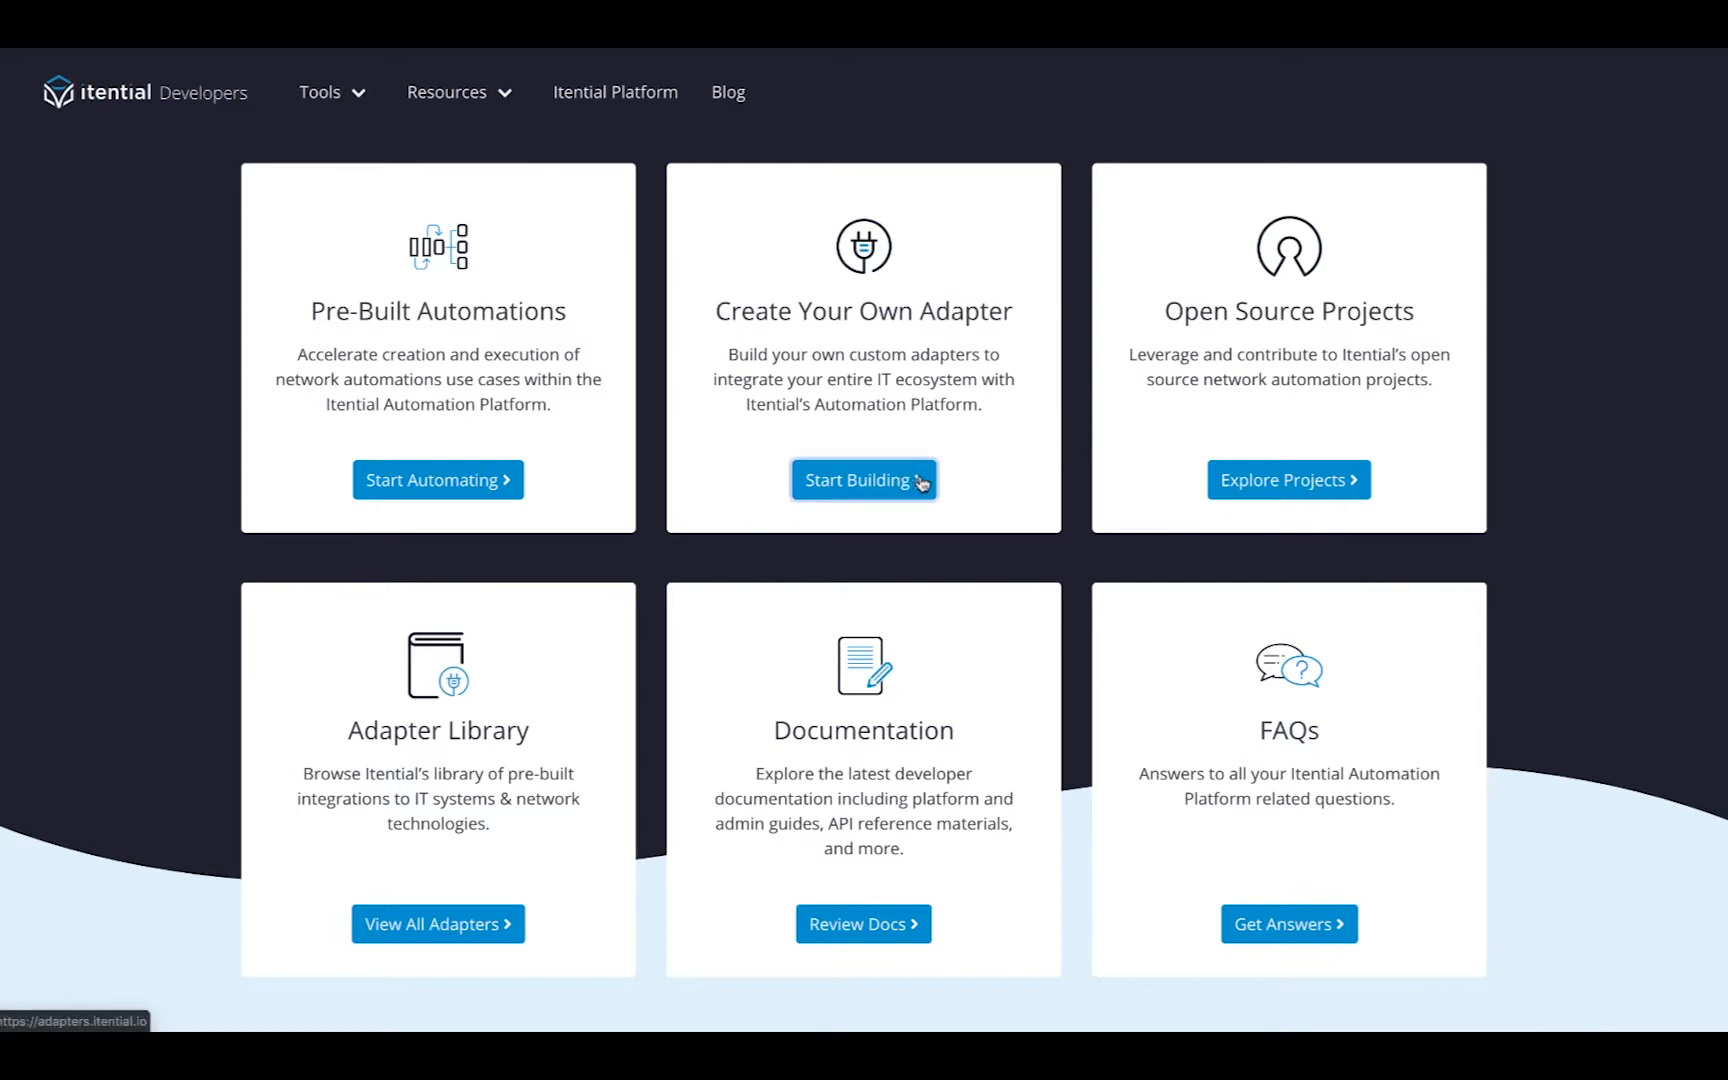
# Start building a custom adapter from the Create Your Own Adapter card.
pyautogui.click(864, 480)
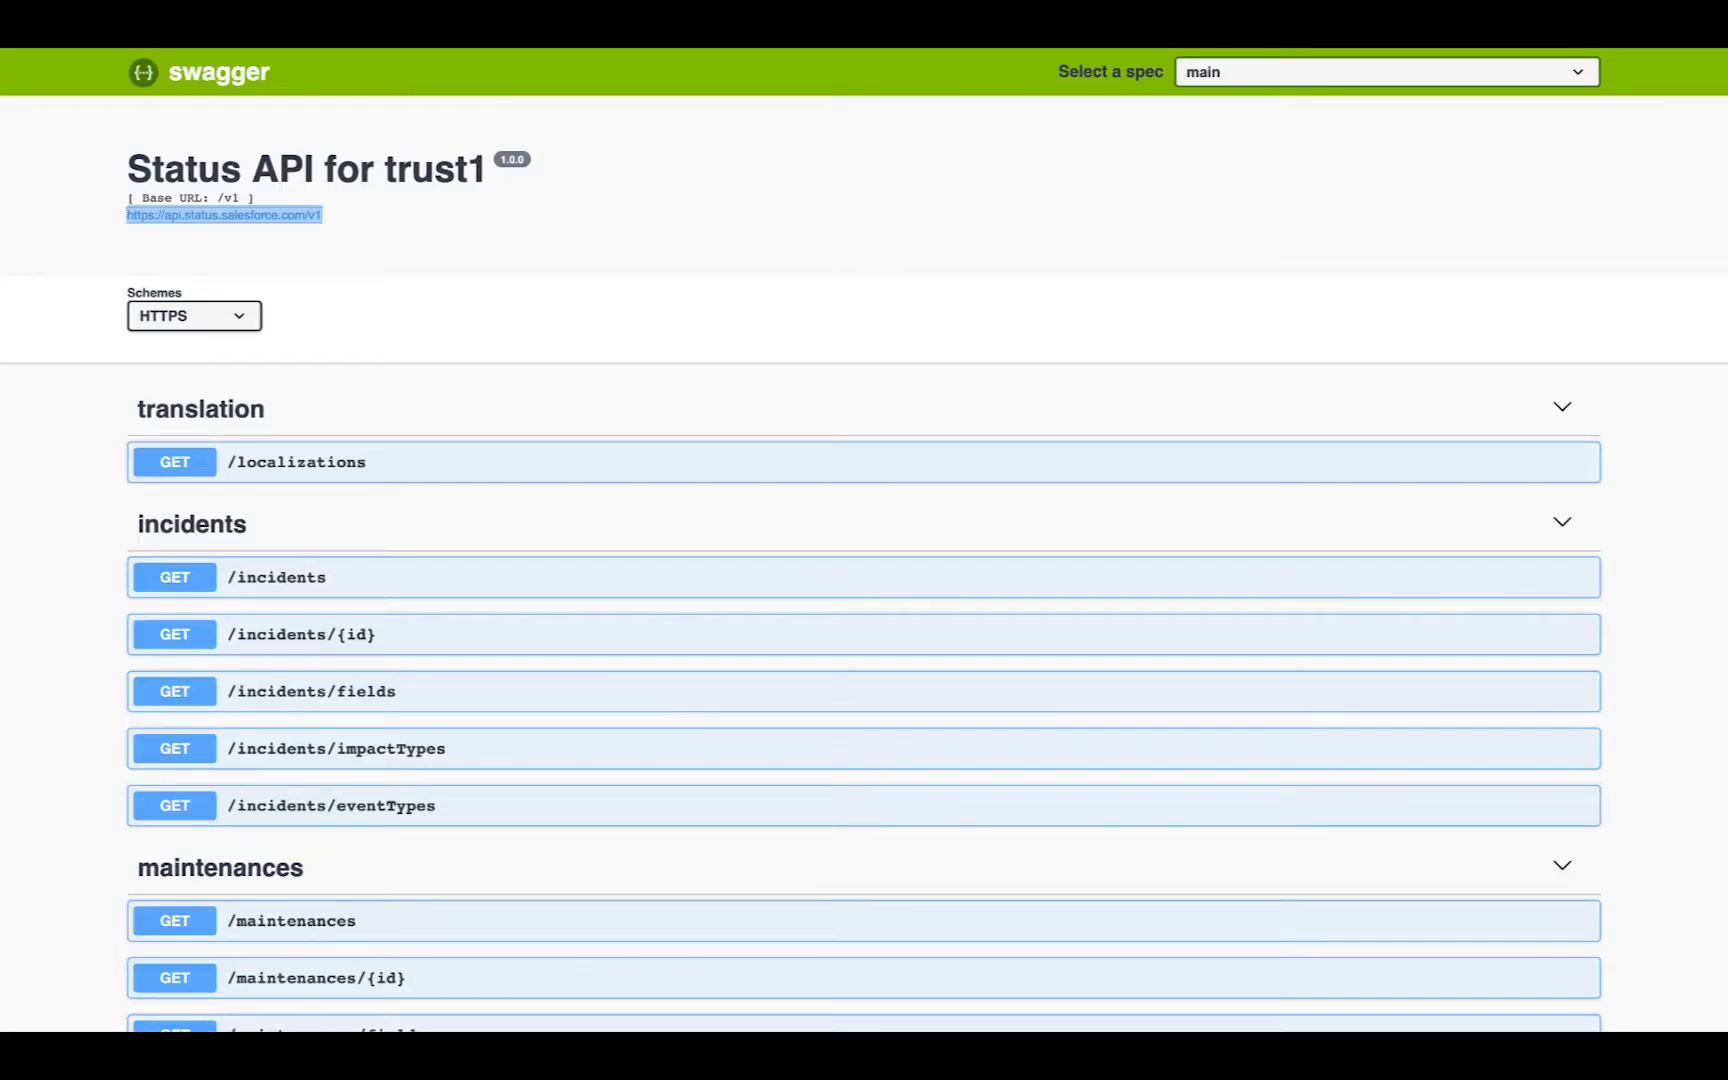
pyautogui.moveTo(686, 278)
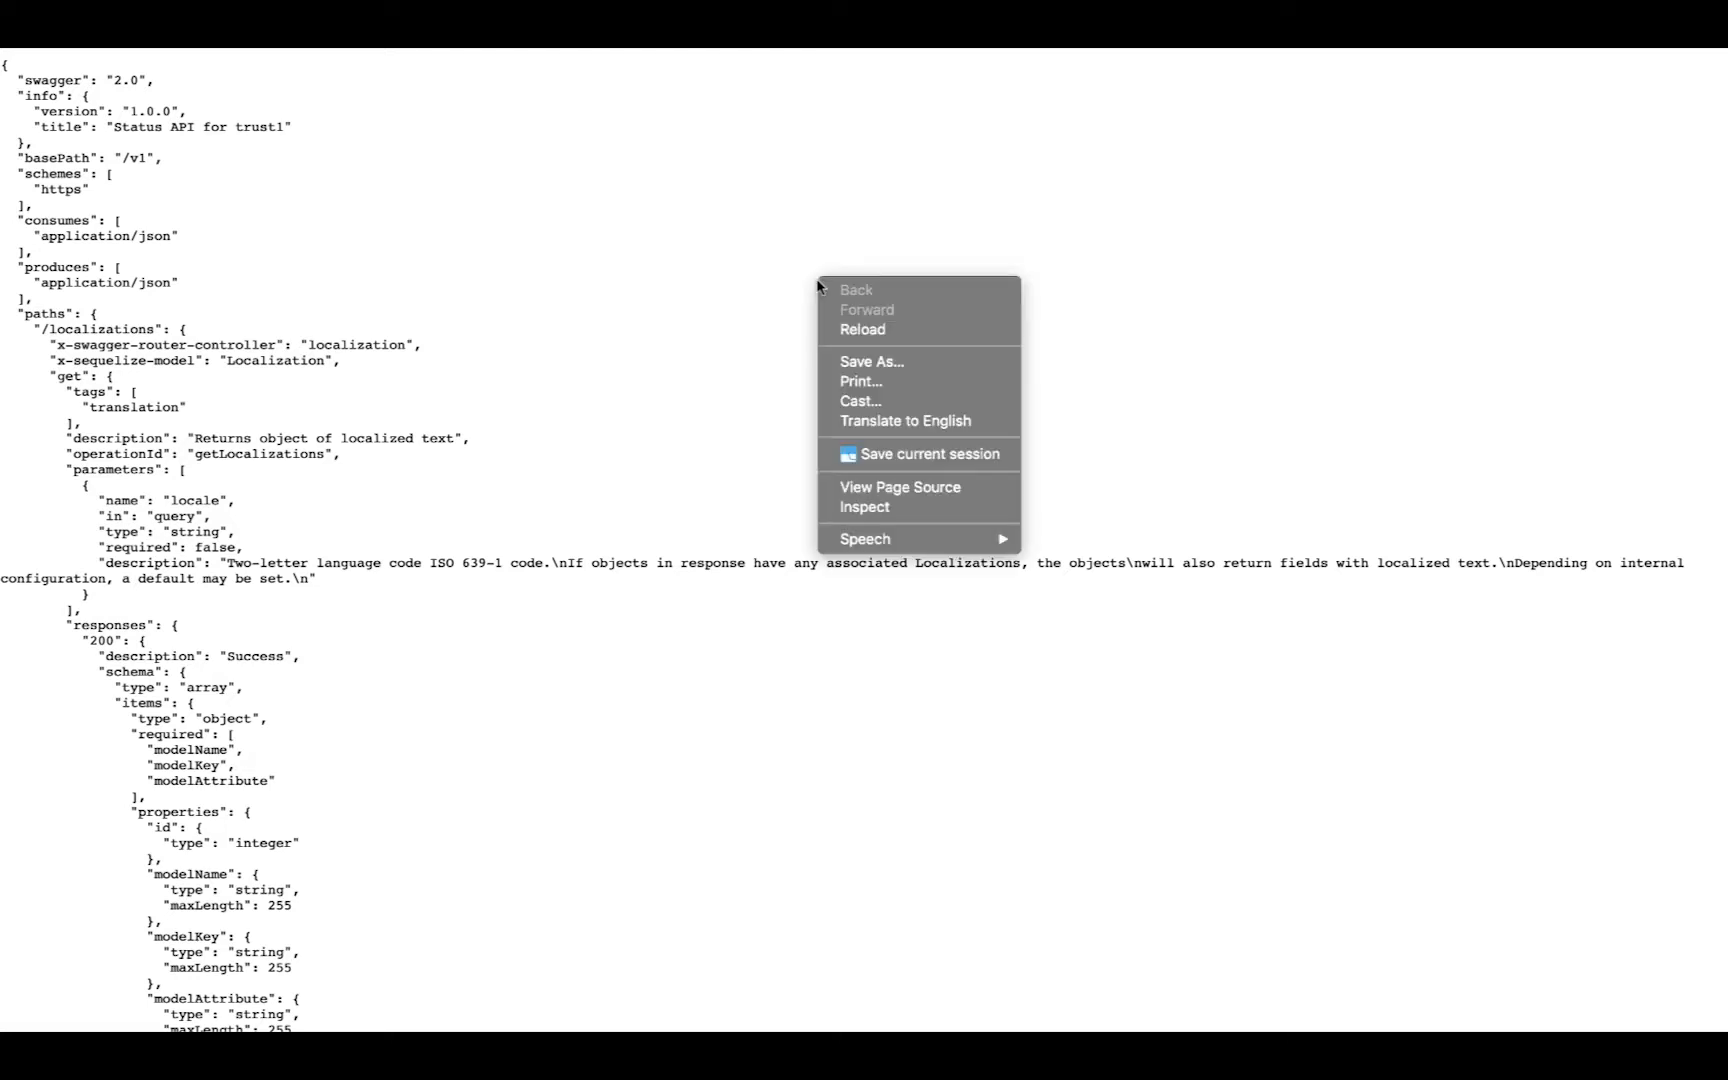
# Save the raw Status API spec as salesforceTrust.json in Downloads for upload to the wizard.
pyautogui.click(872, 362)
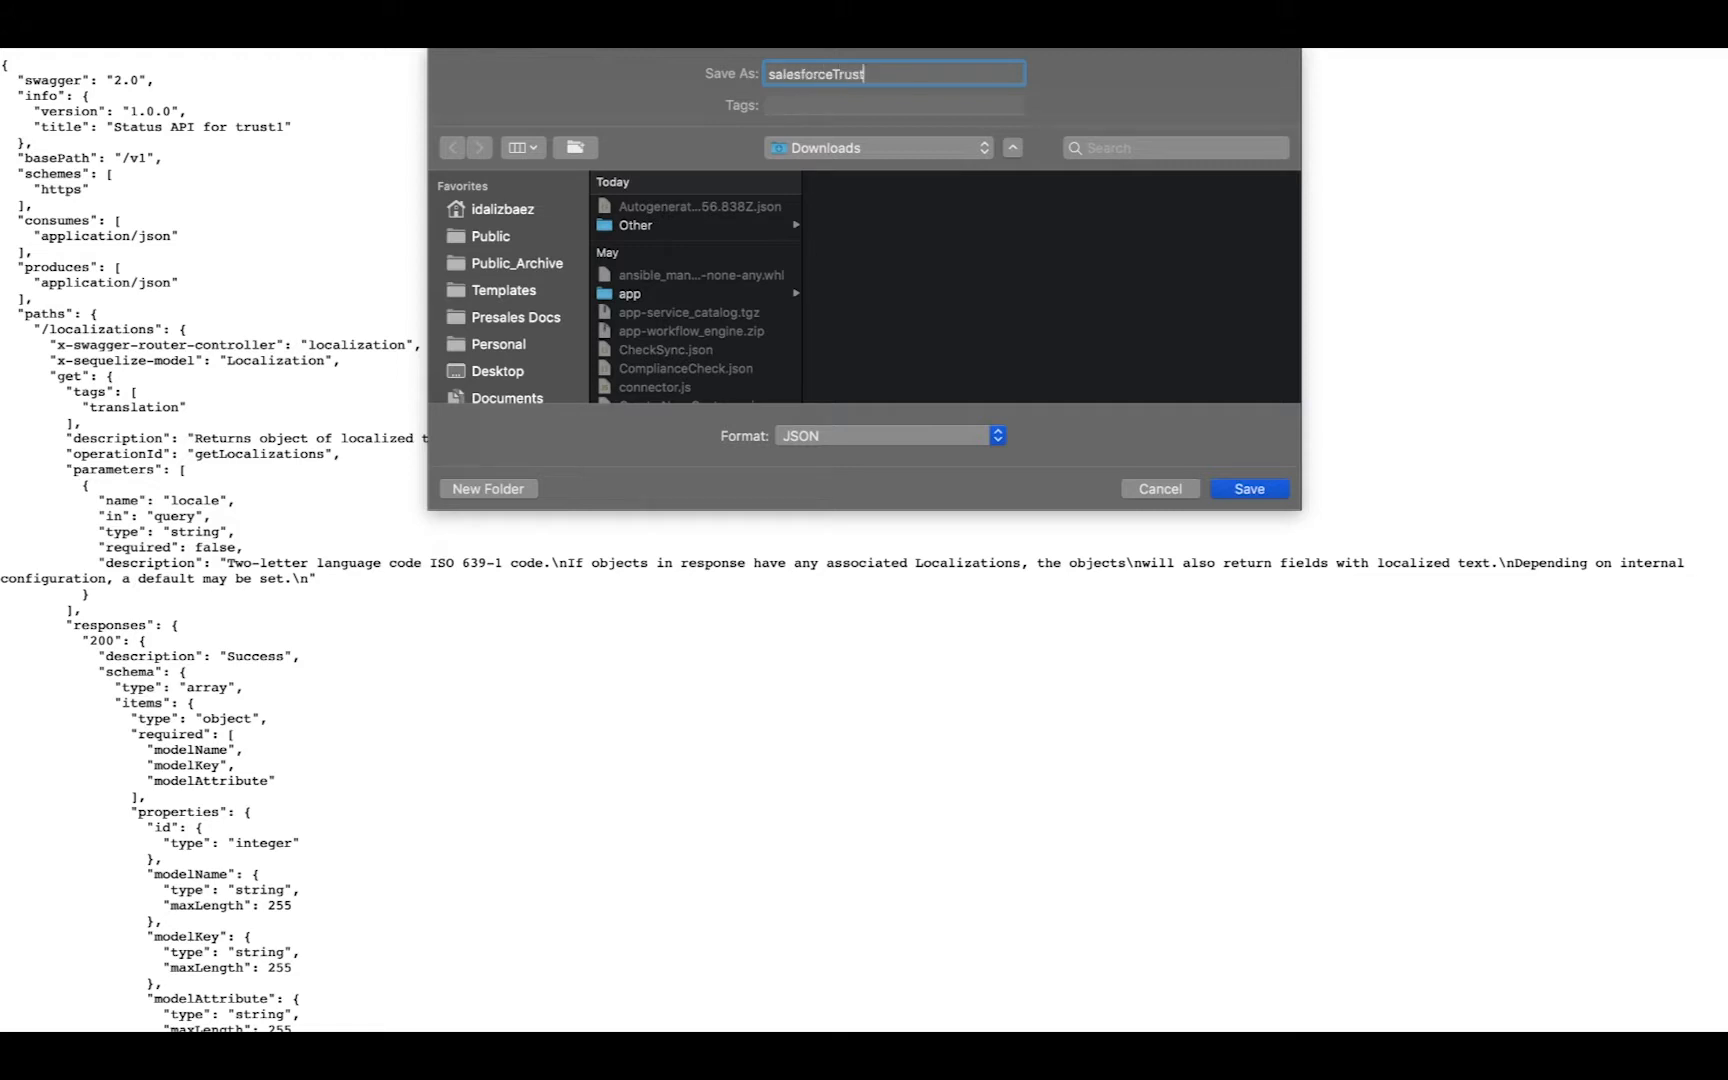
pyautogui.click(1250, 488)
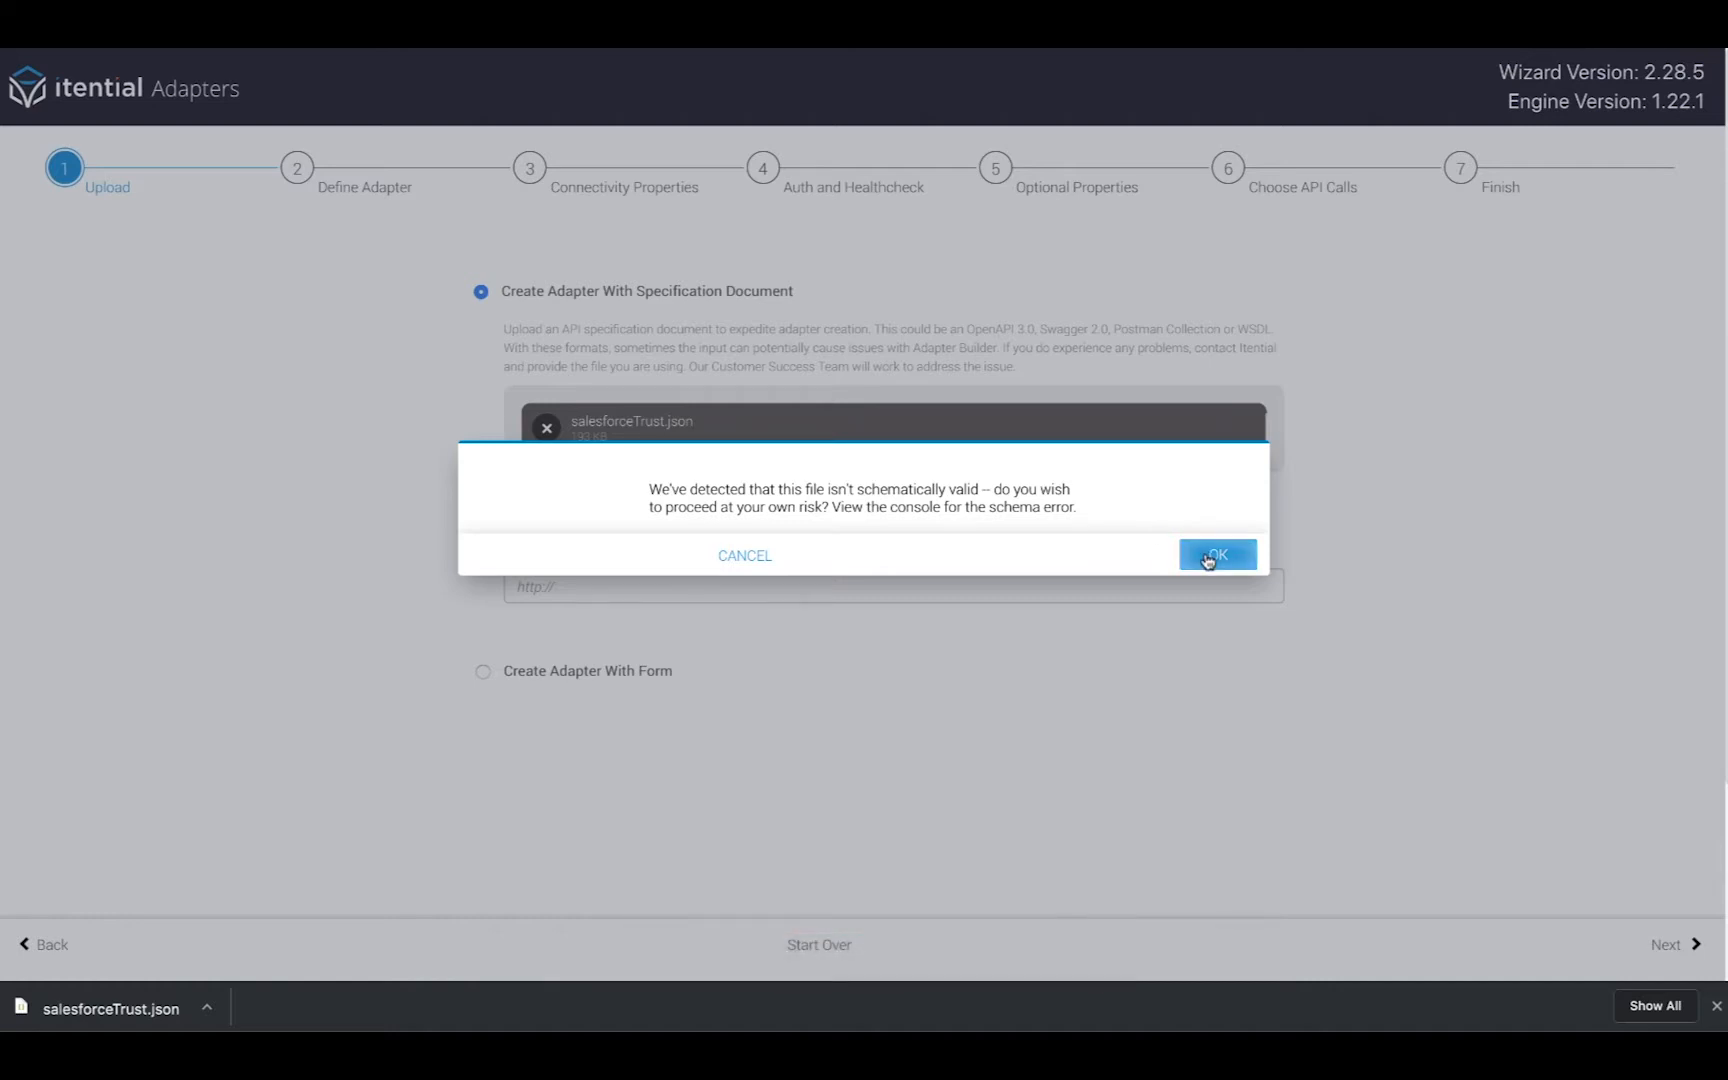
# Accept the schema validity warning and continue to the Define Adapter step.
pyautogui.click(1218, 556)
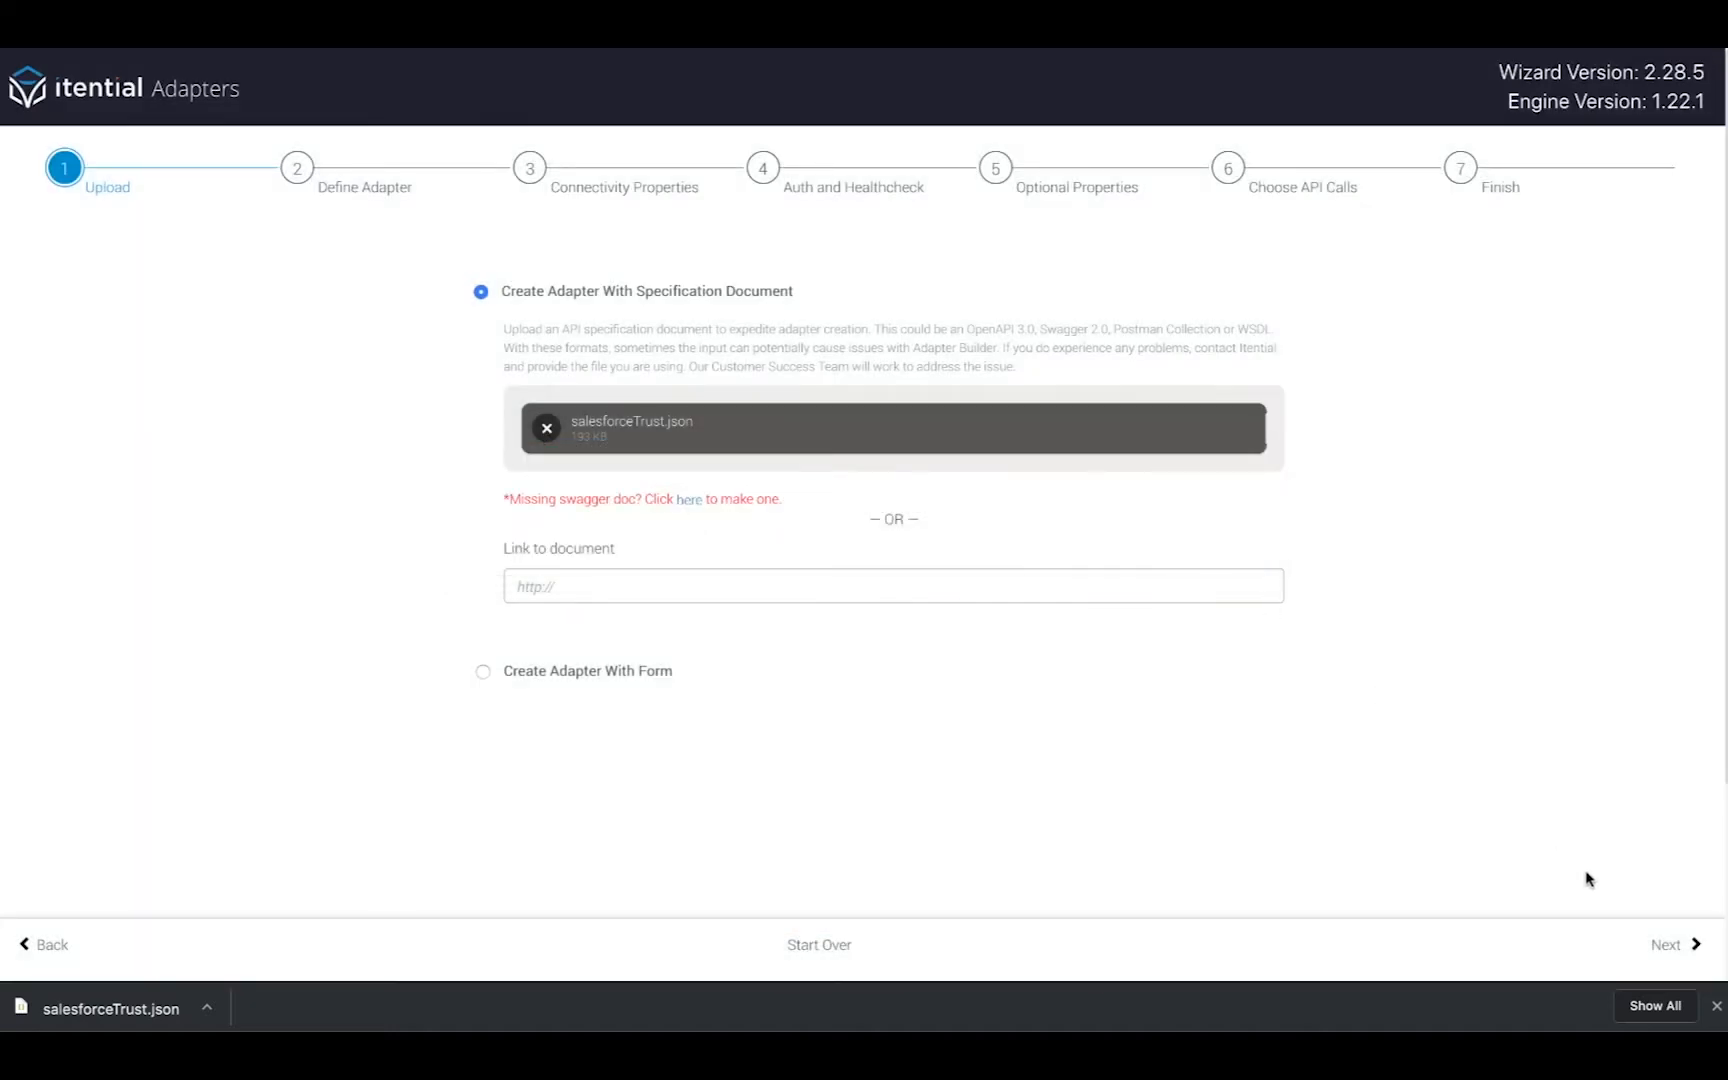
pyautogui.click(1666, 944)
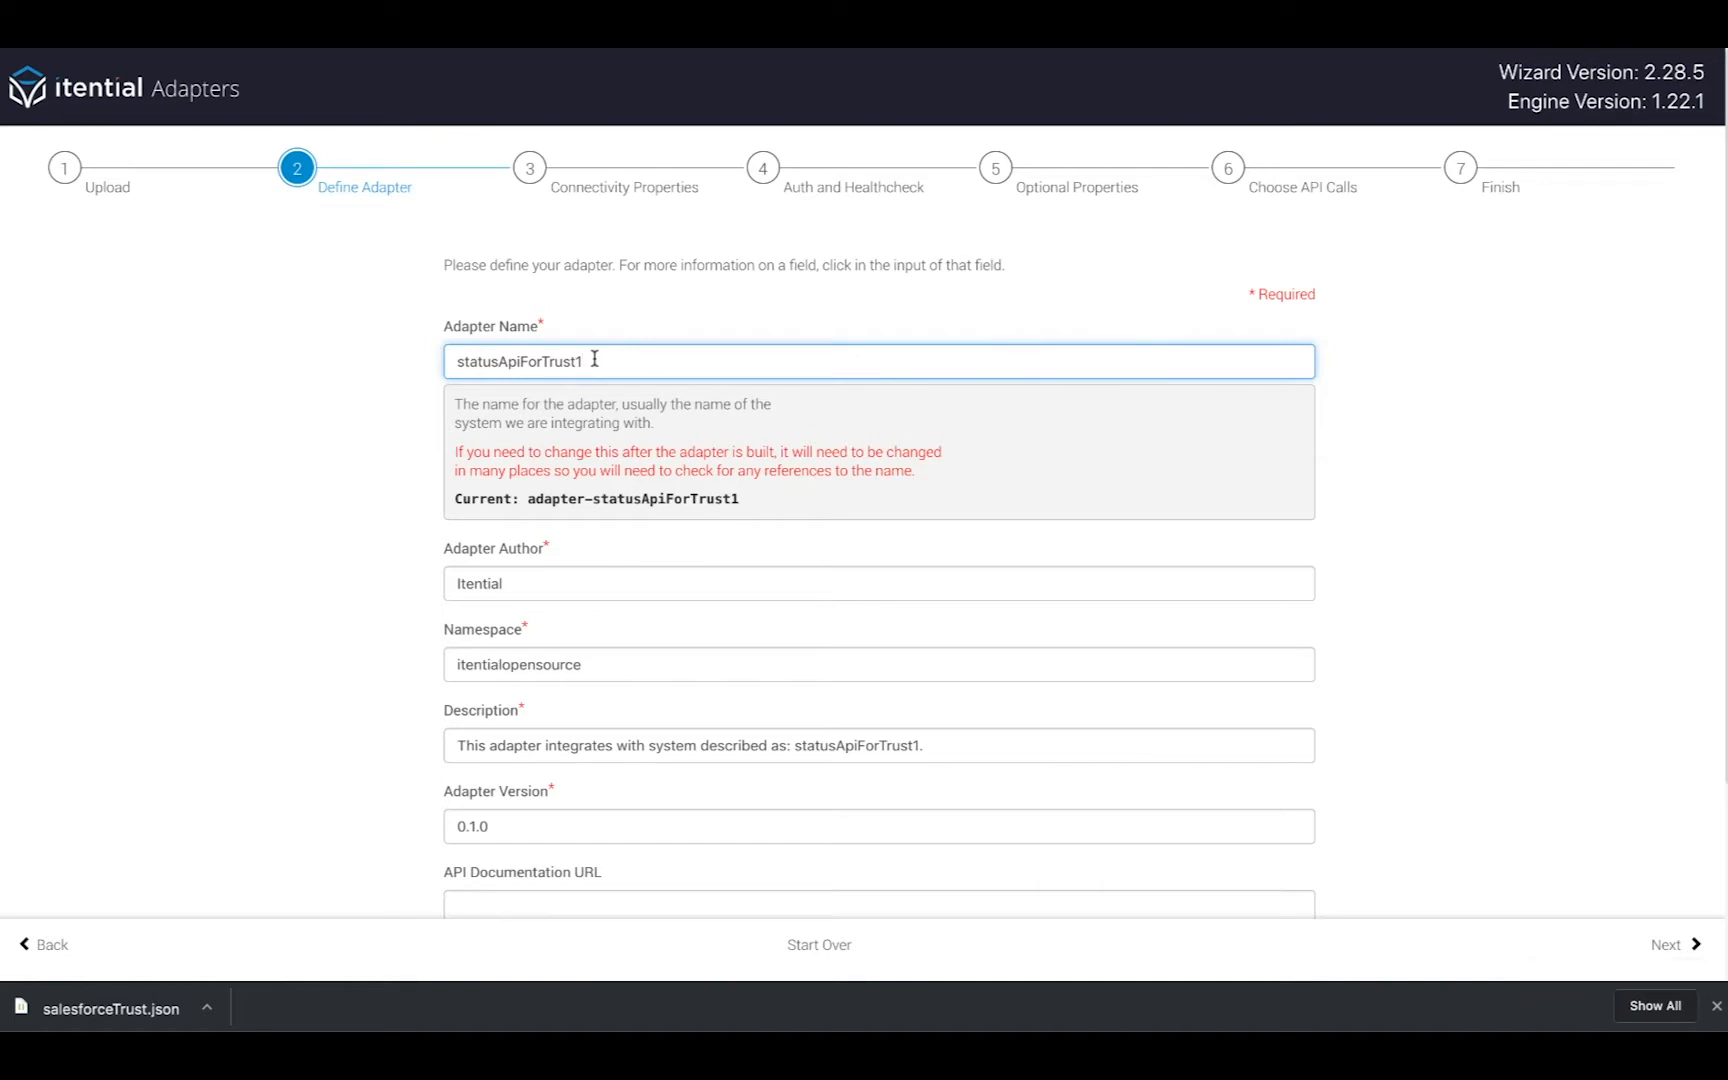
pyautogui.write('salesforceS')
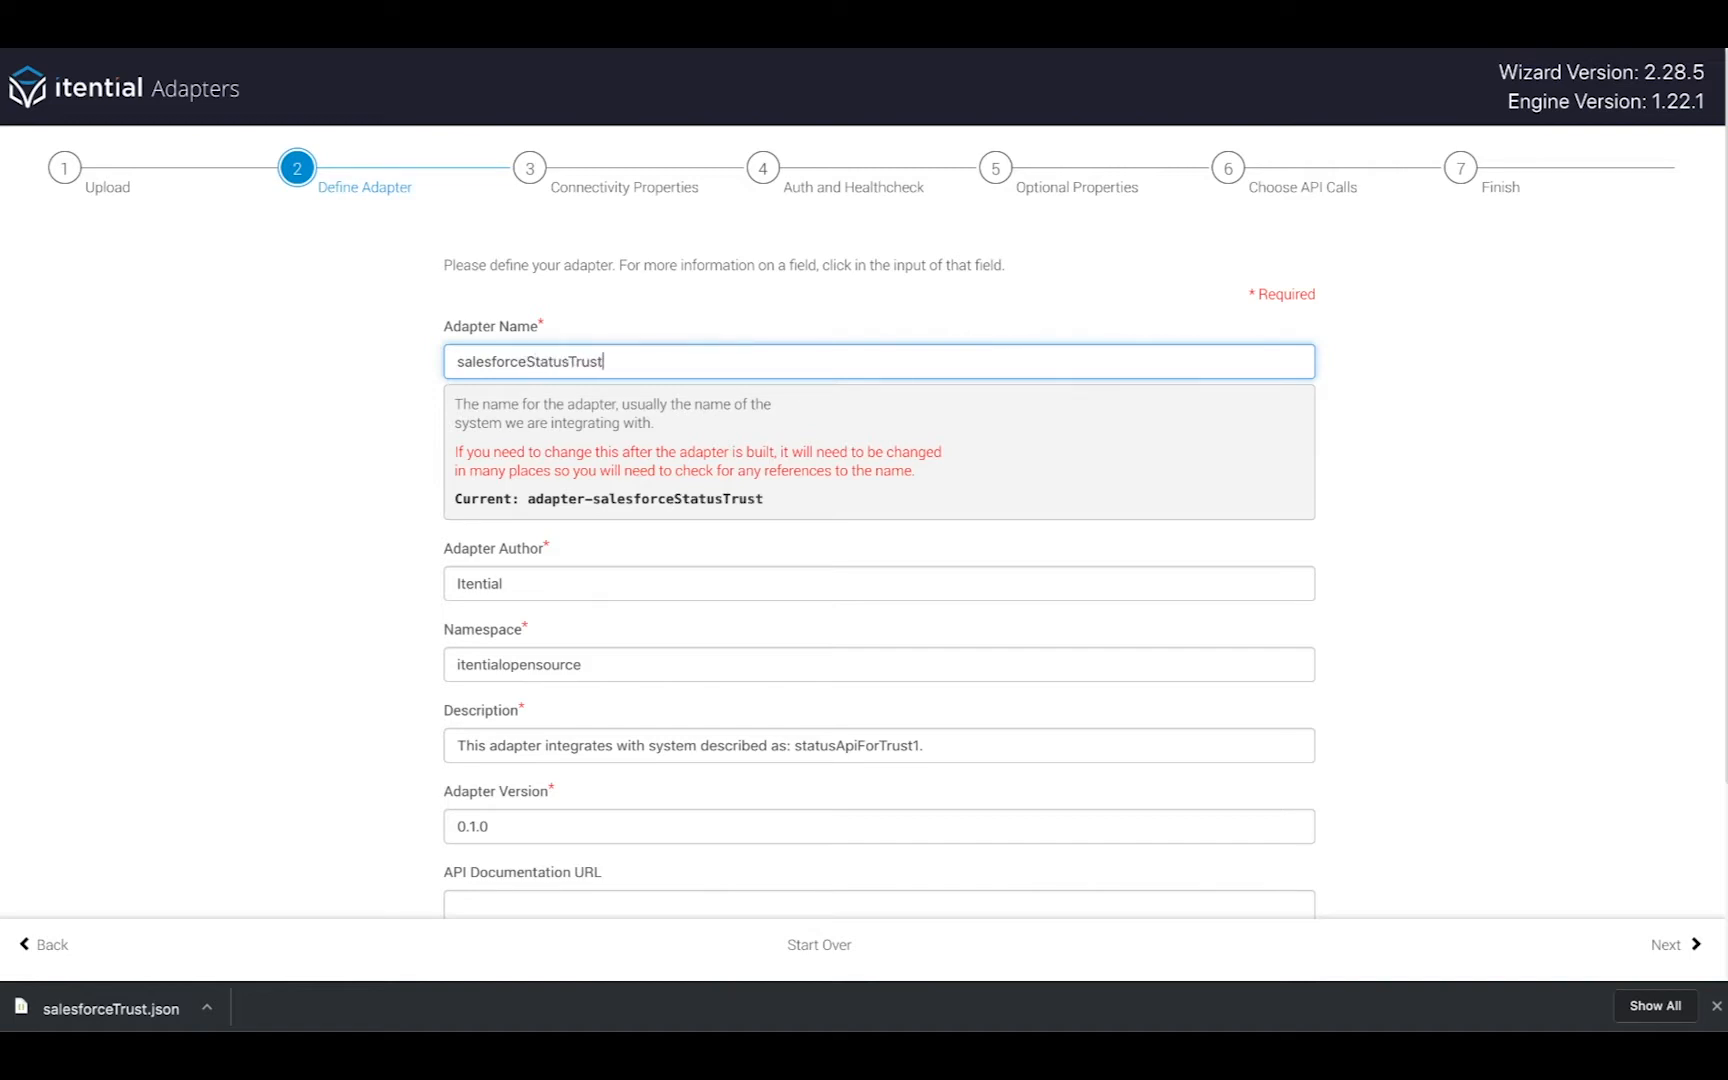
pyautogui.scroll(-3)
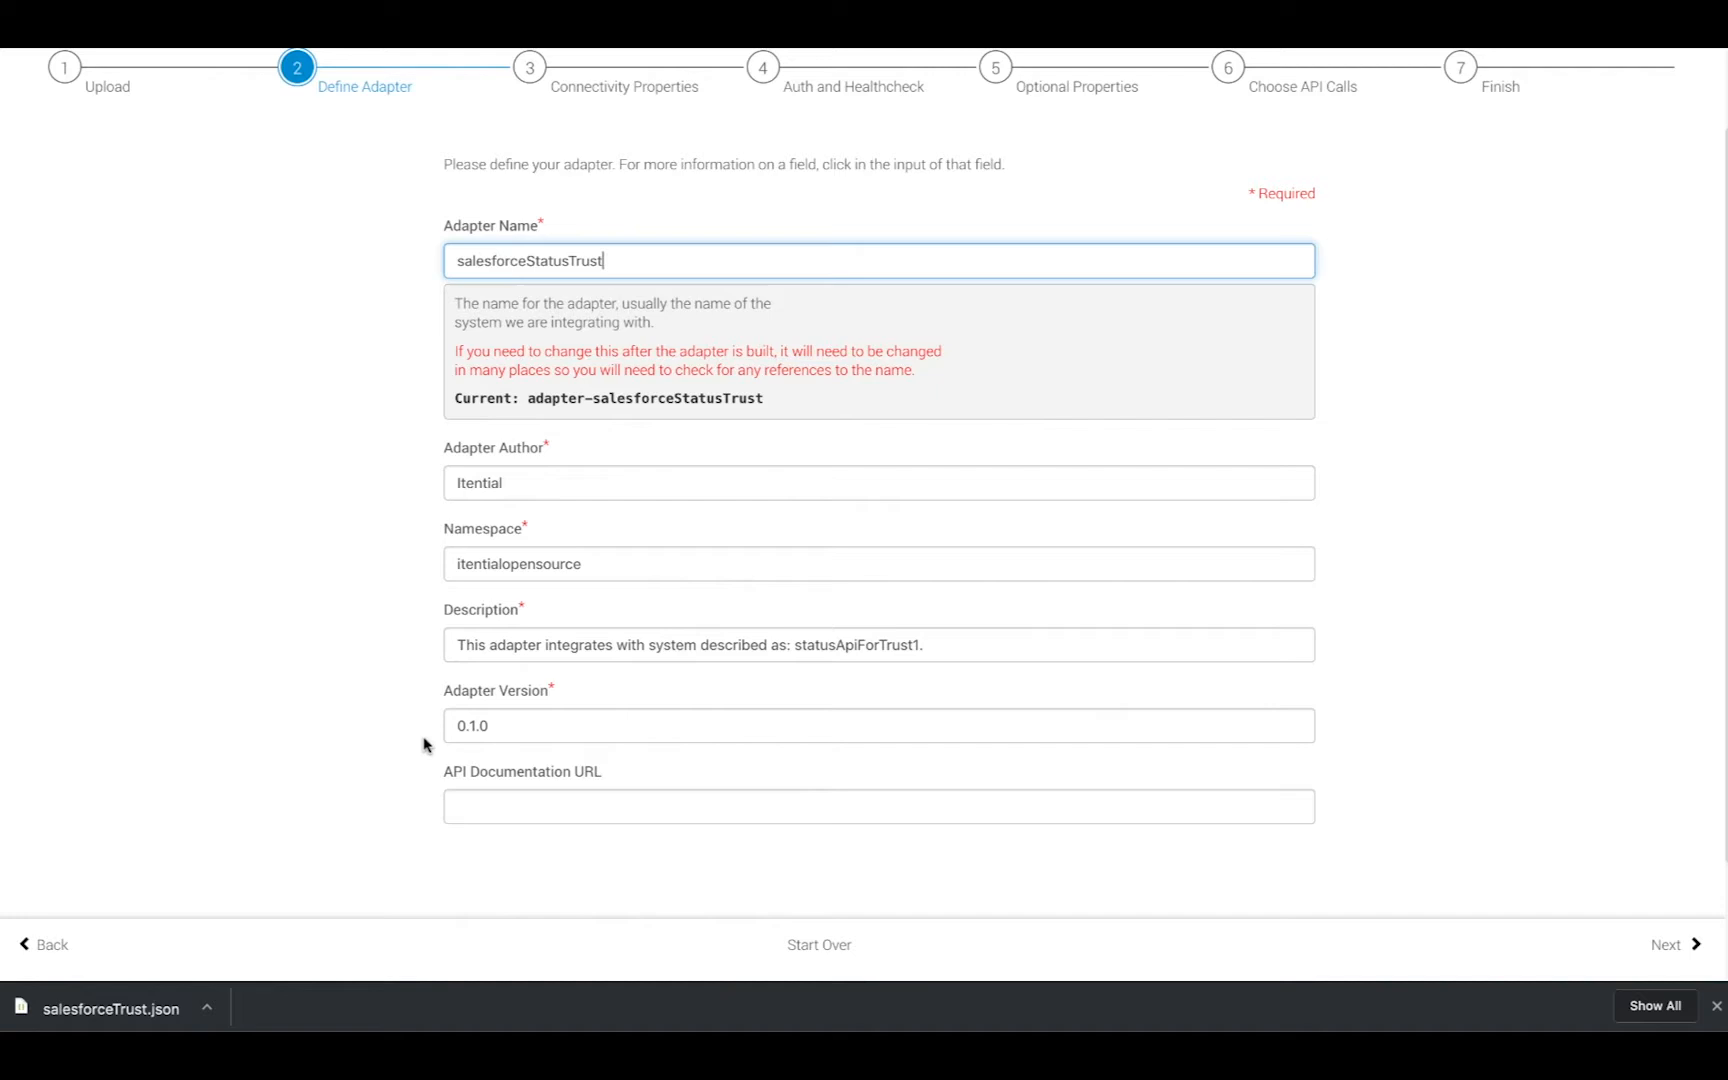
pyautogui.moveTo(494, 796)
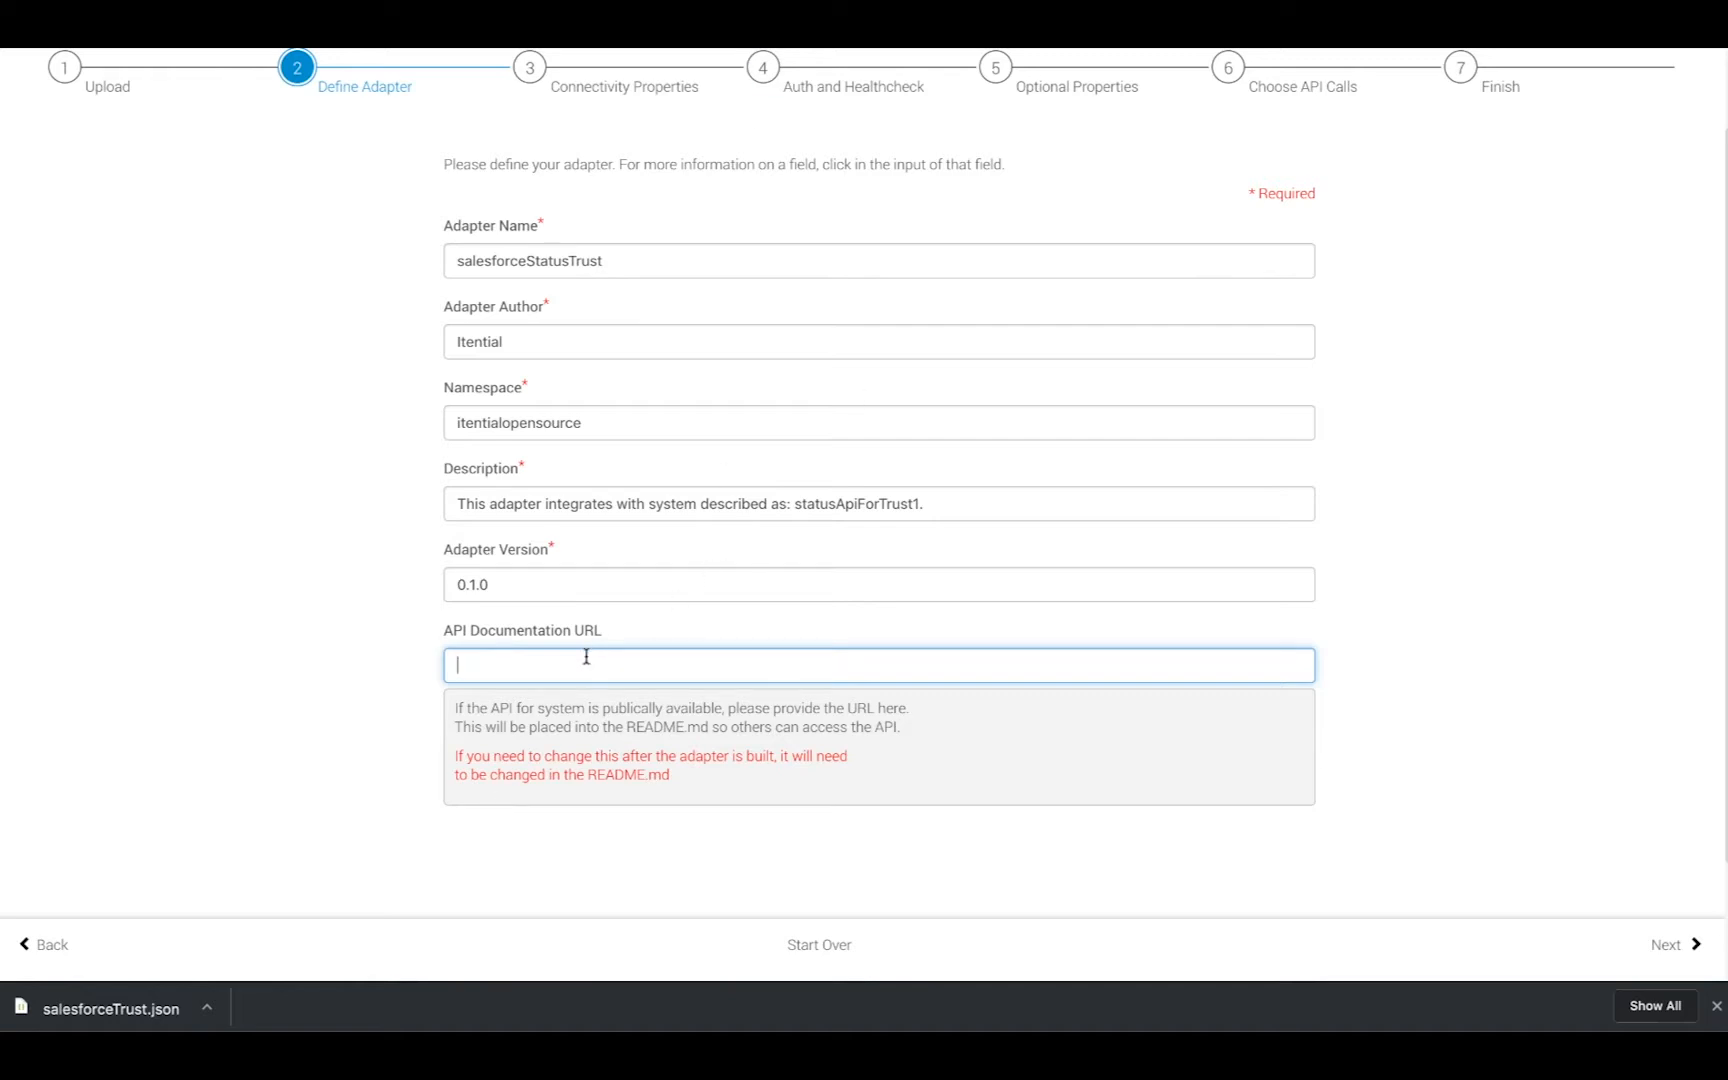
pyautogui.write('https://api.status.salesforce.com/v1/docs/#/')
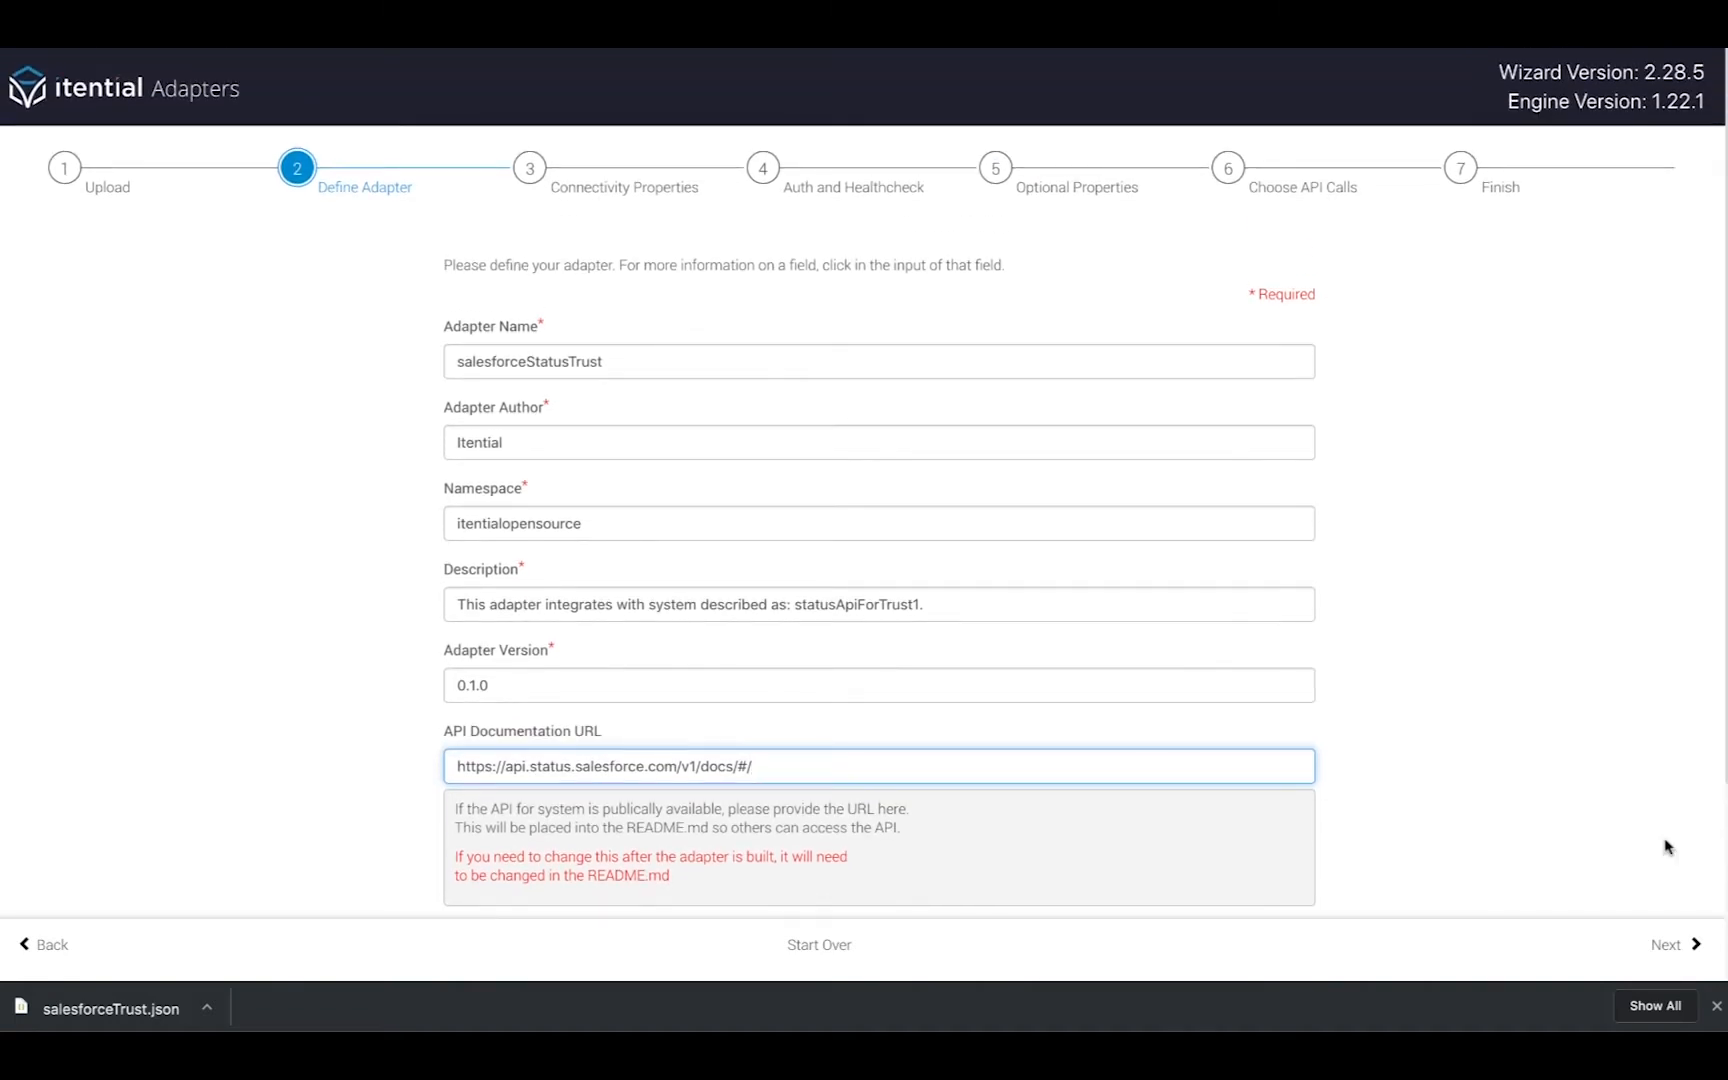
pyautogui.click(1666, 944)
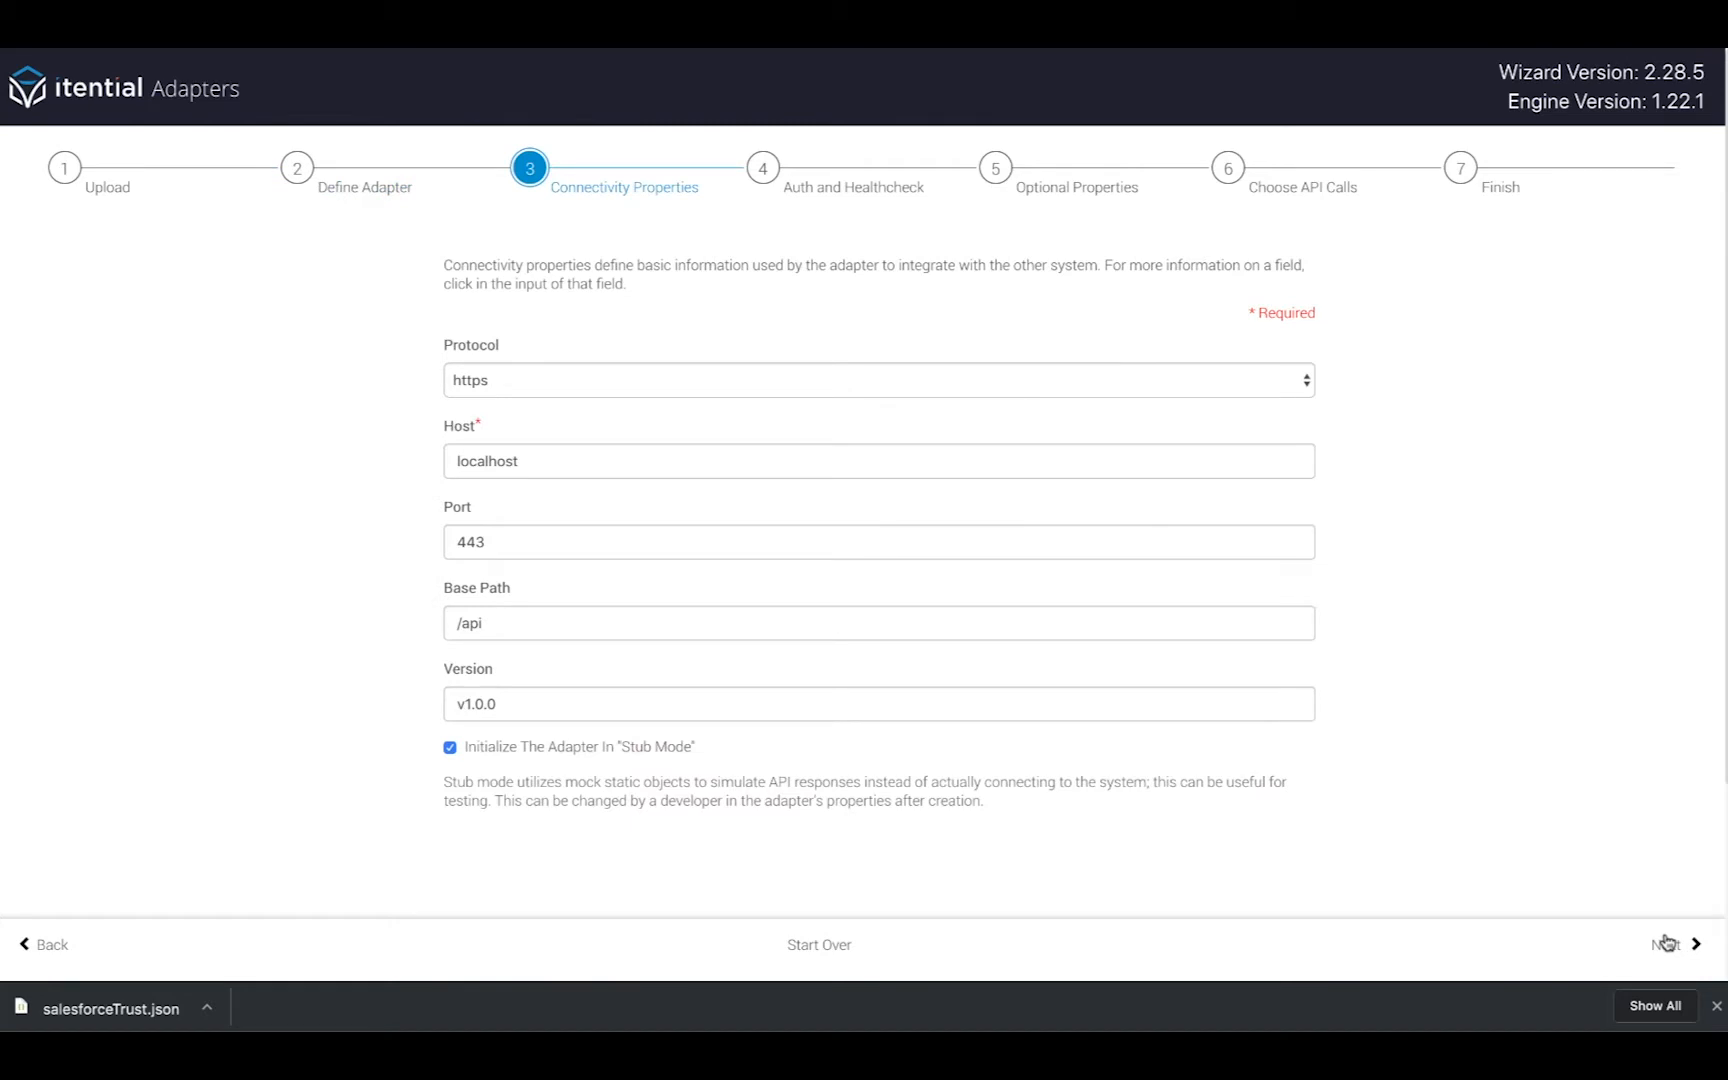
pyautogui.moveTo(616, 428)
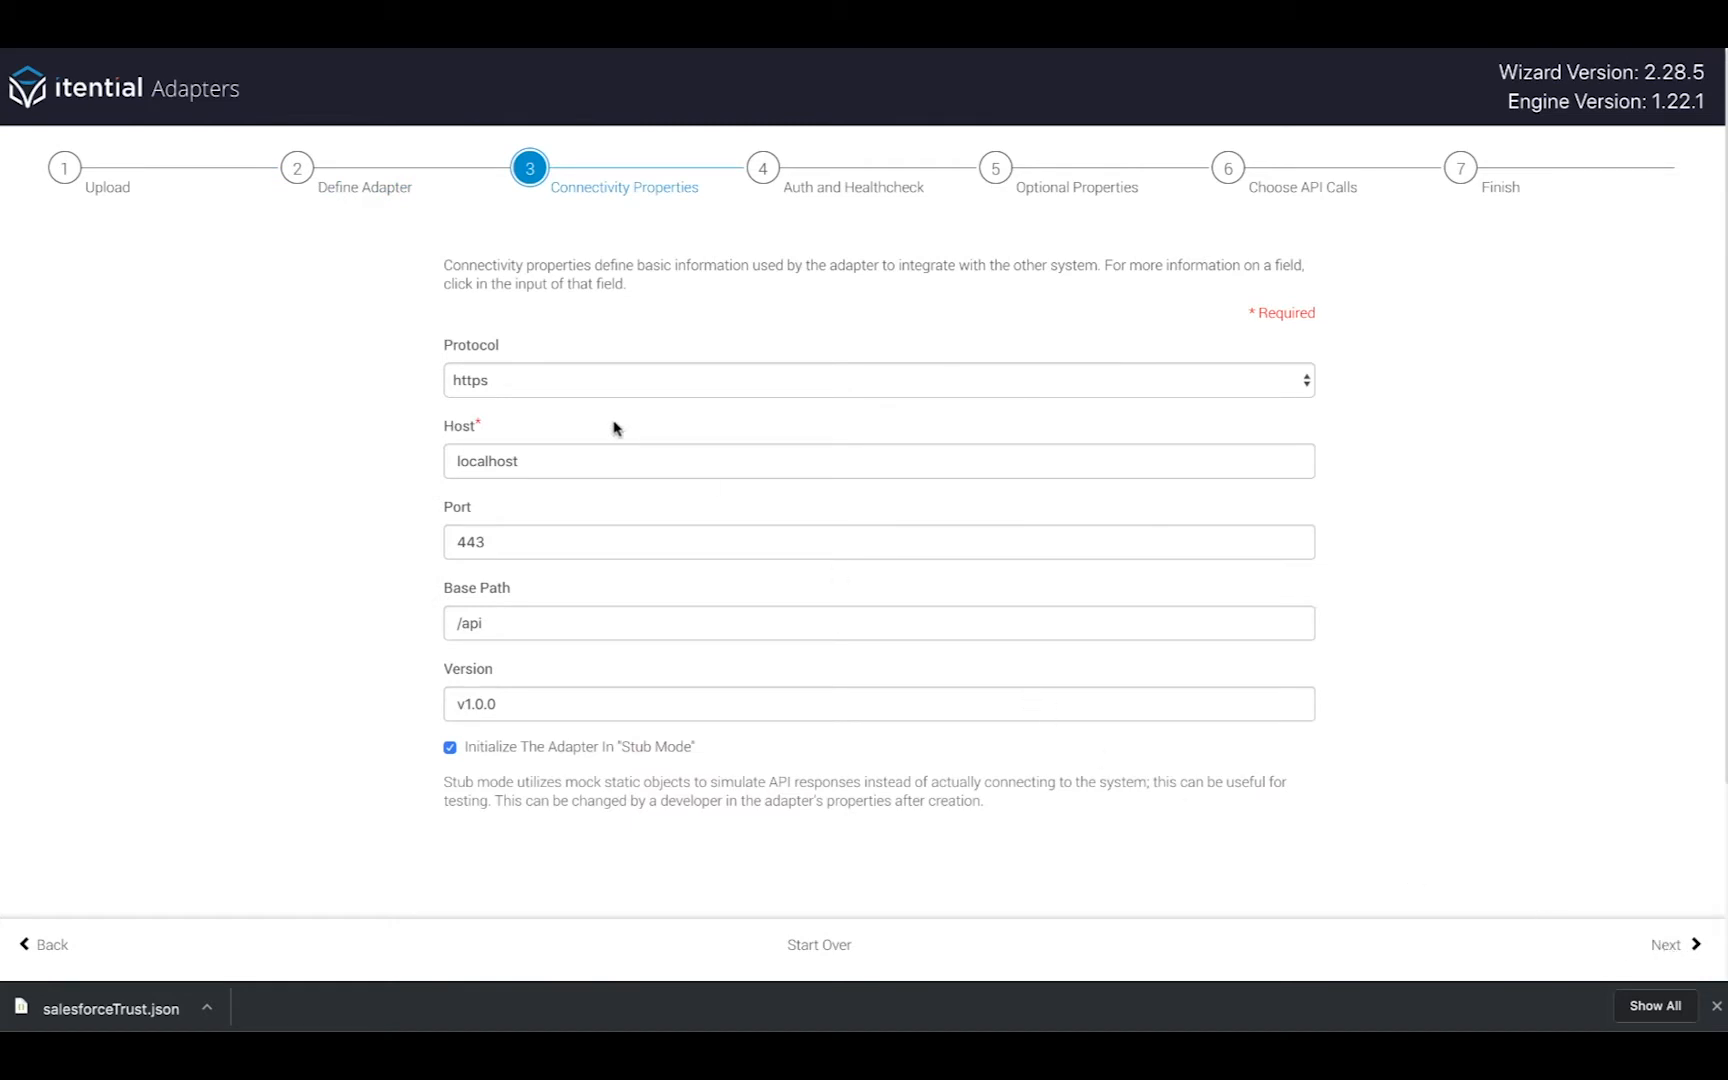
# Set host status.salesforce.com over https, base path /v1, and clear the Version field.
pyautogui.click(876, 408)
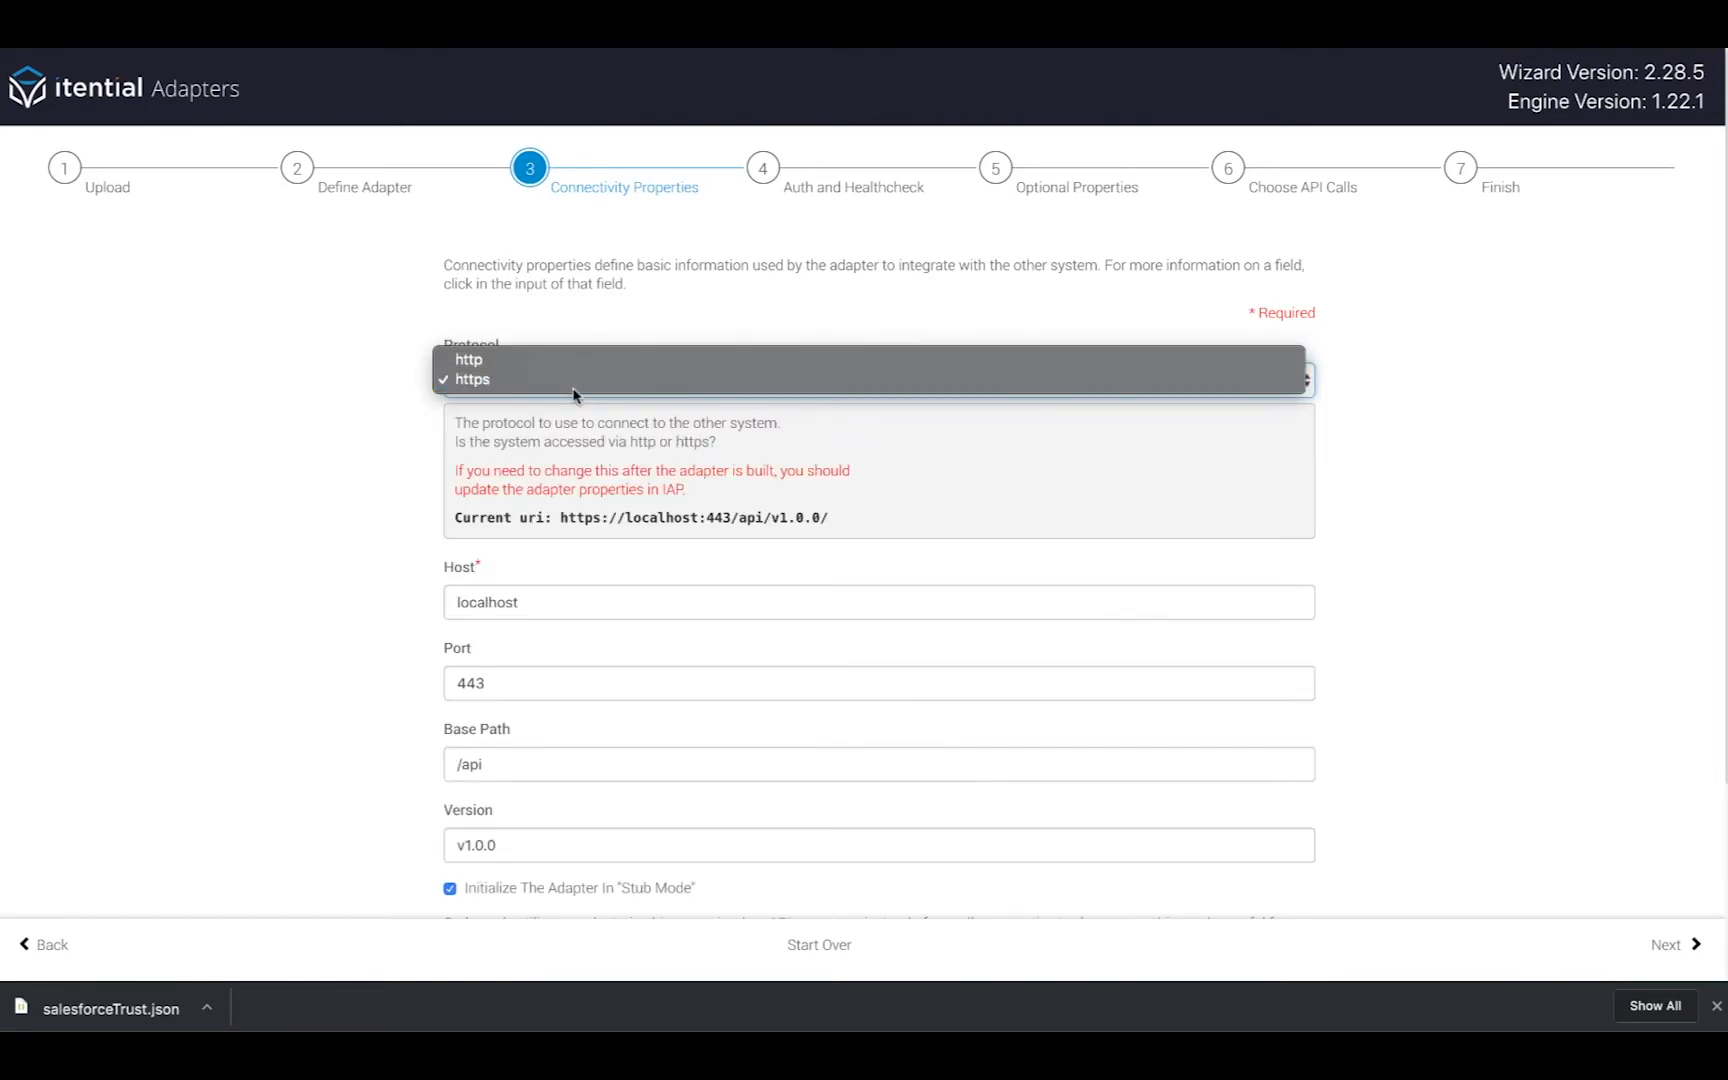
pyautogui.click(472, 380)
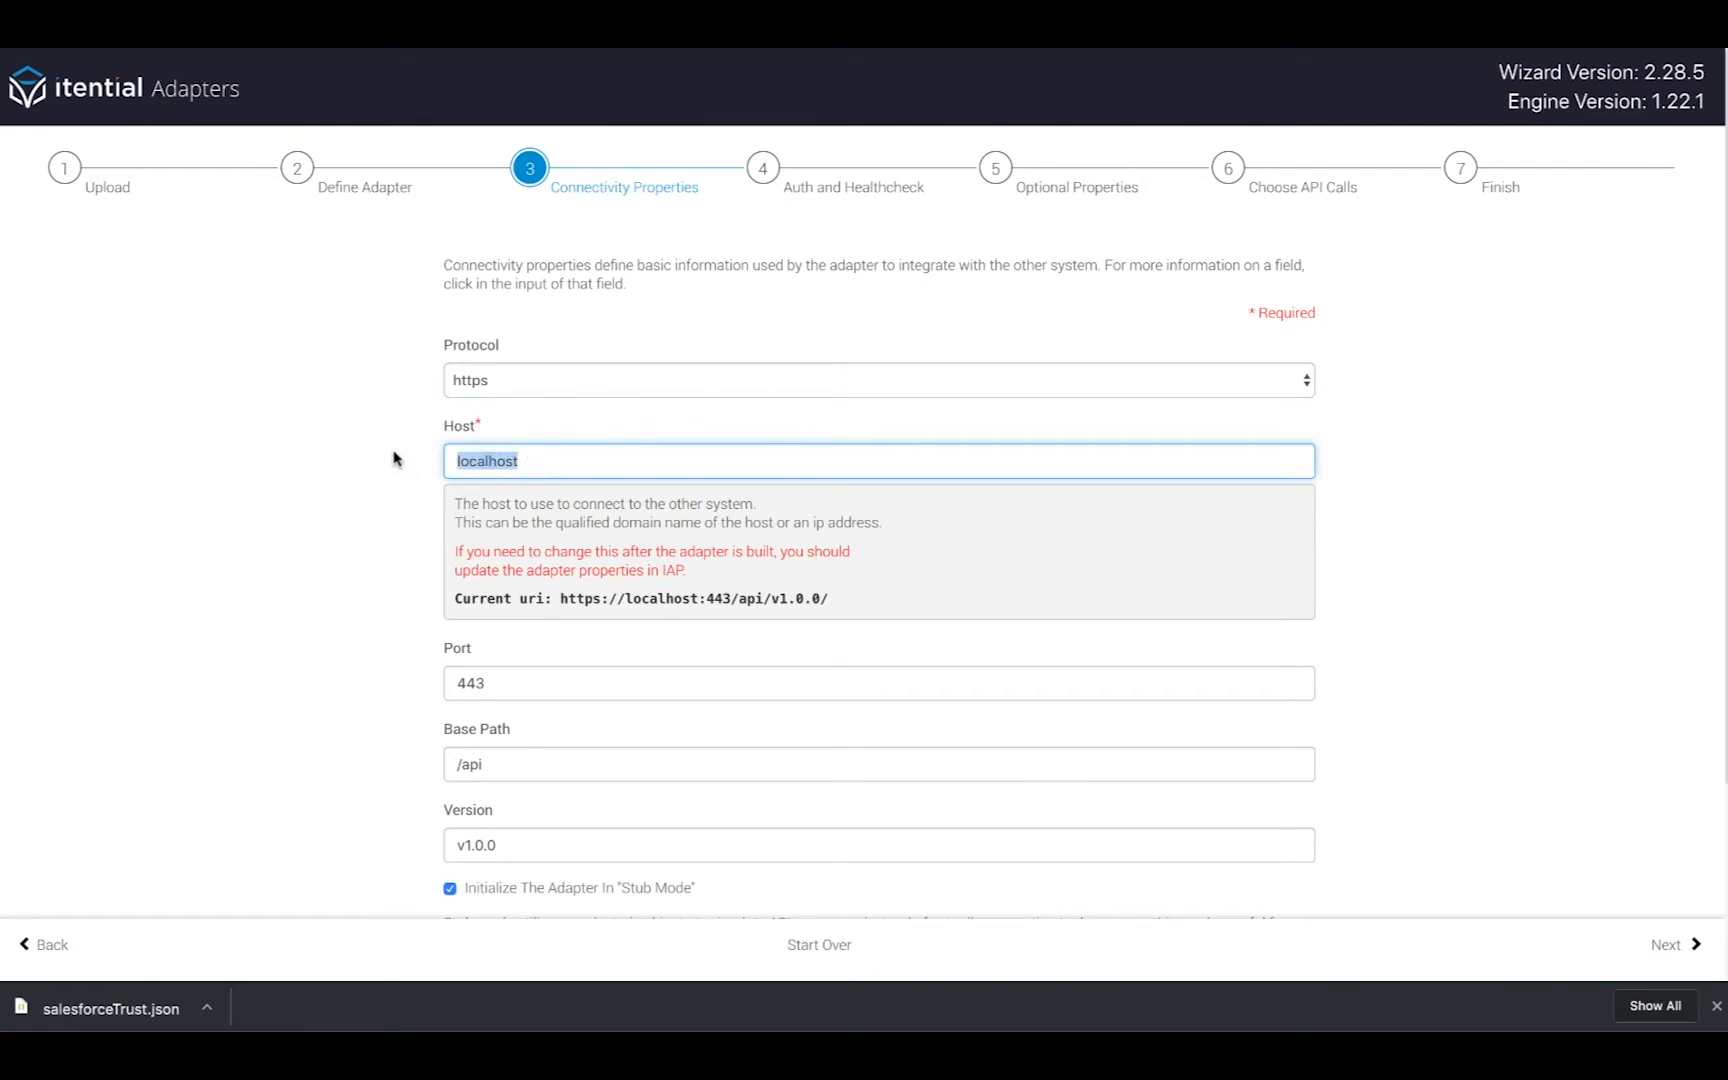
pyautogui.write('status.salesforce.com')
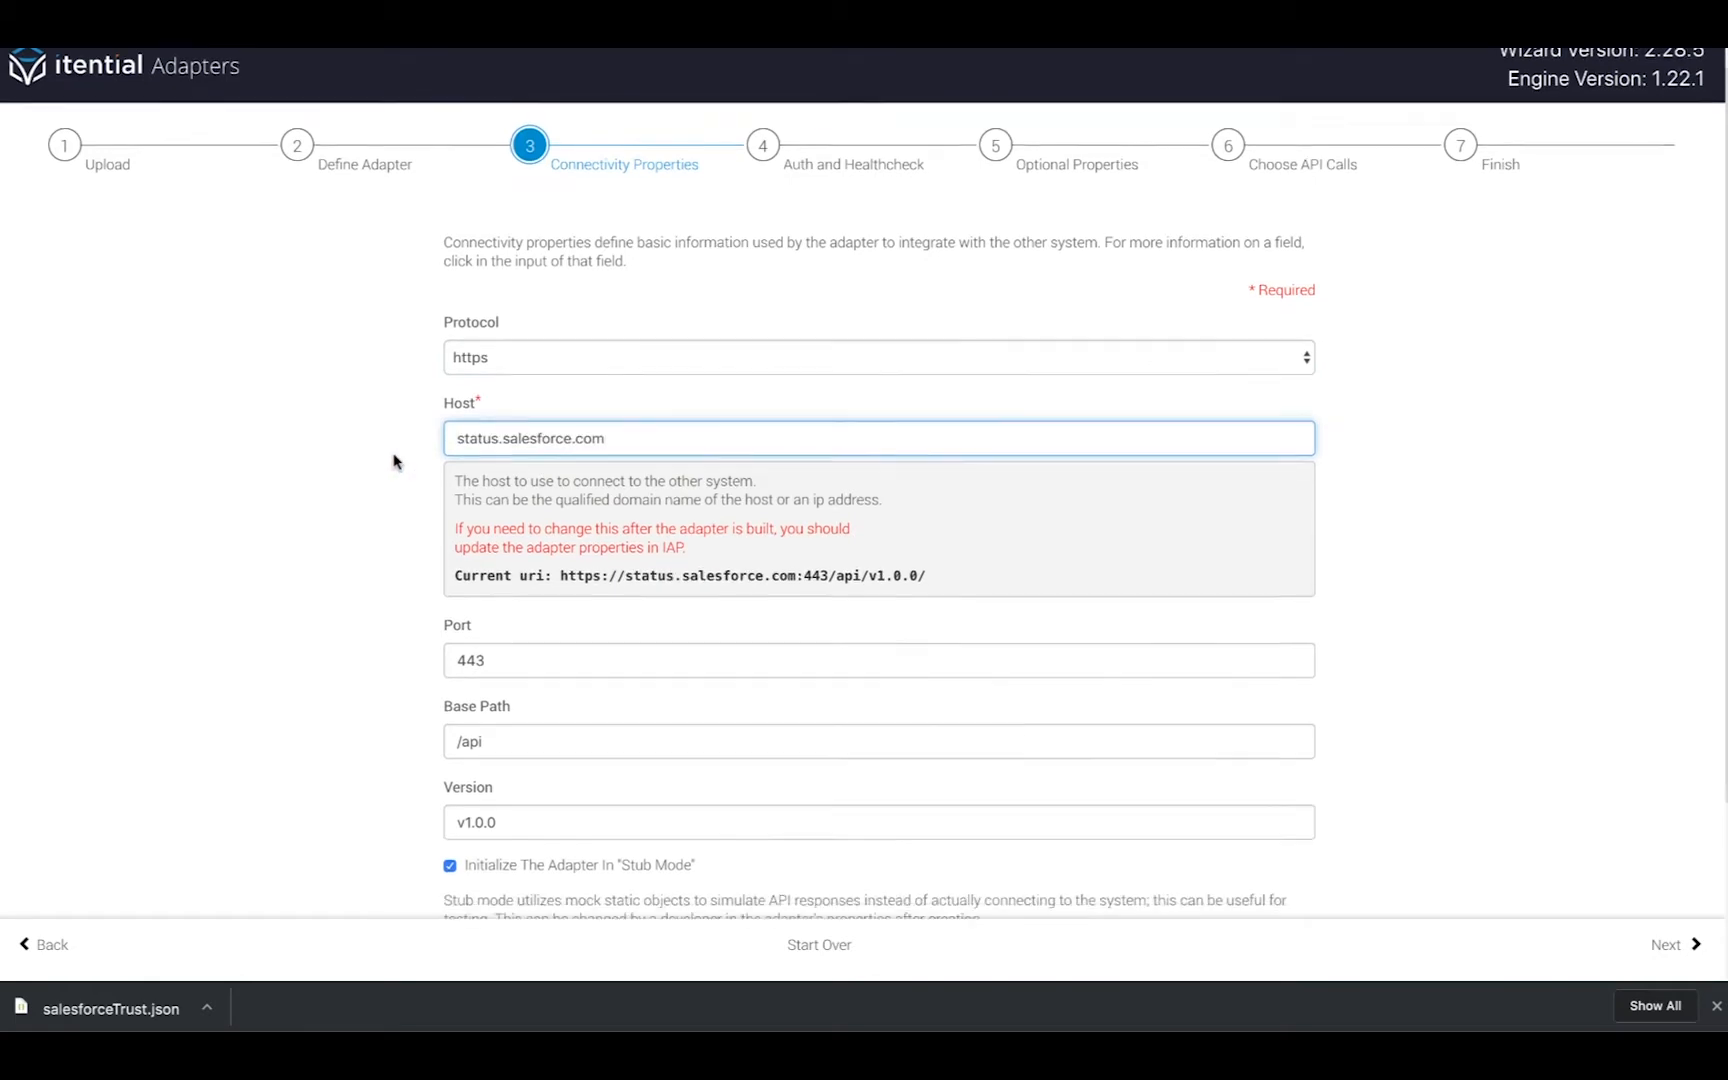
pyautogui.scroll(-3)
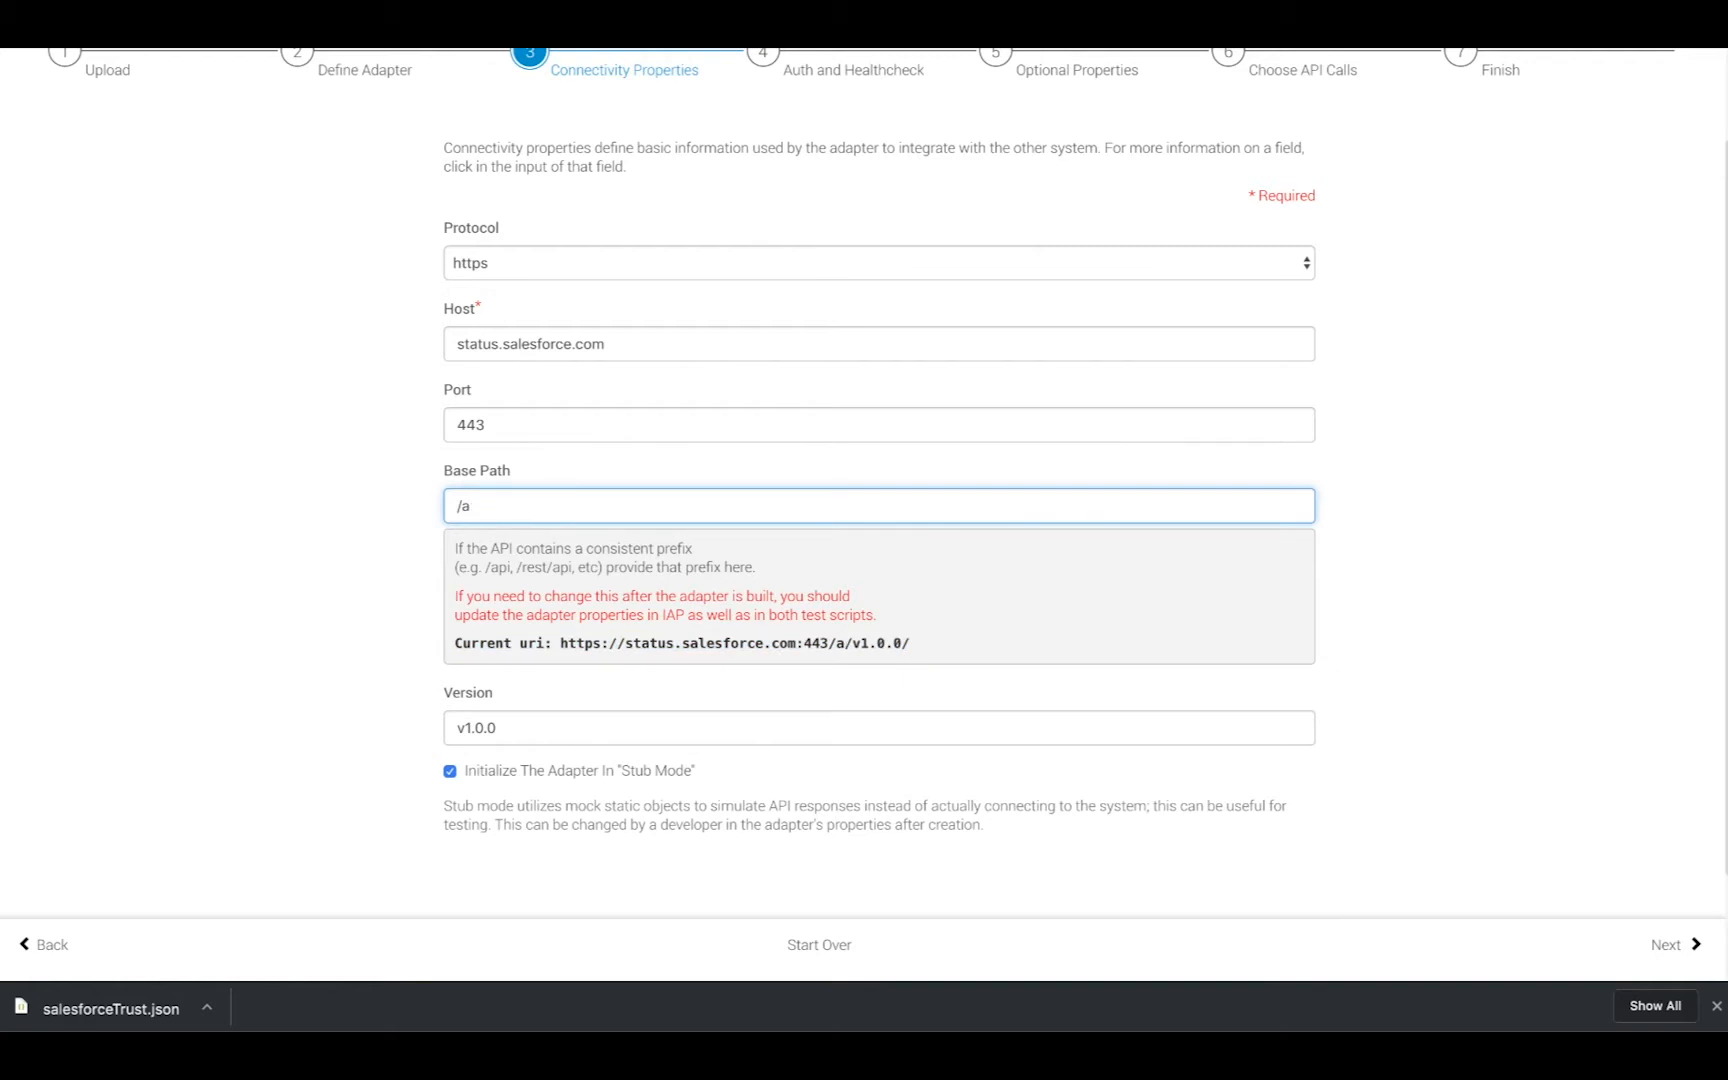
pyautogui.write('v1')
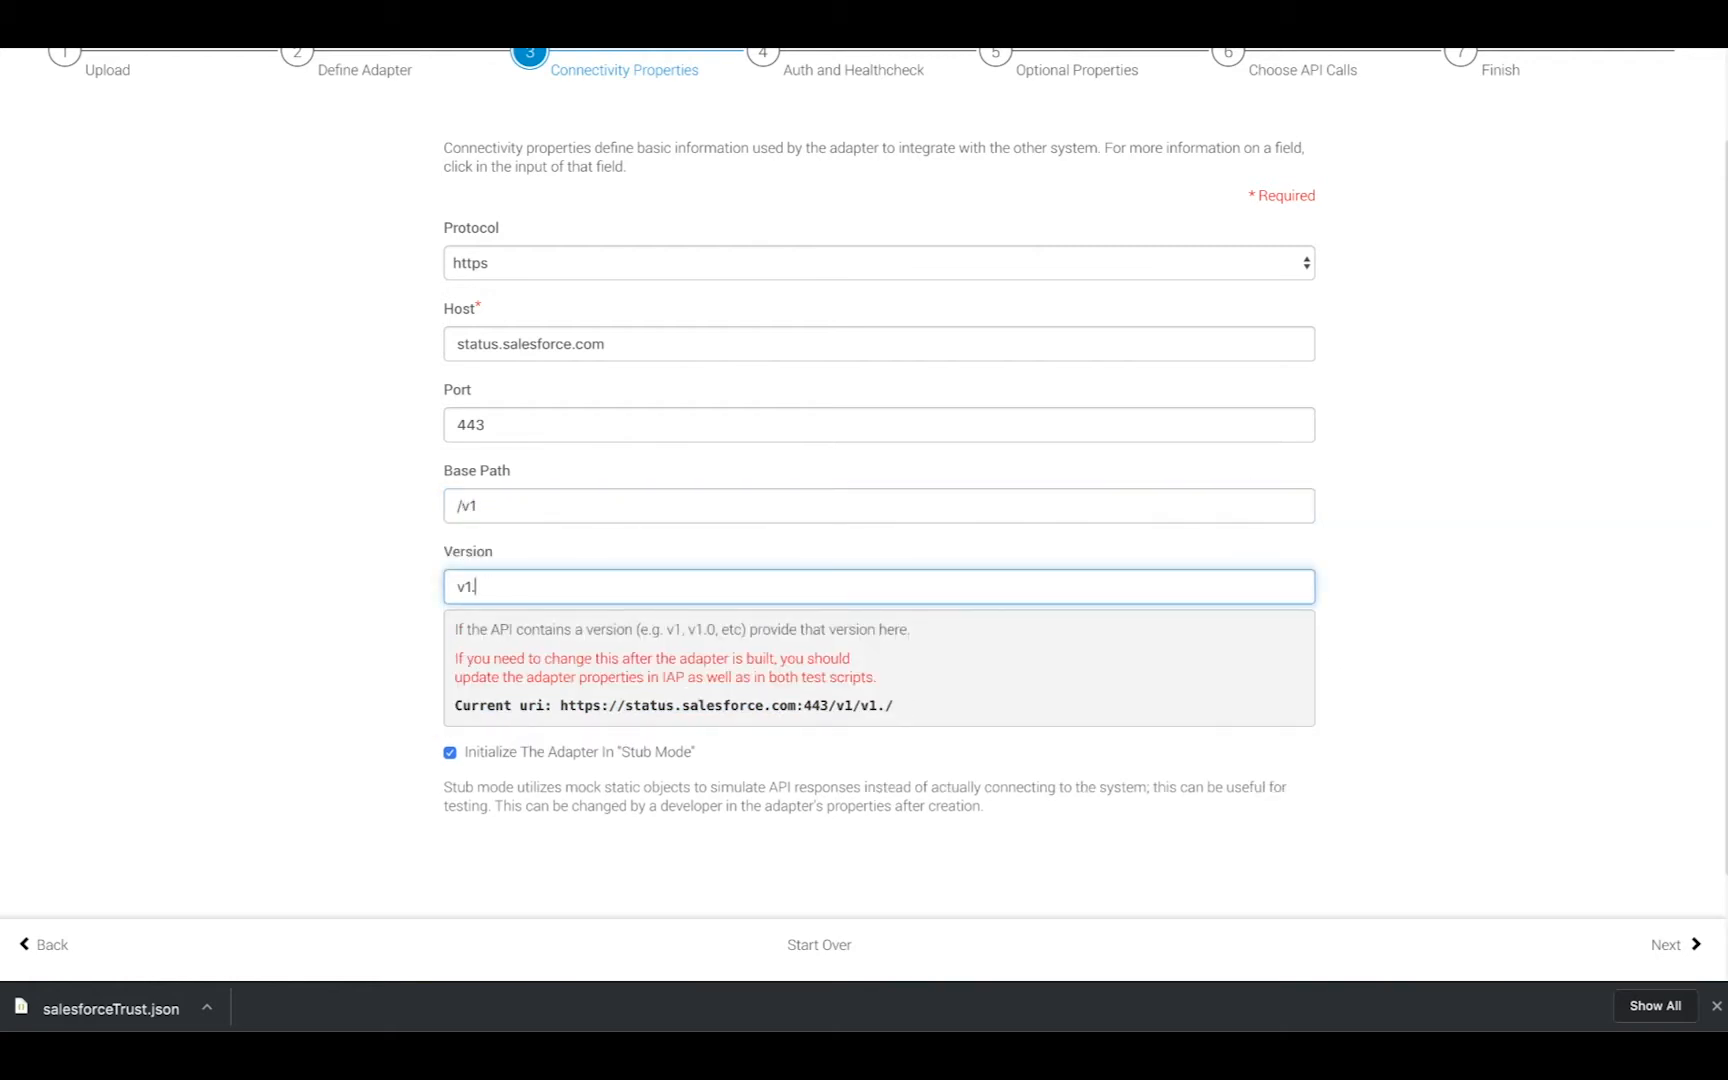
pyautogui.press('ctrl+a')
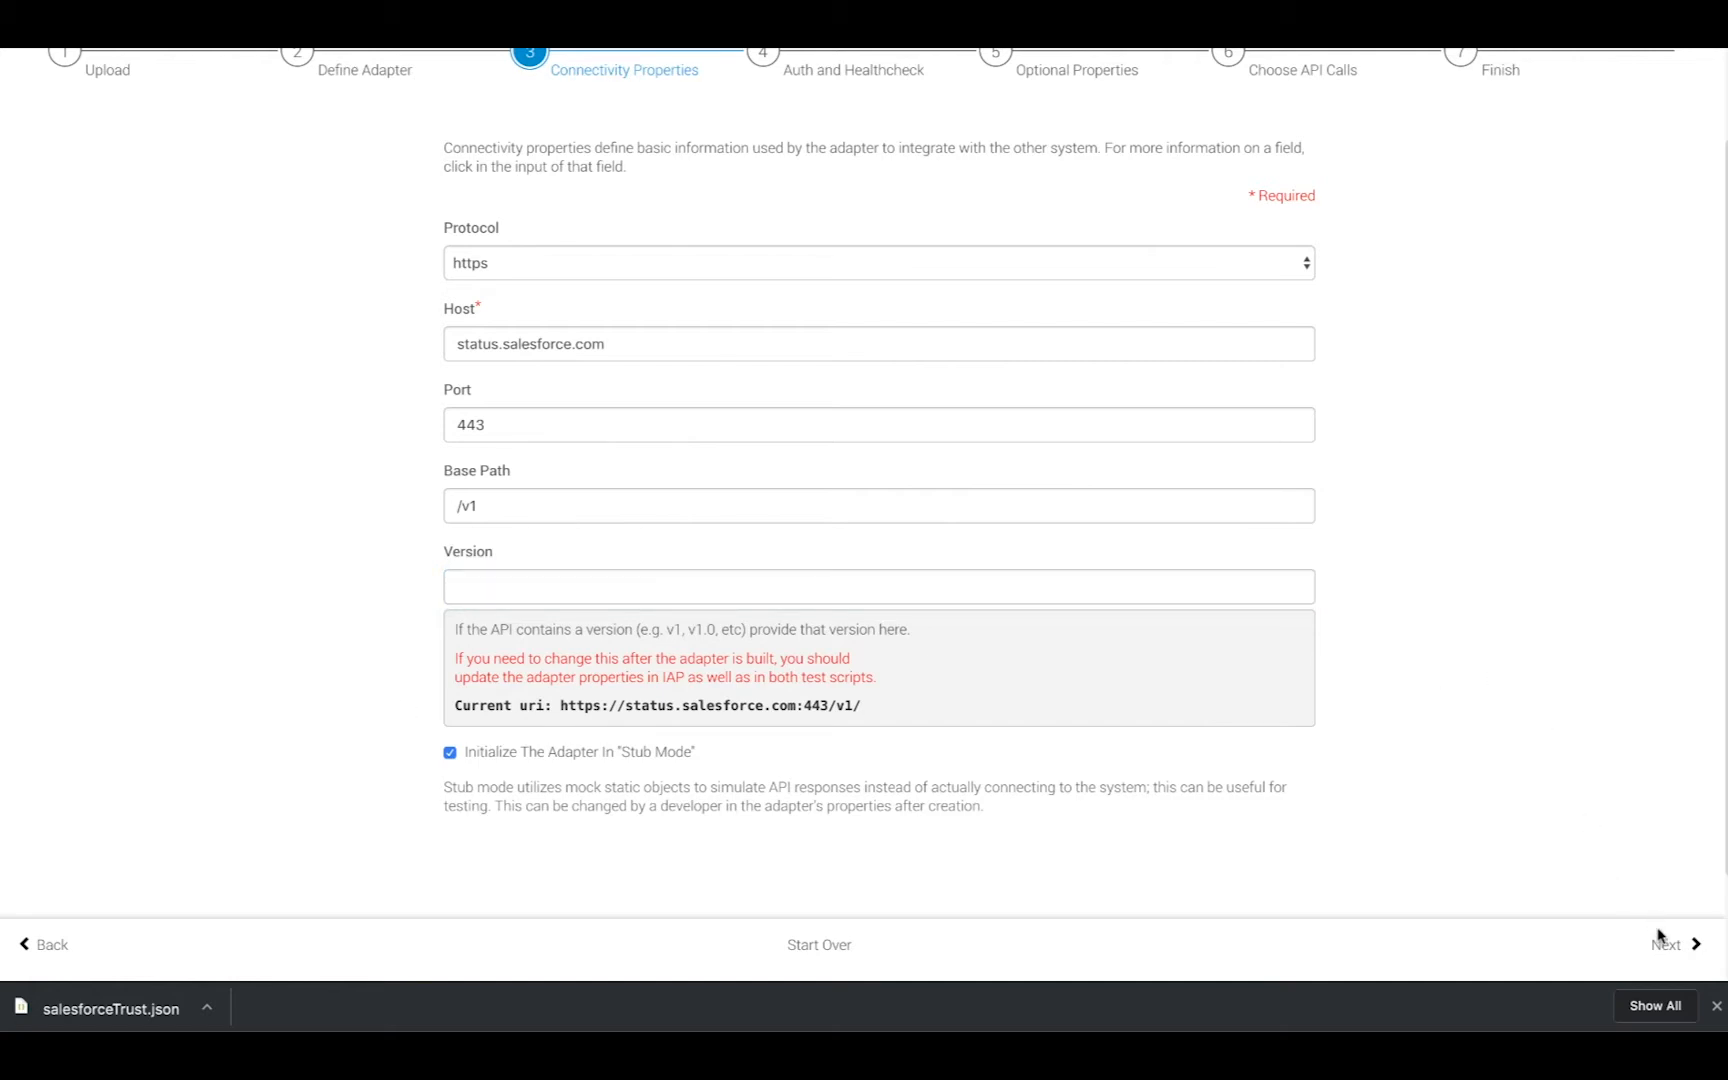
# Keep no_authentication and no healthcheck, skip Optional Properties, and reach Choose API Calls.
pyautogui.click(1666, 944)
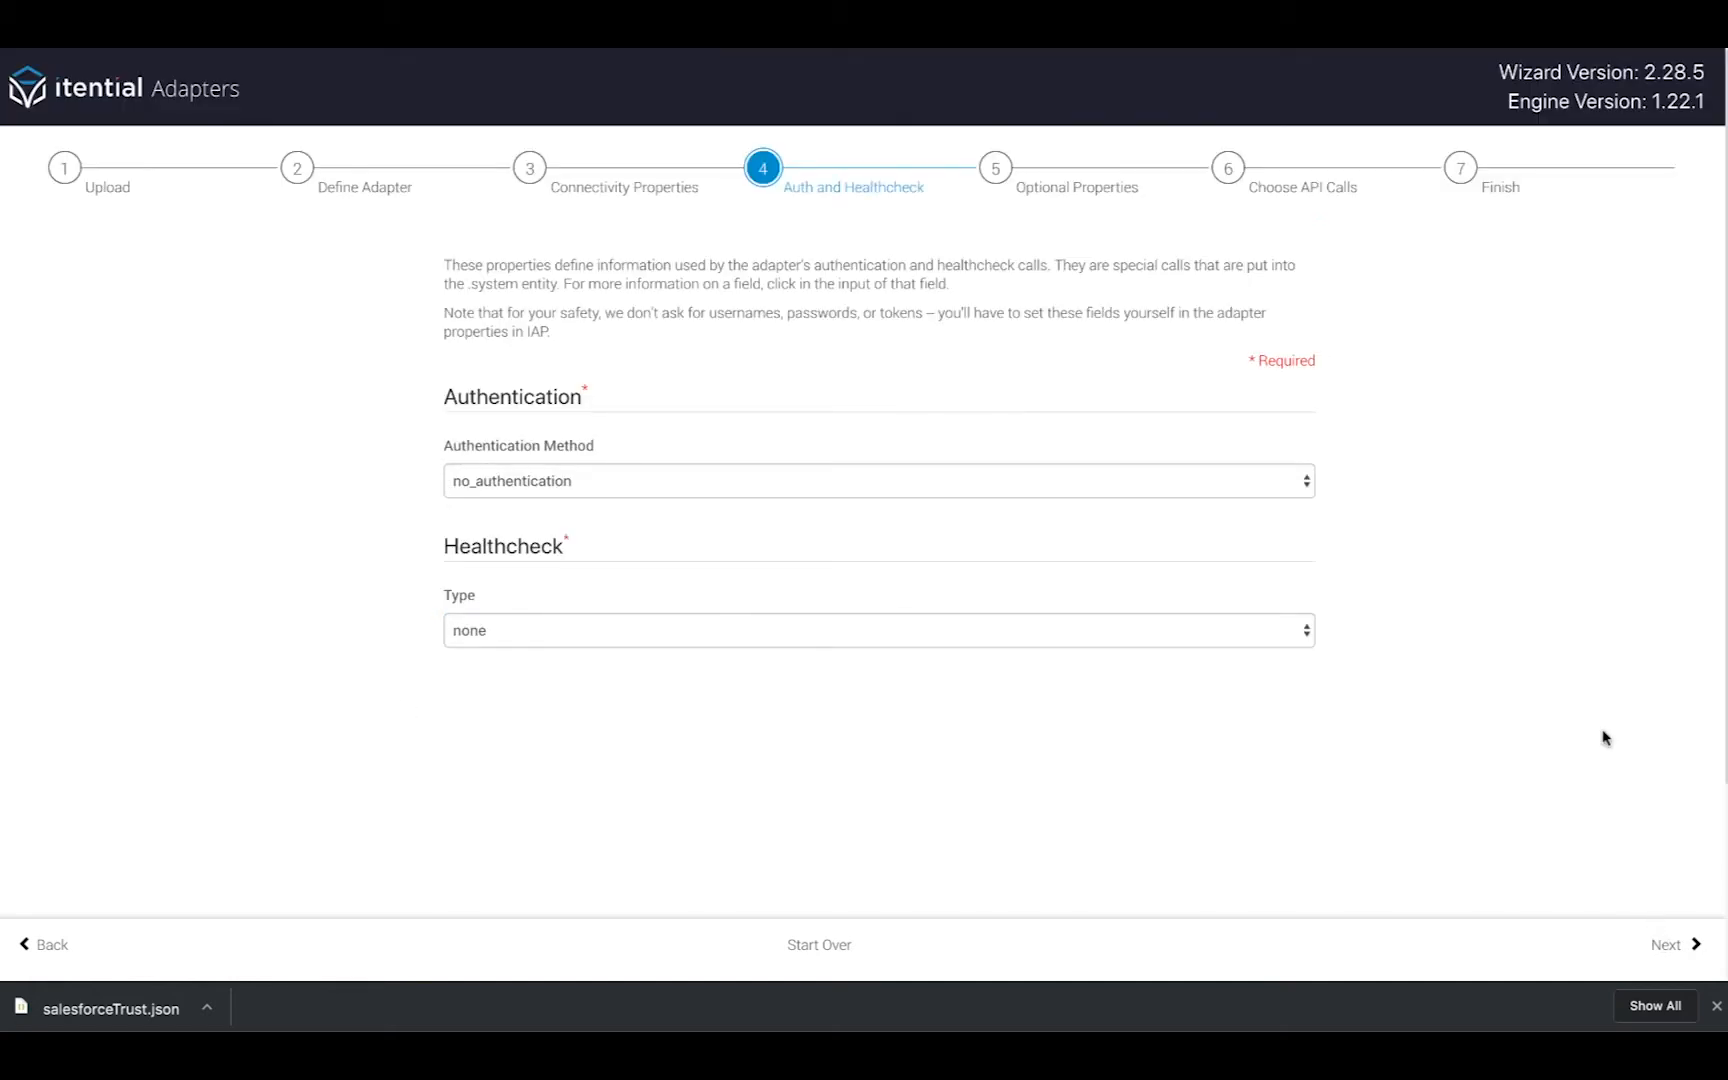
pyautogui.moveTo(1292, 482)
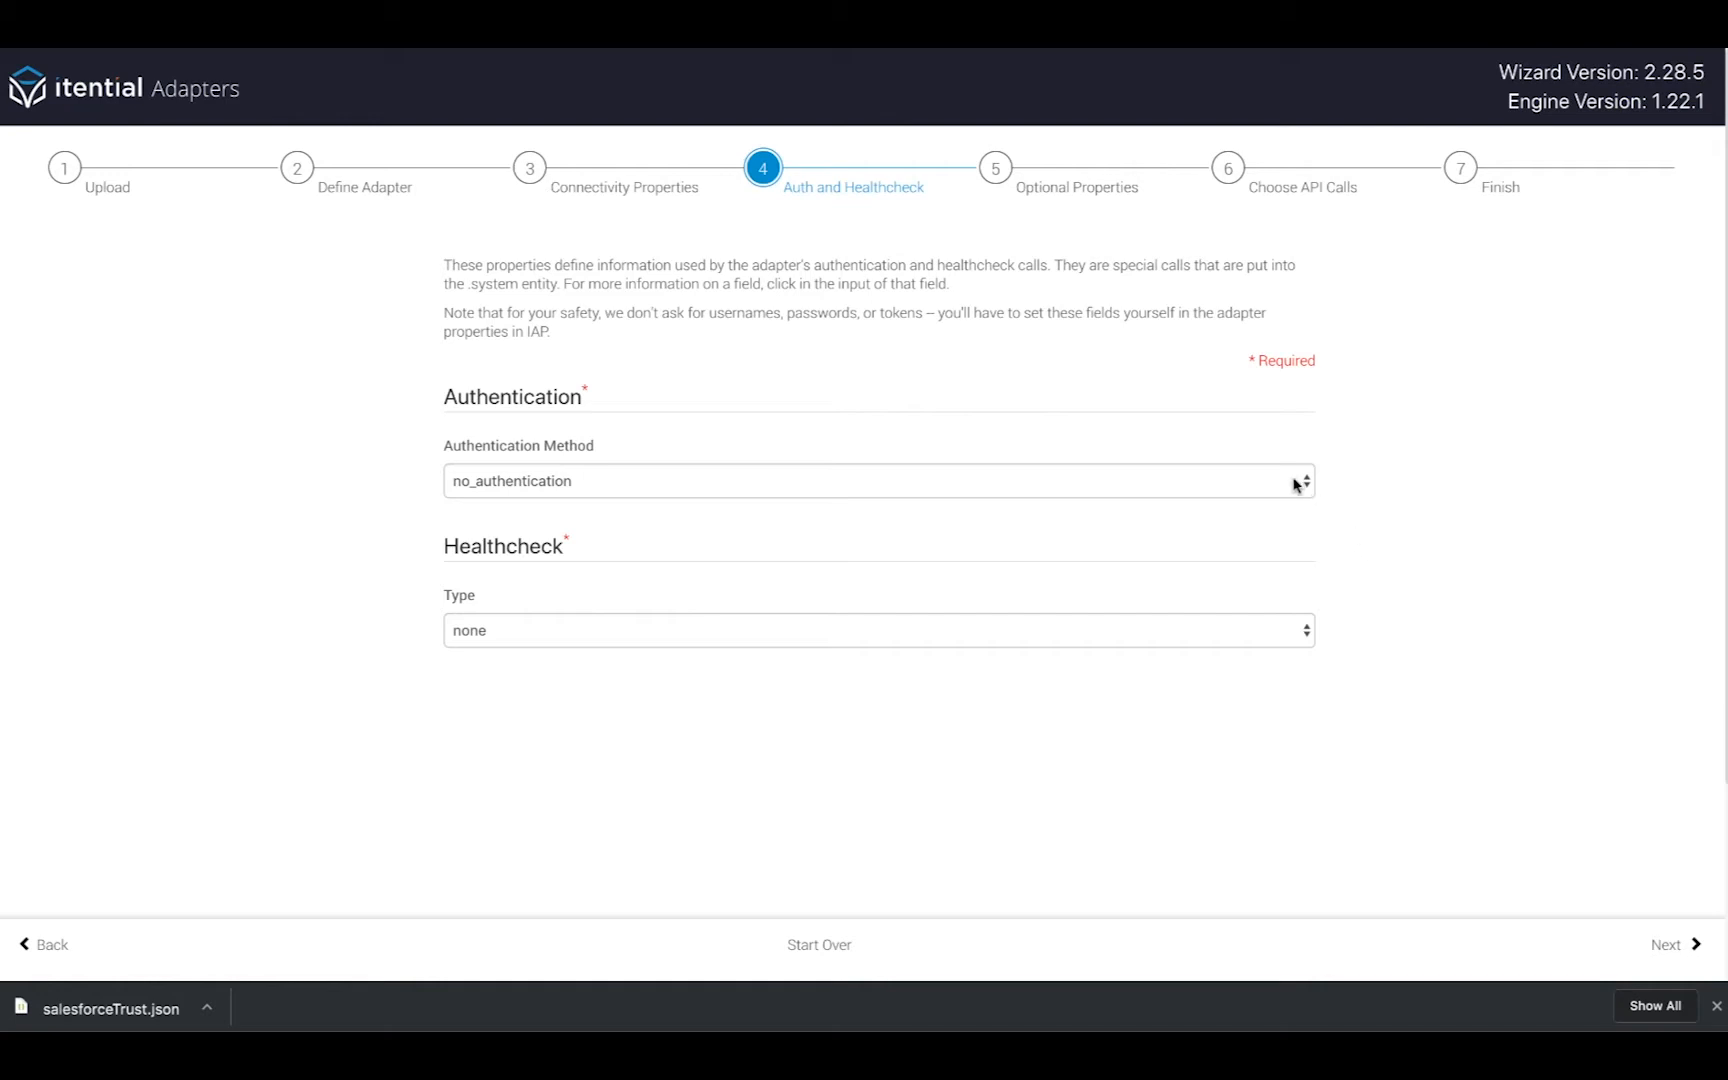
pyautogui.click(876, 480)
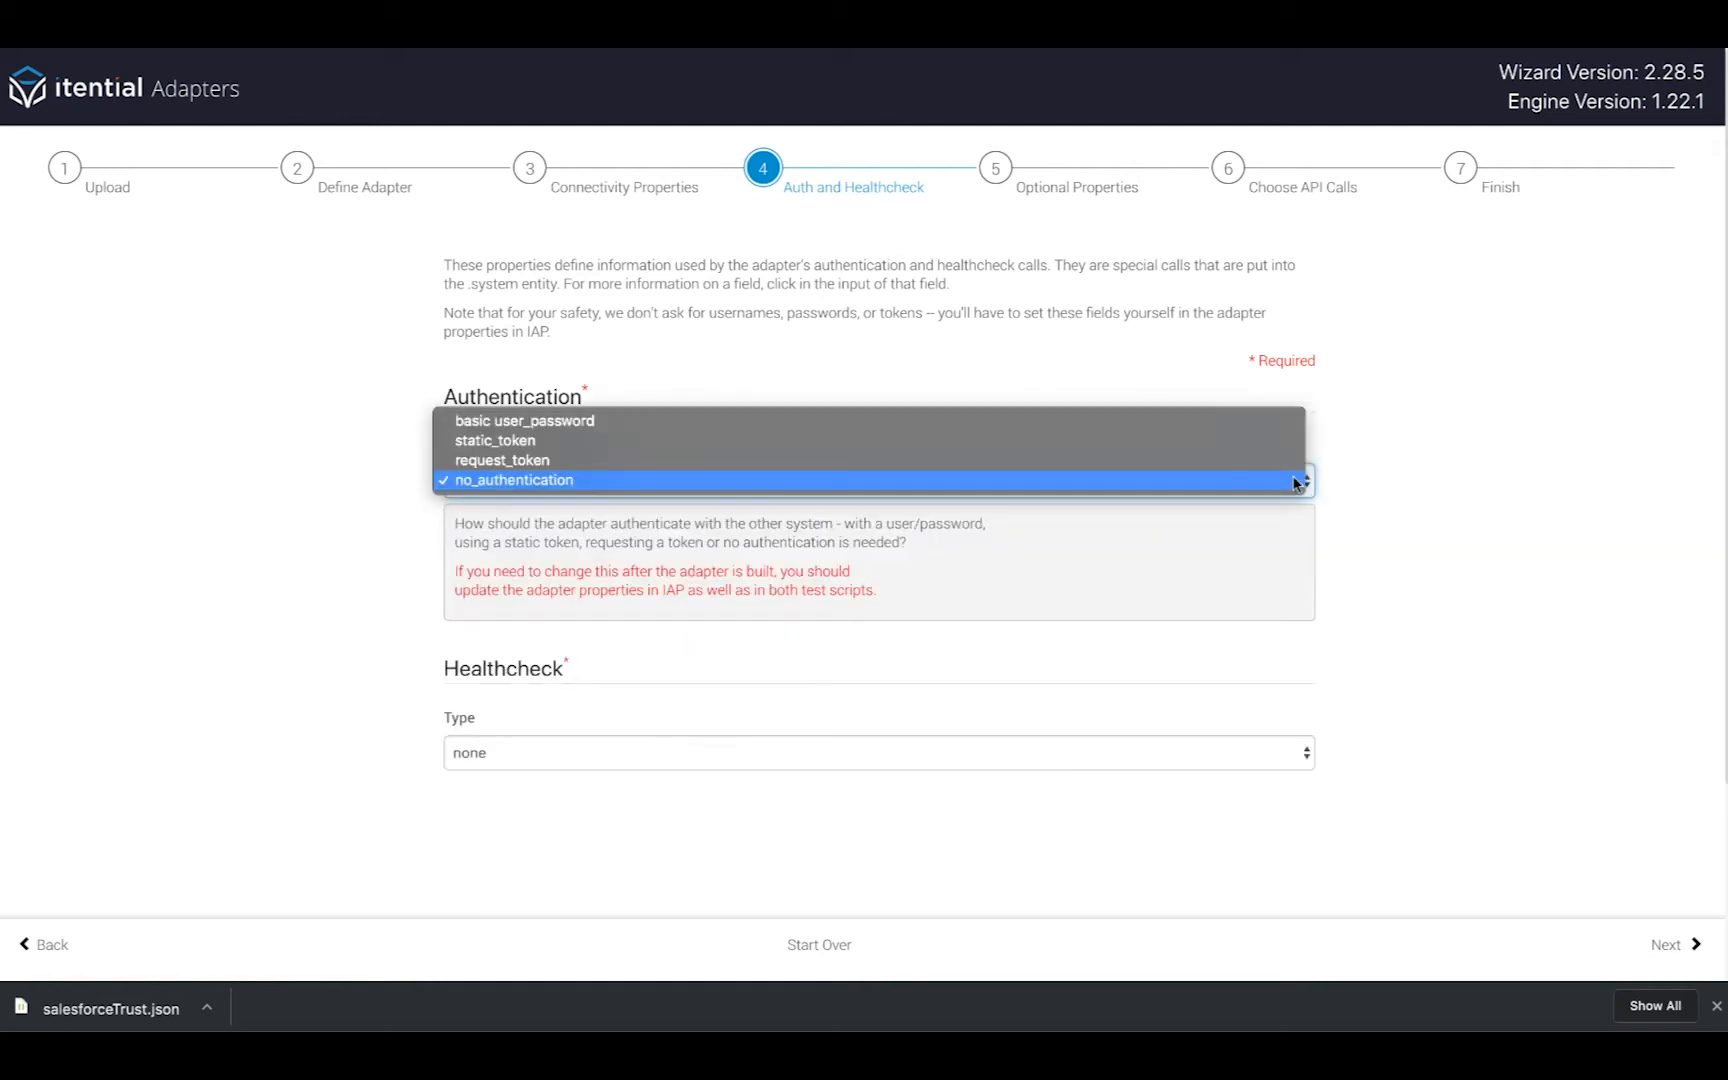
pyautogui.click(514, 480)
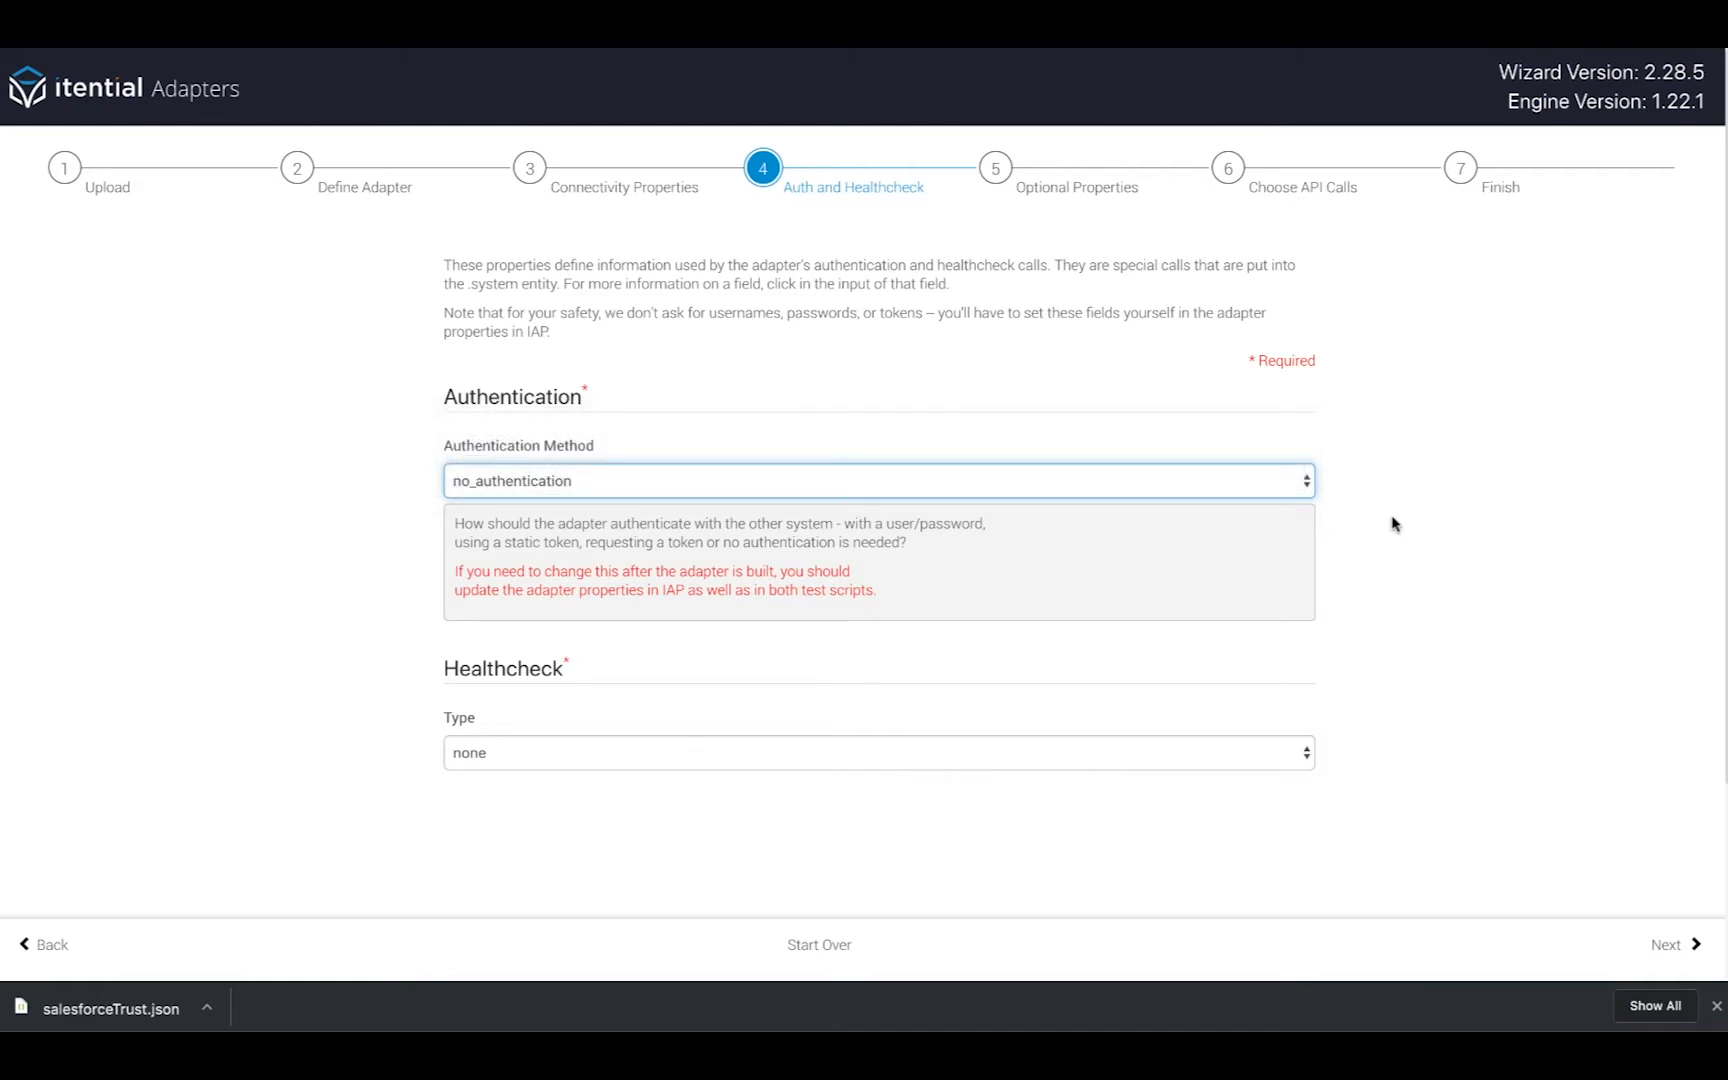
pyautogui.moveTo(1362, 752)
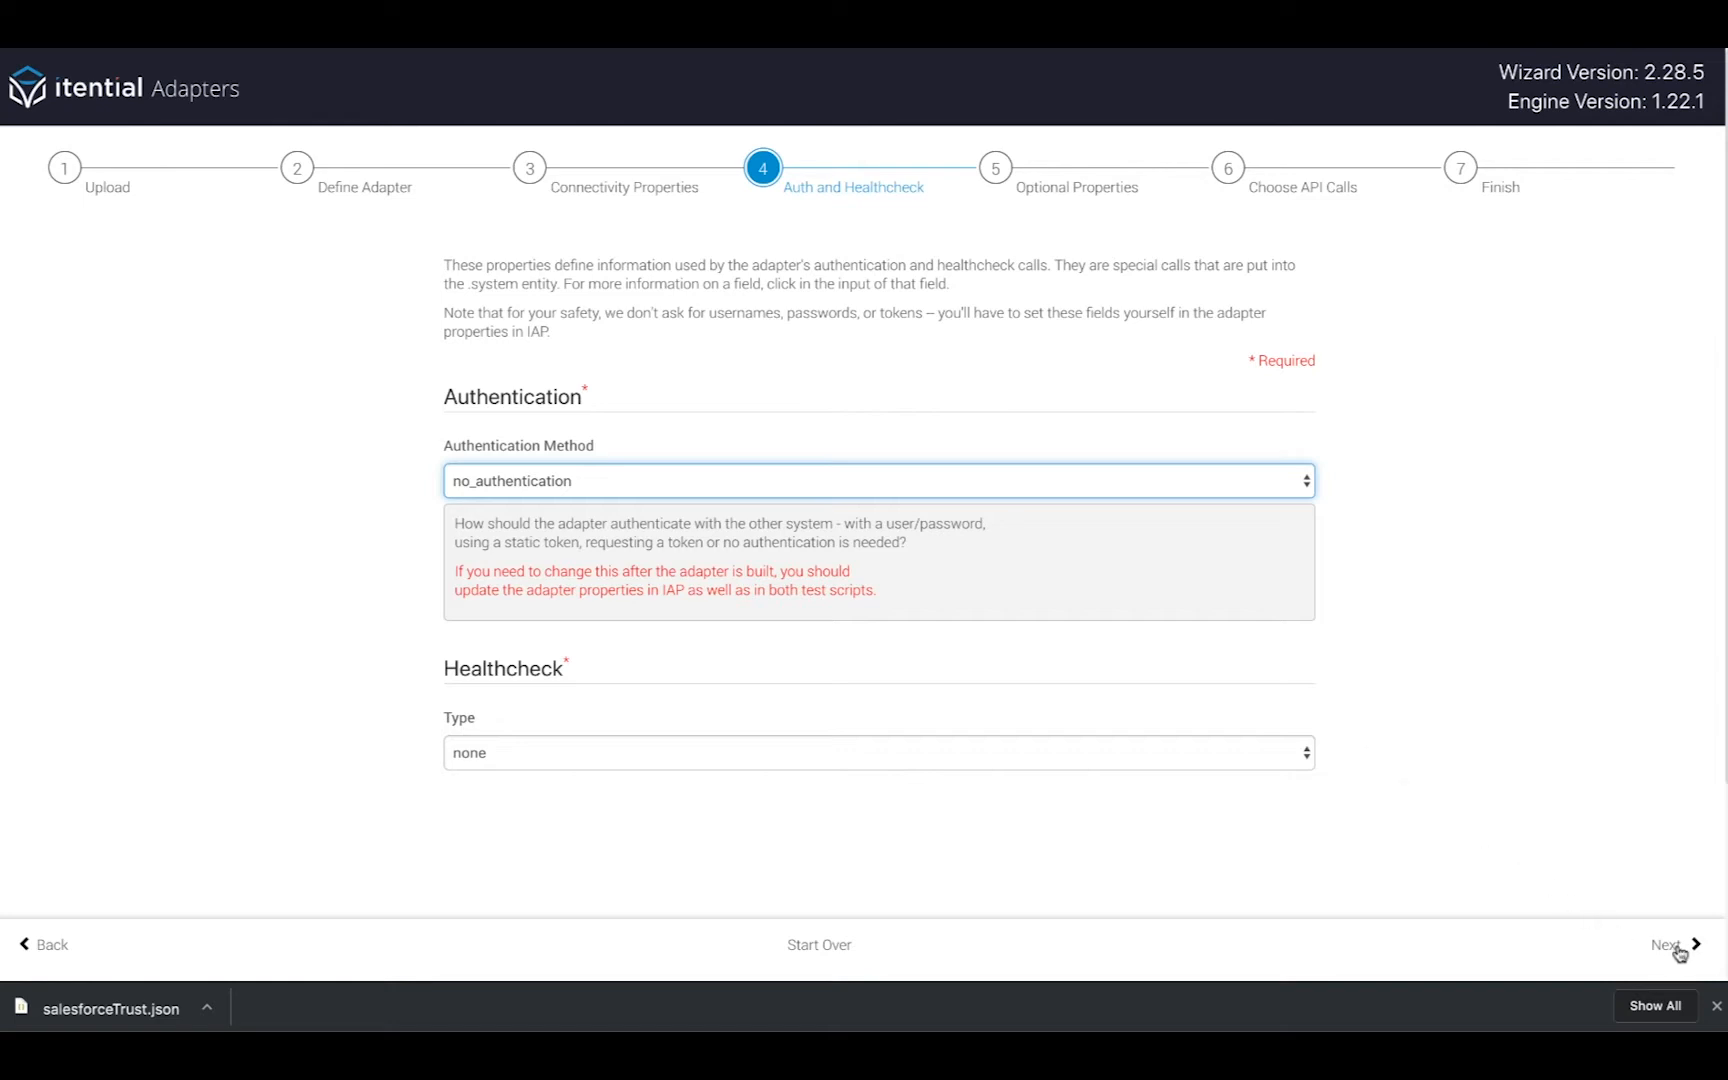
pyautogui.click(1666, 944)
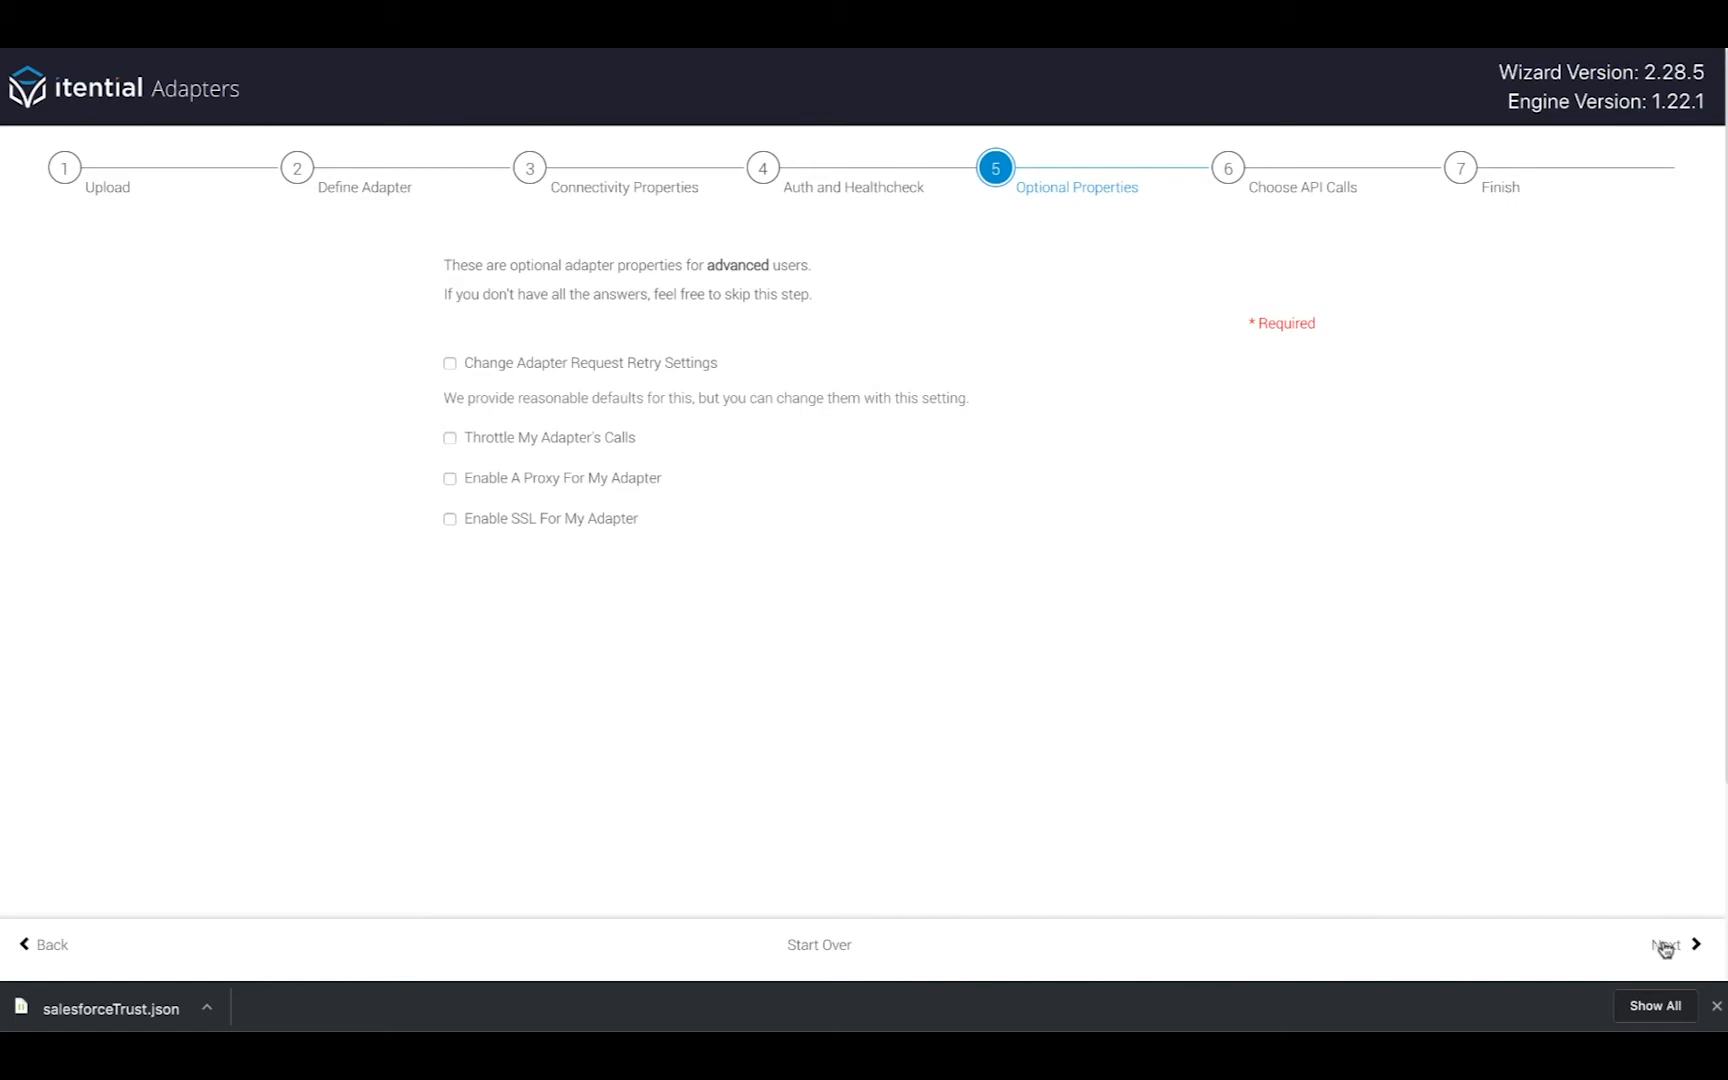
pyautogui.click(1666, 946)
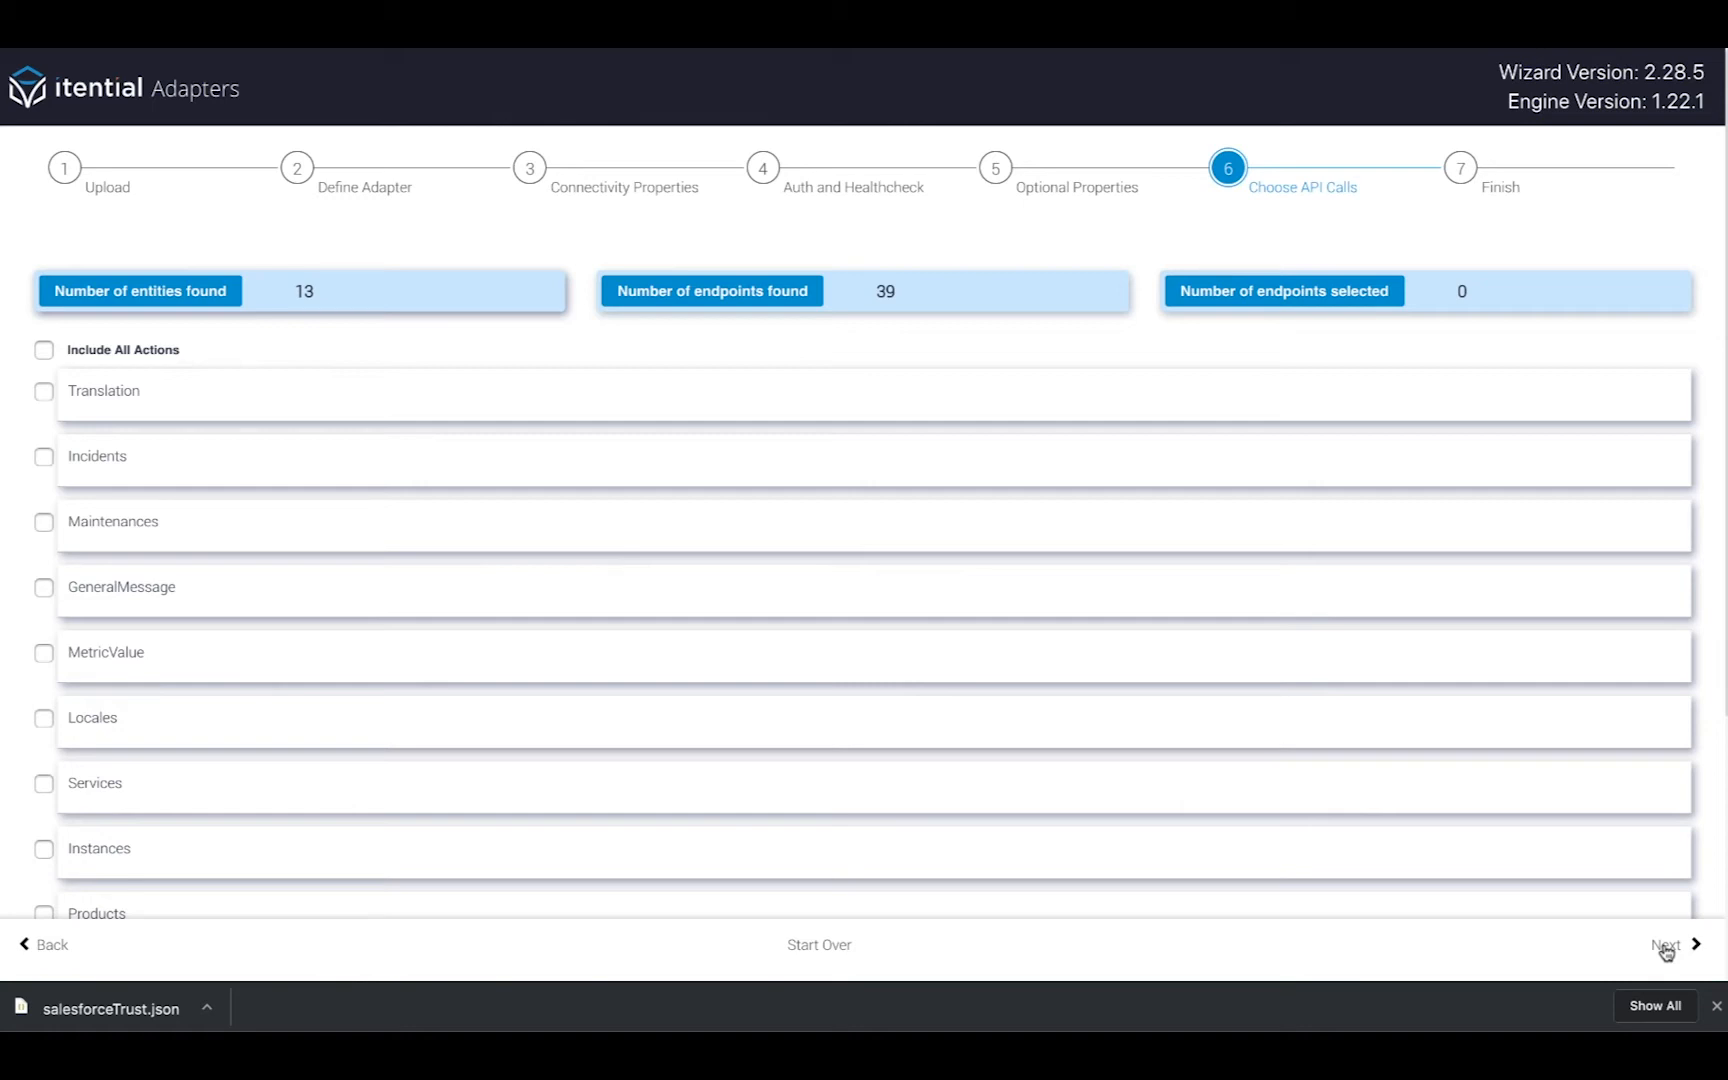
pyautogui.moveTo(308, 406)
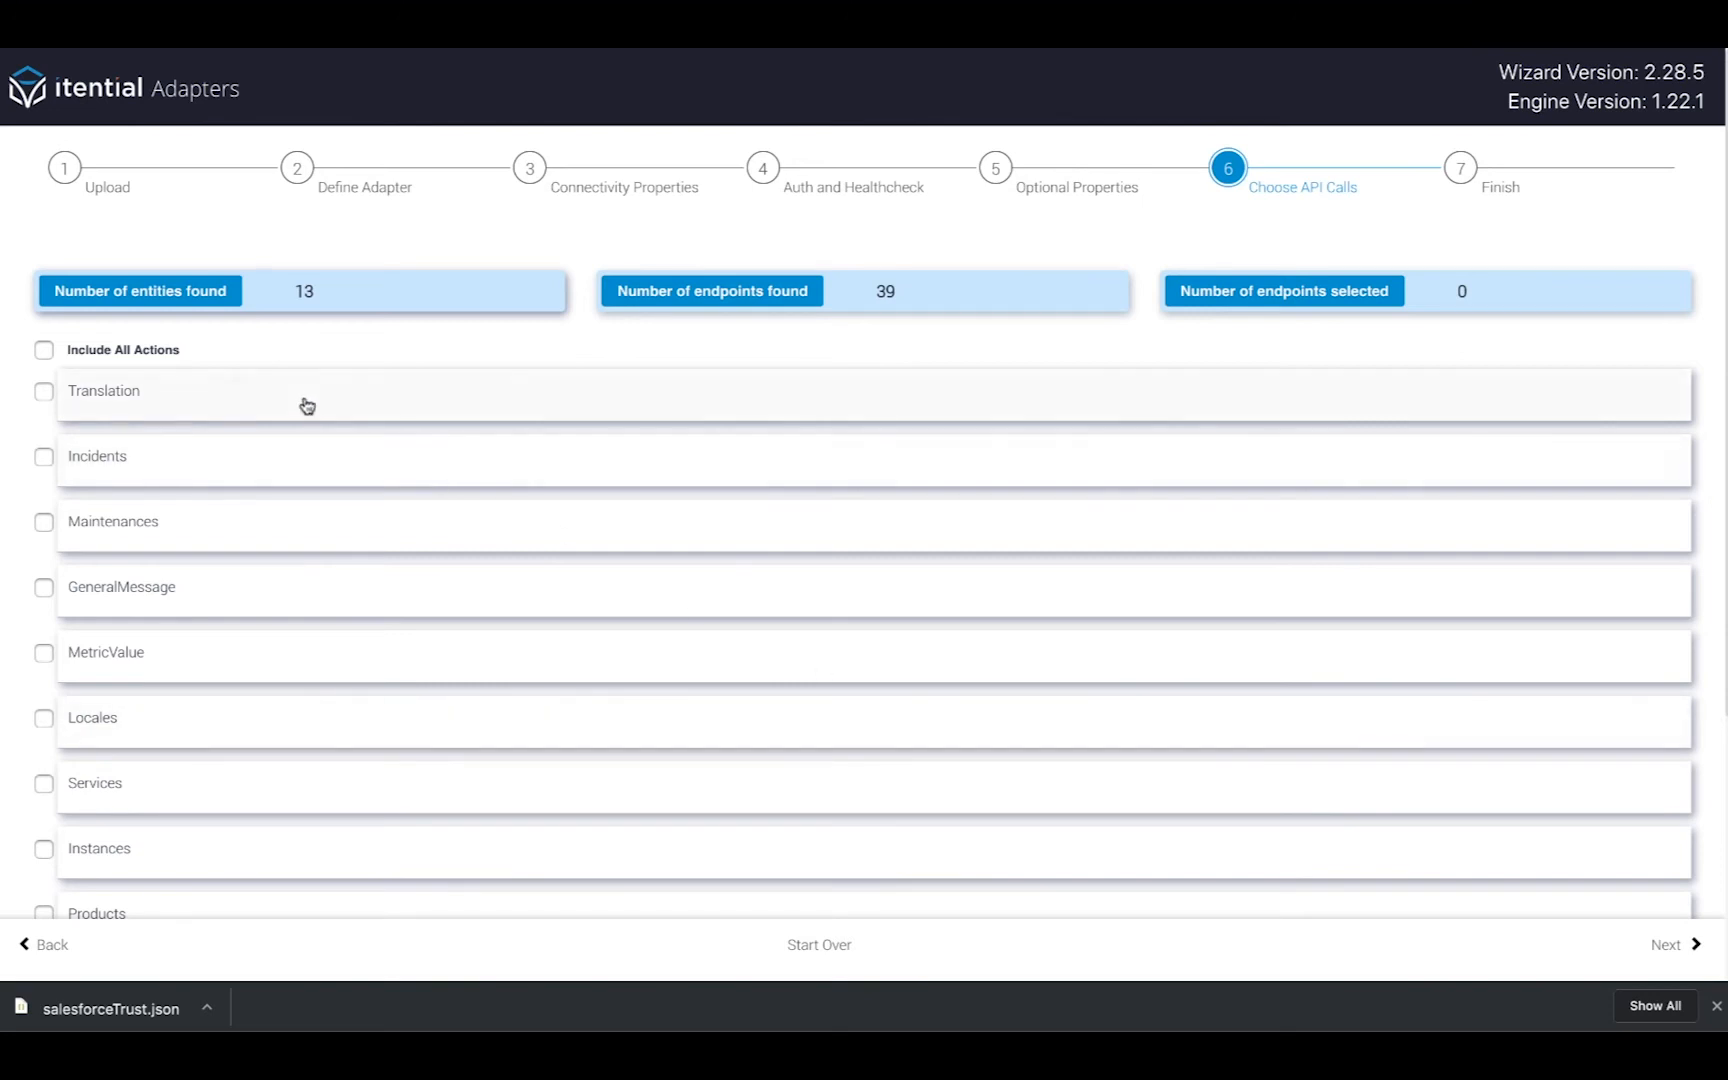
# Expand Translation and Incidents, tick GET /incidents and /incidents/impactTypes, then Include All Actions.
pyautogui.click(104, 392)
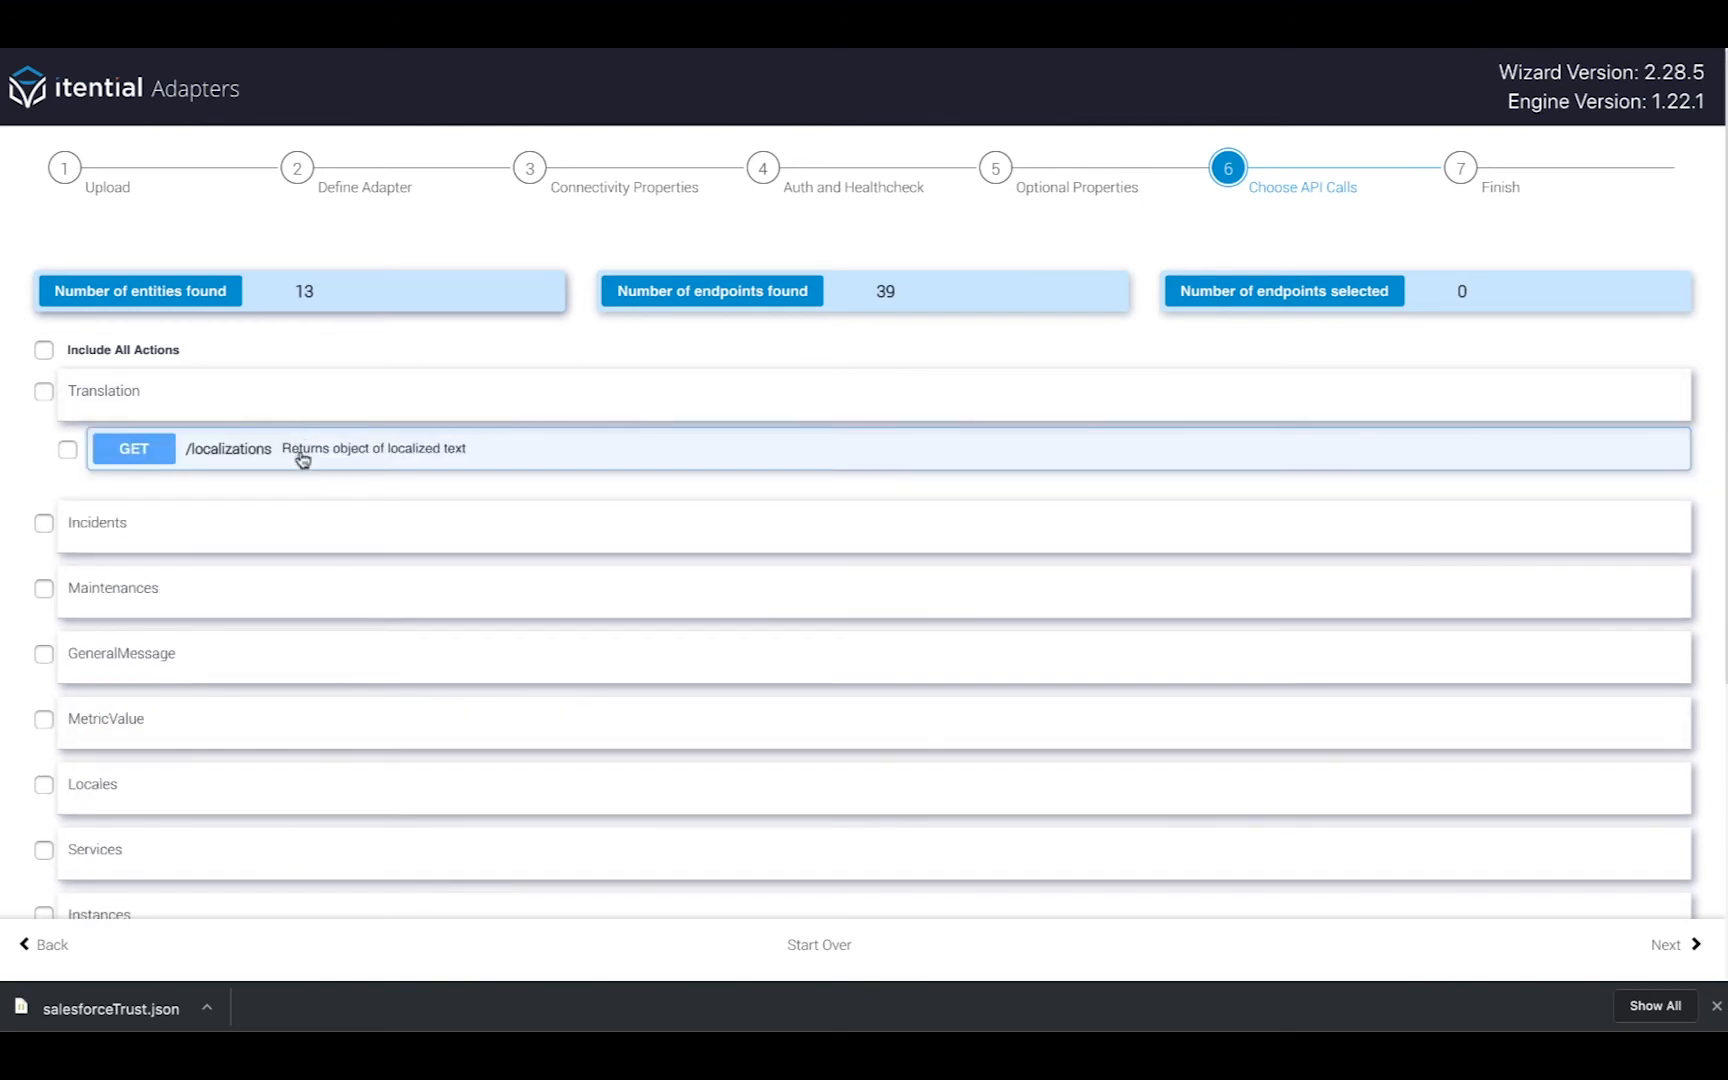
pyautogui.moveTo(306, 532)
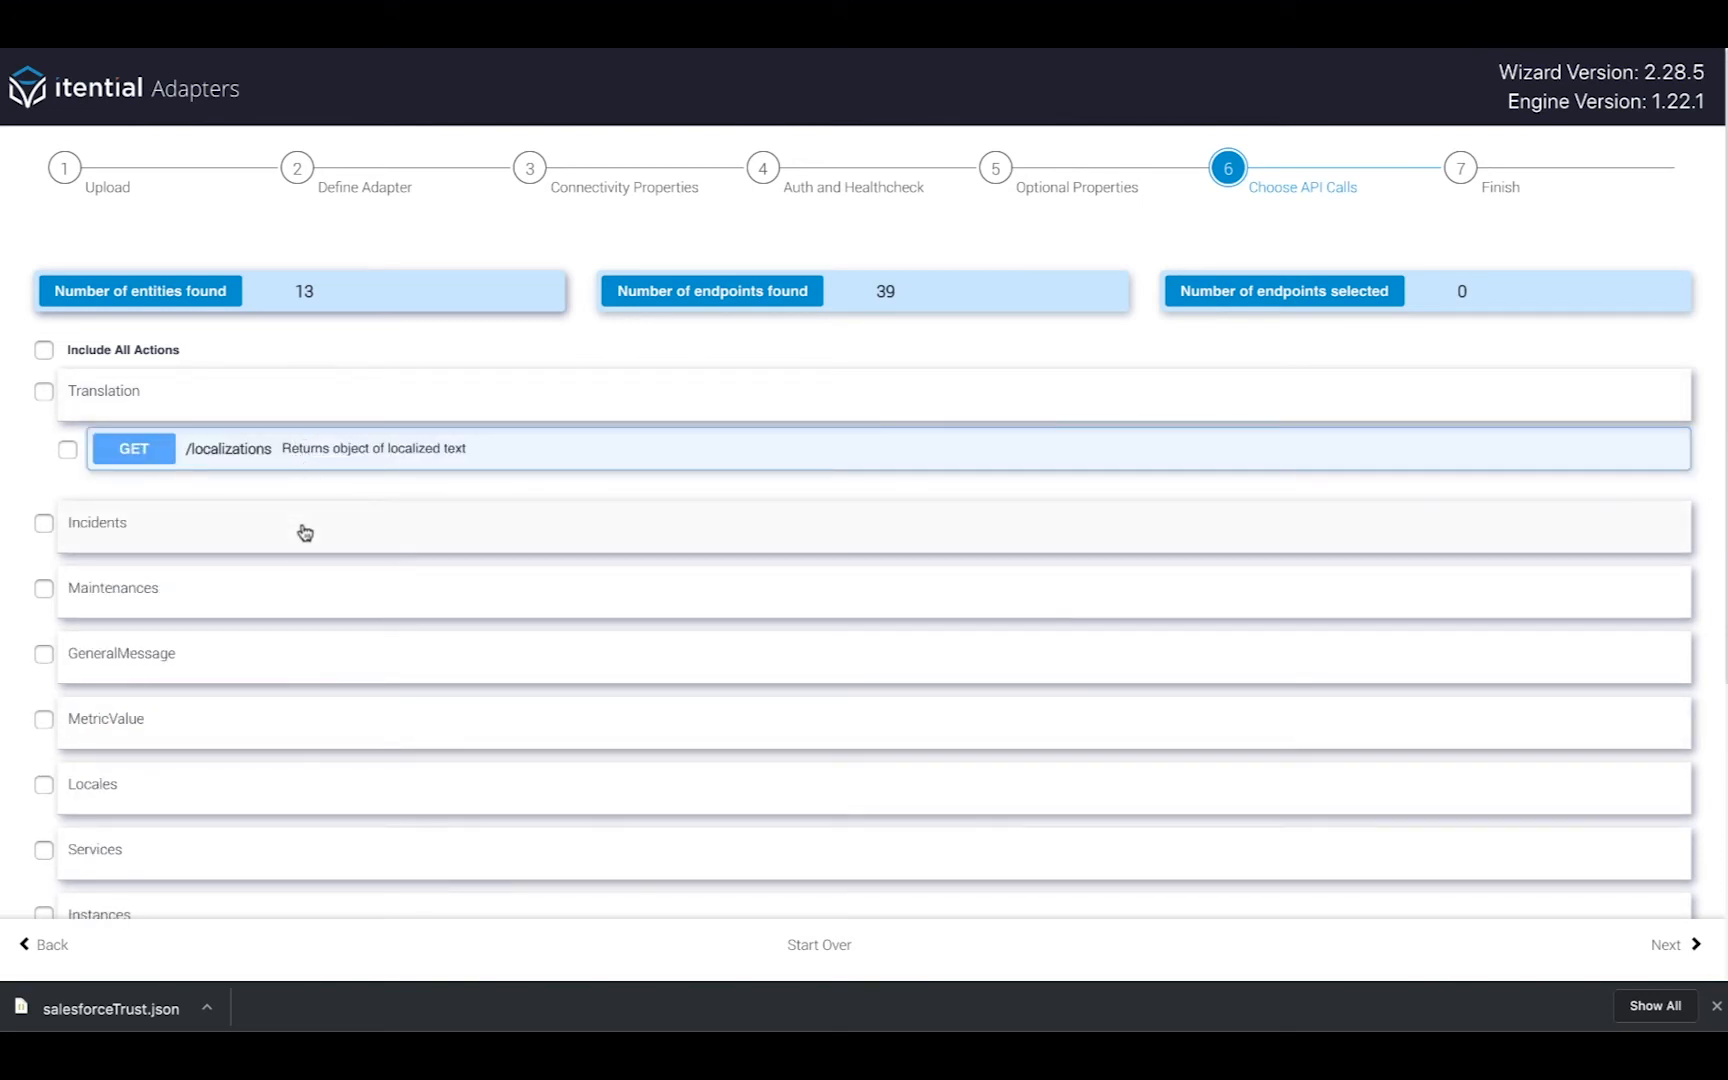
pyautogui.click(96, 522)
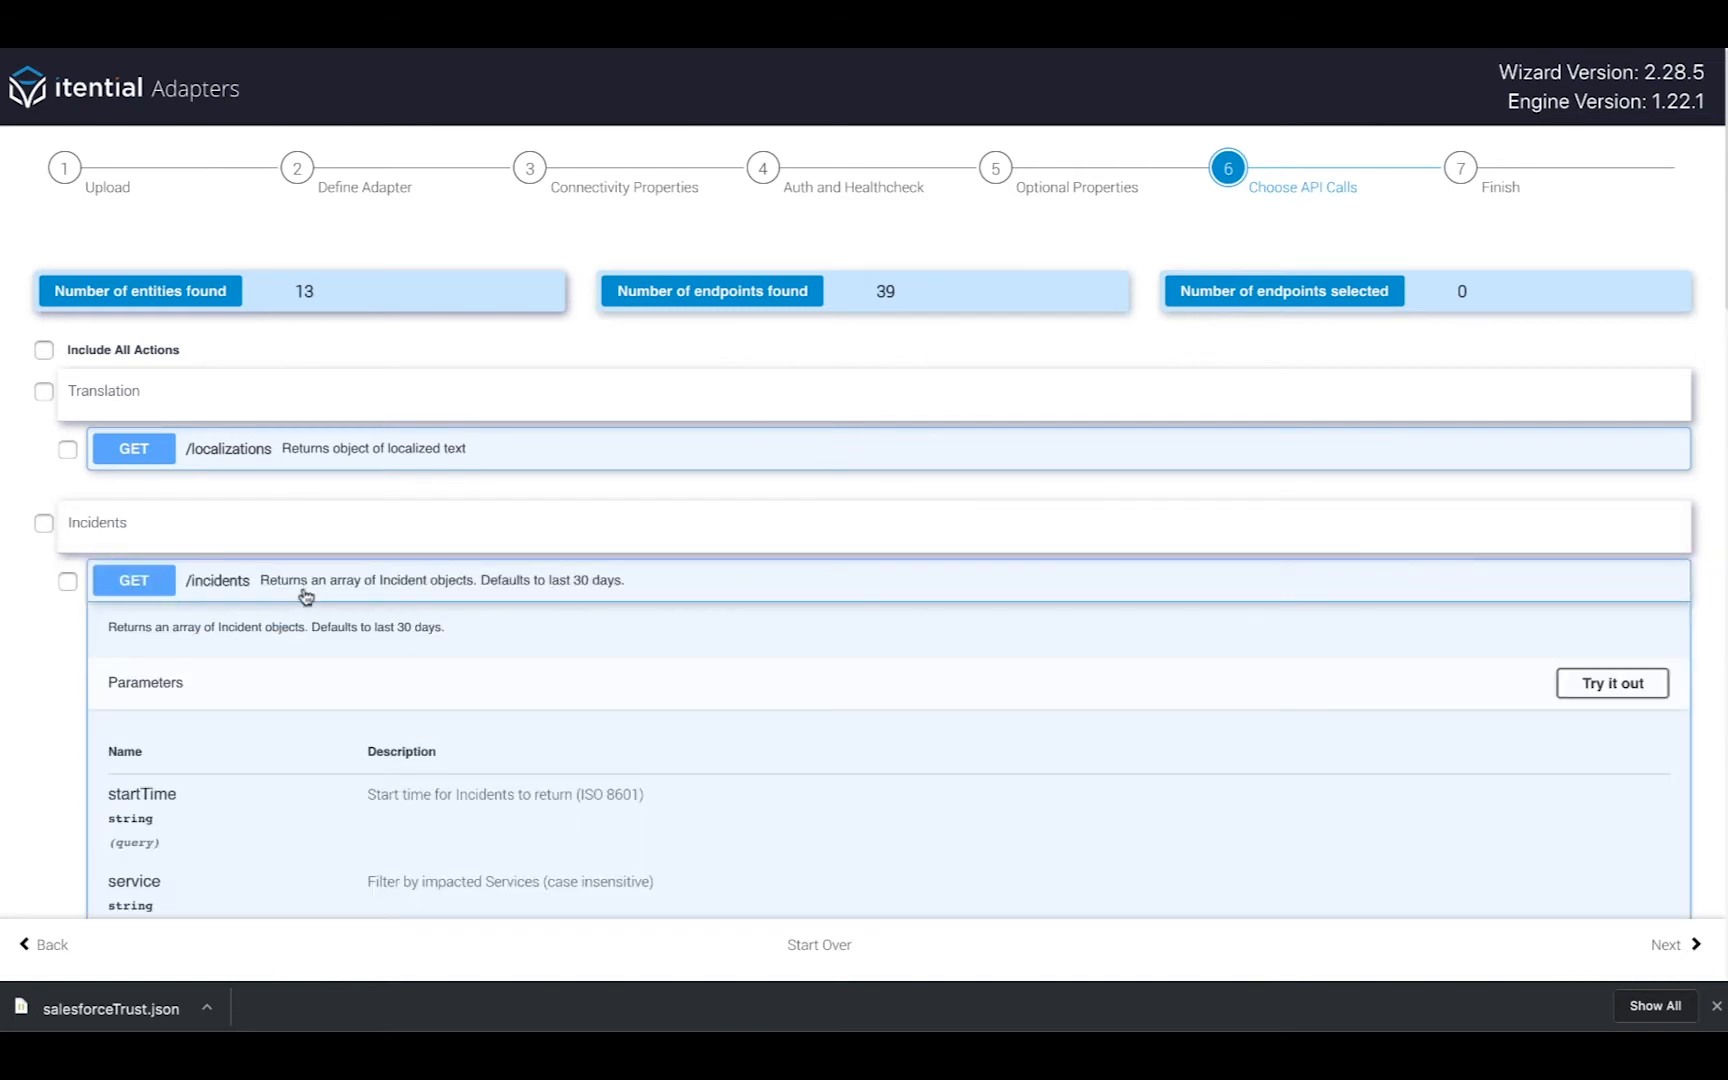
pyautogui.scroll(-3)
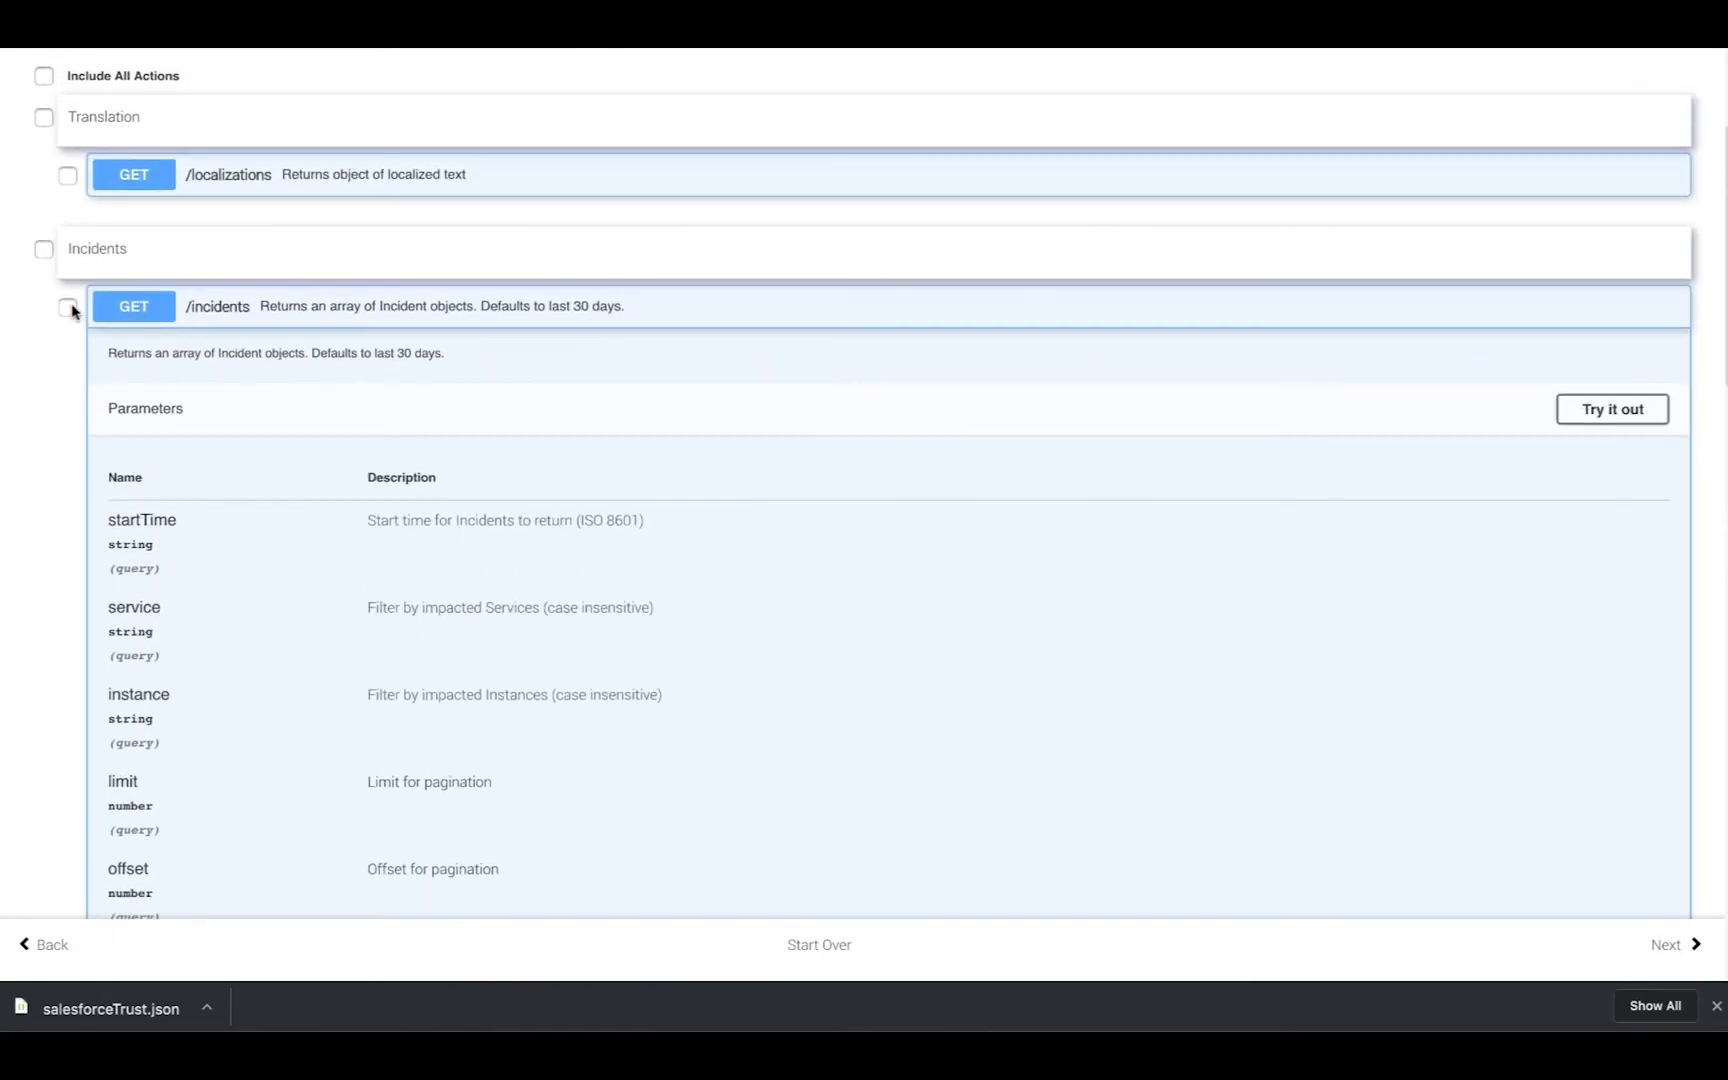
pyautogui.click(66, 308)
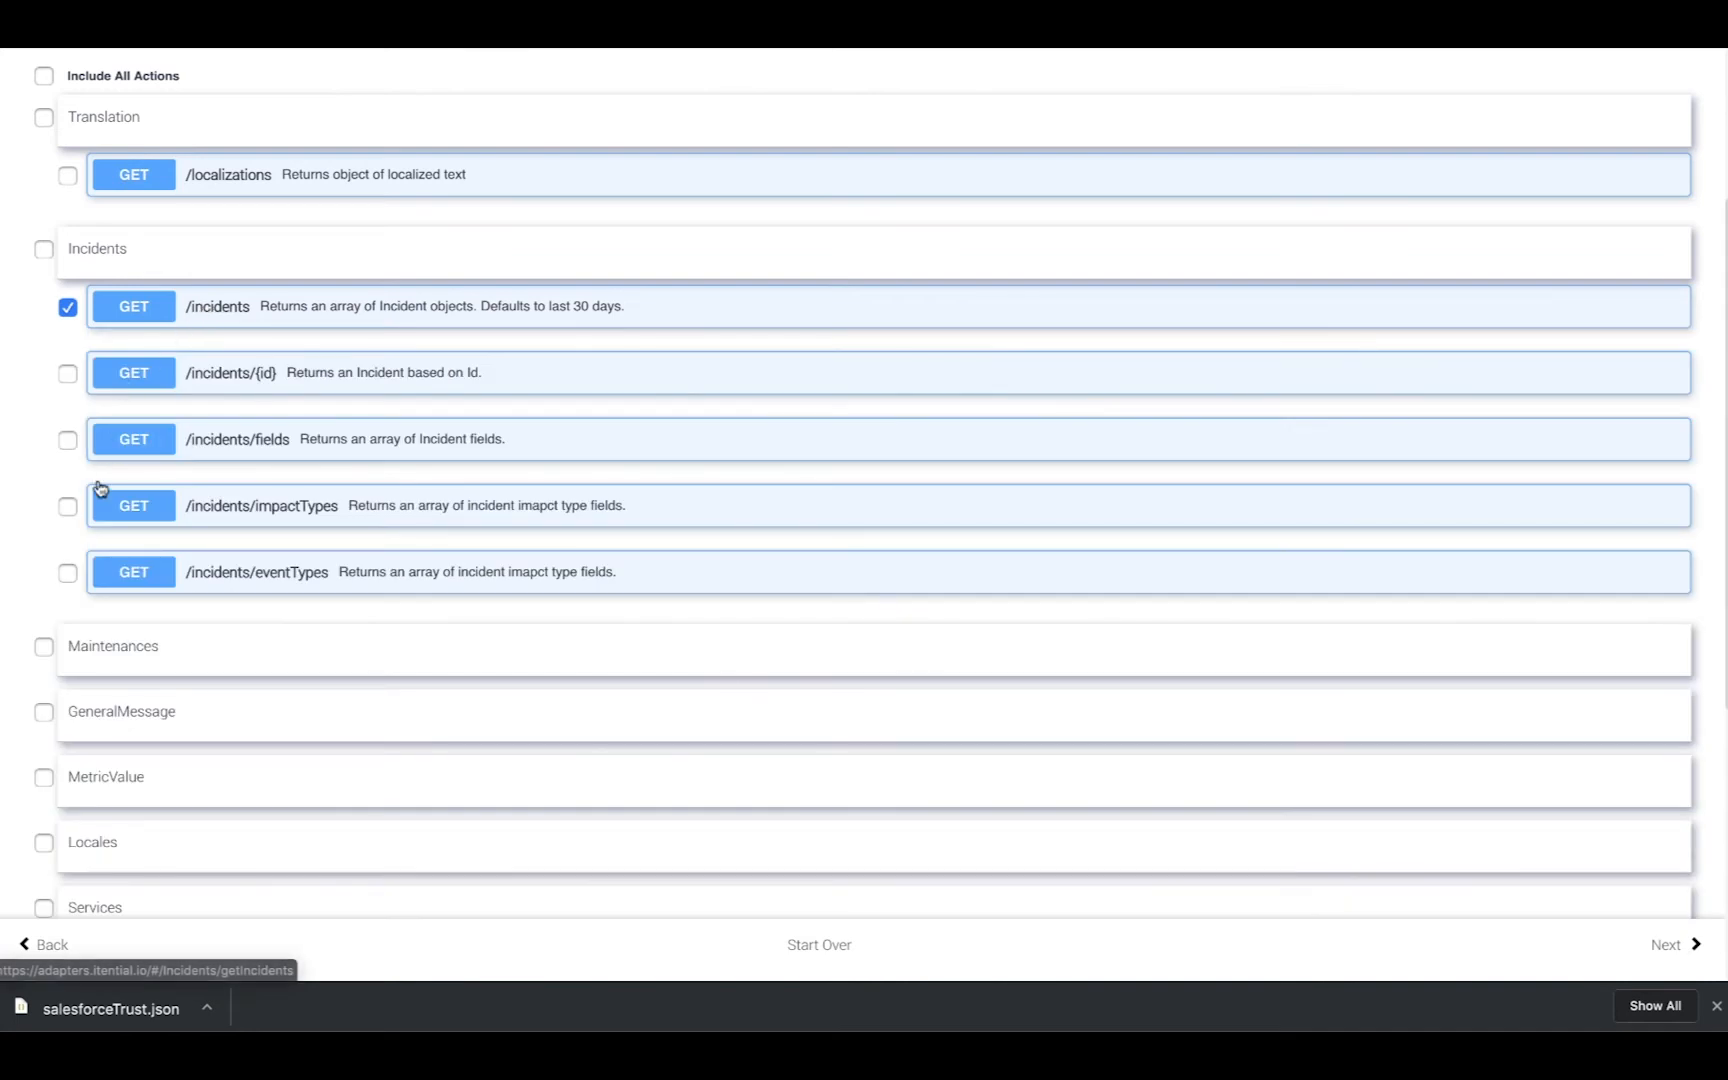
pyautogui.click(66, 504)
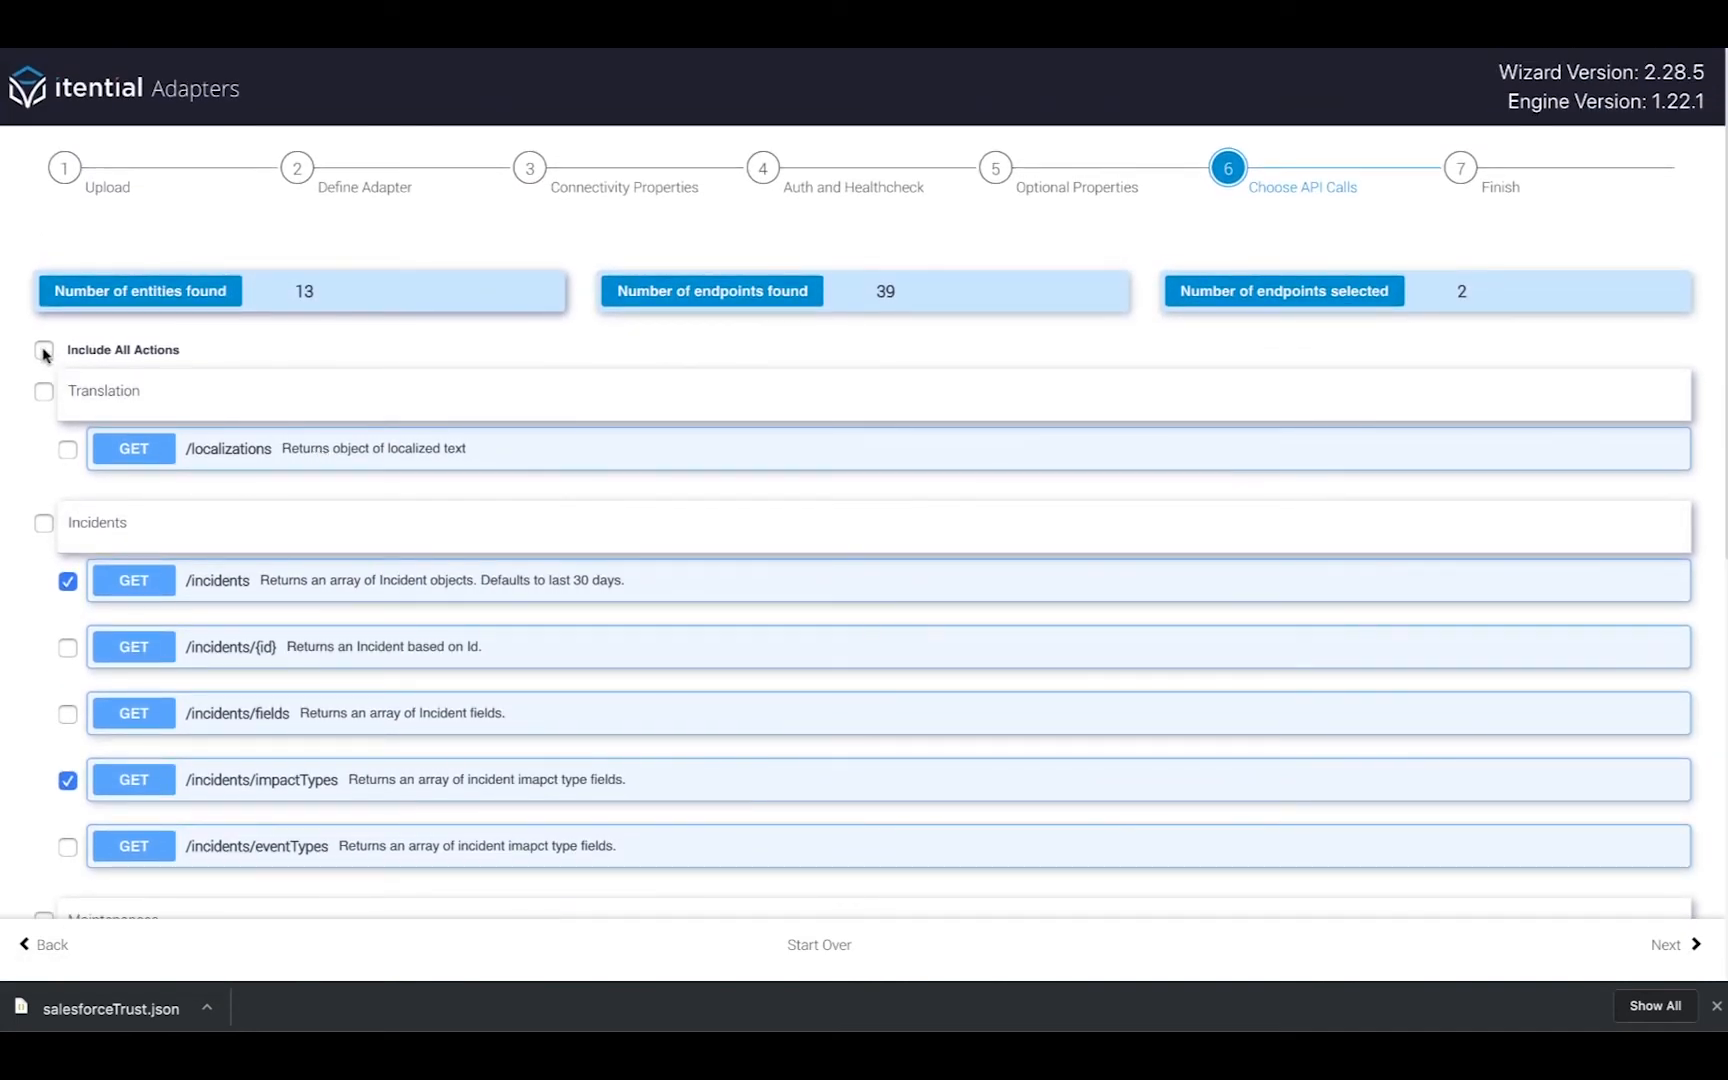
pyautogui.click(44, 350)
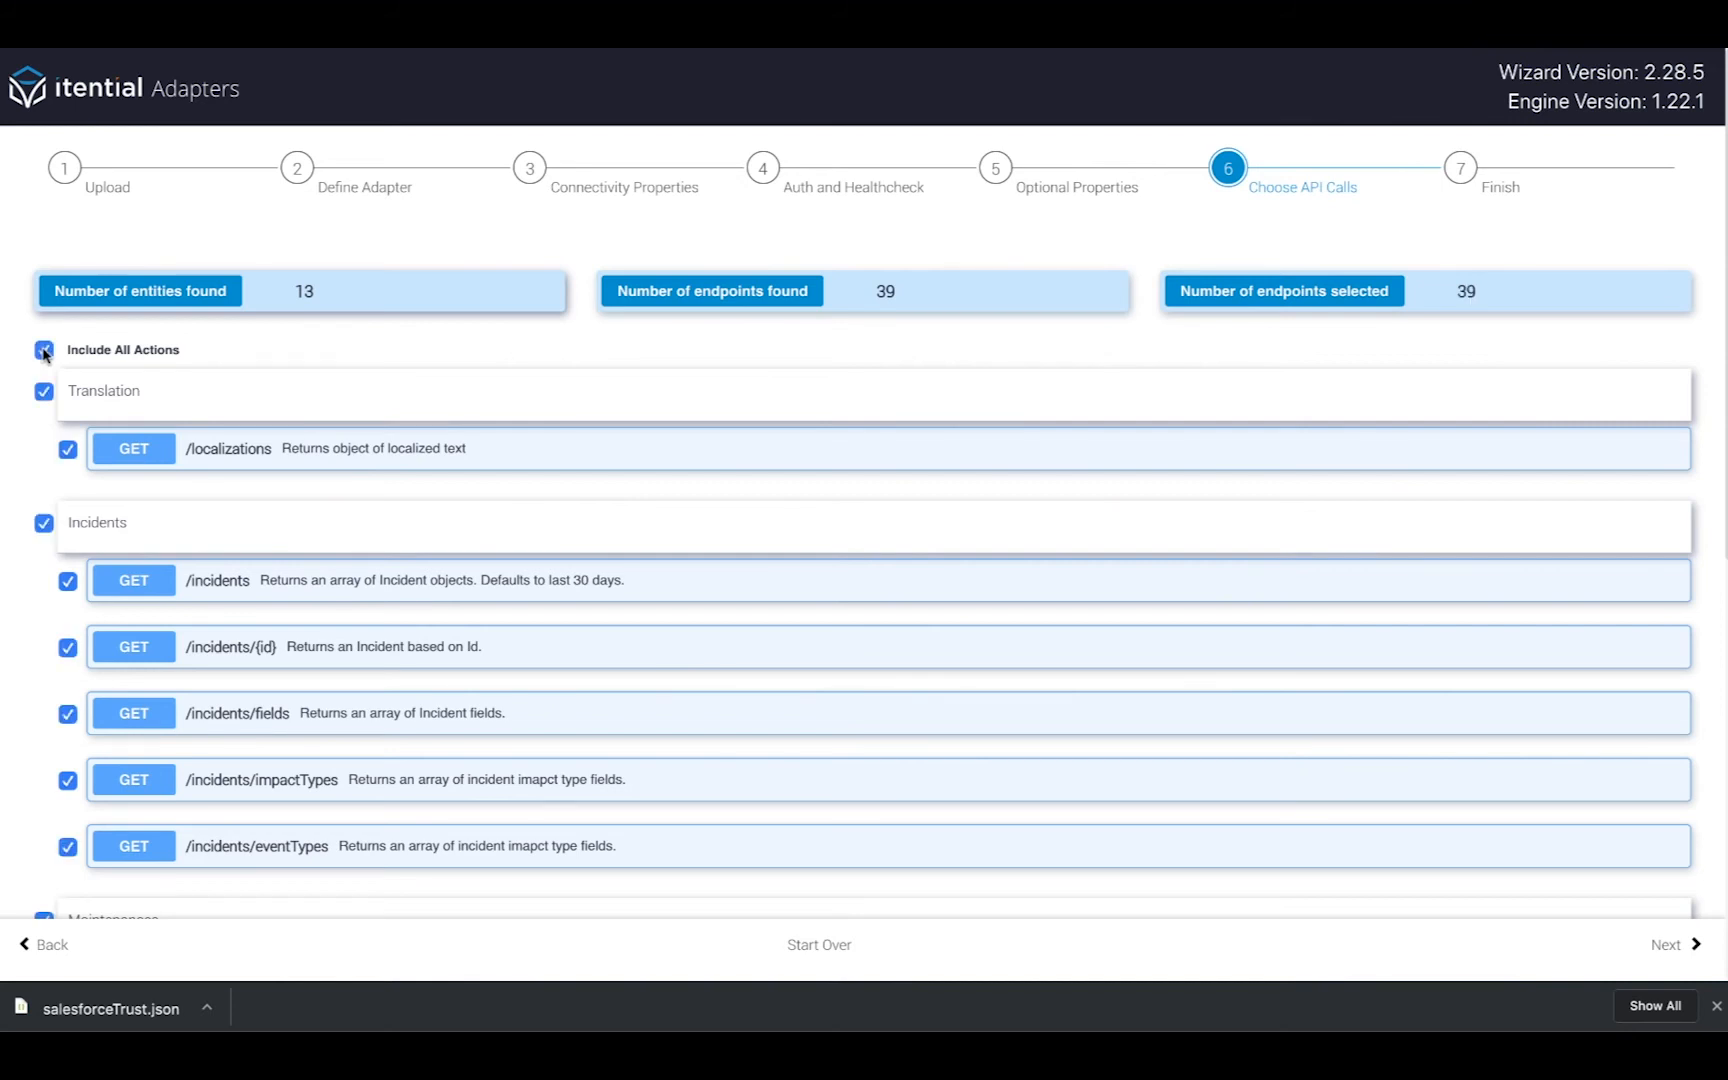
pyautogui.moveTo(1012, 432)
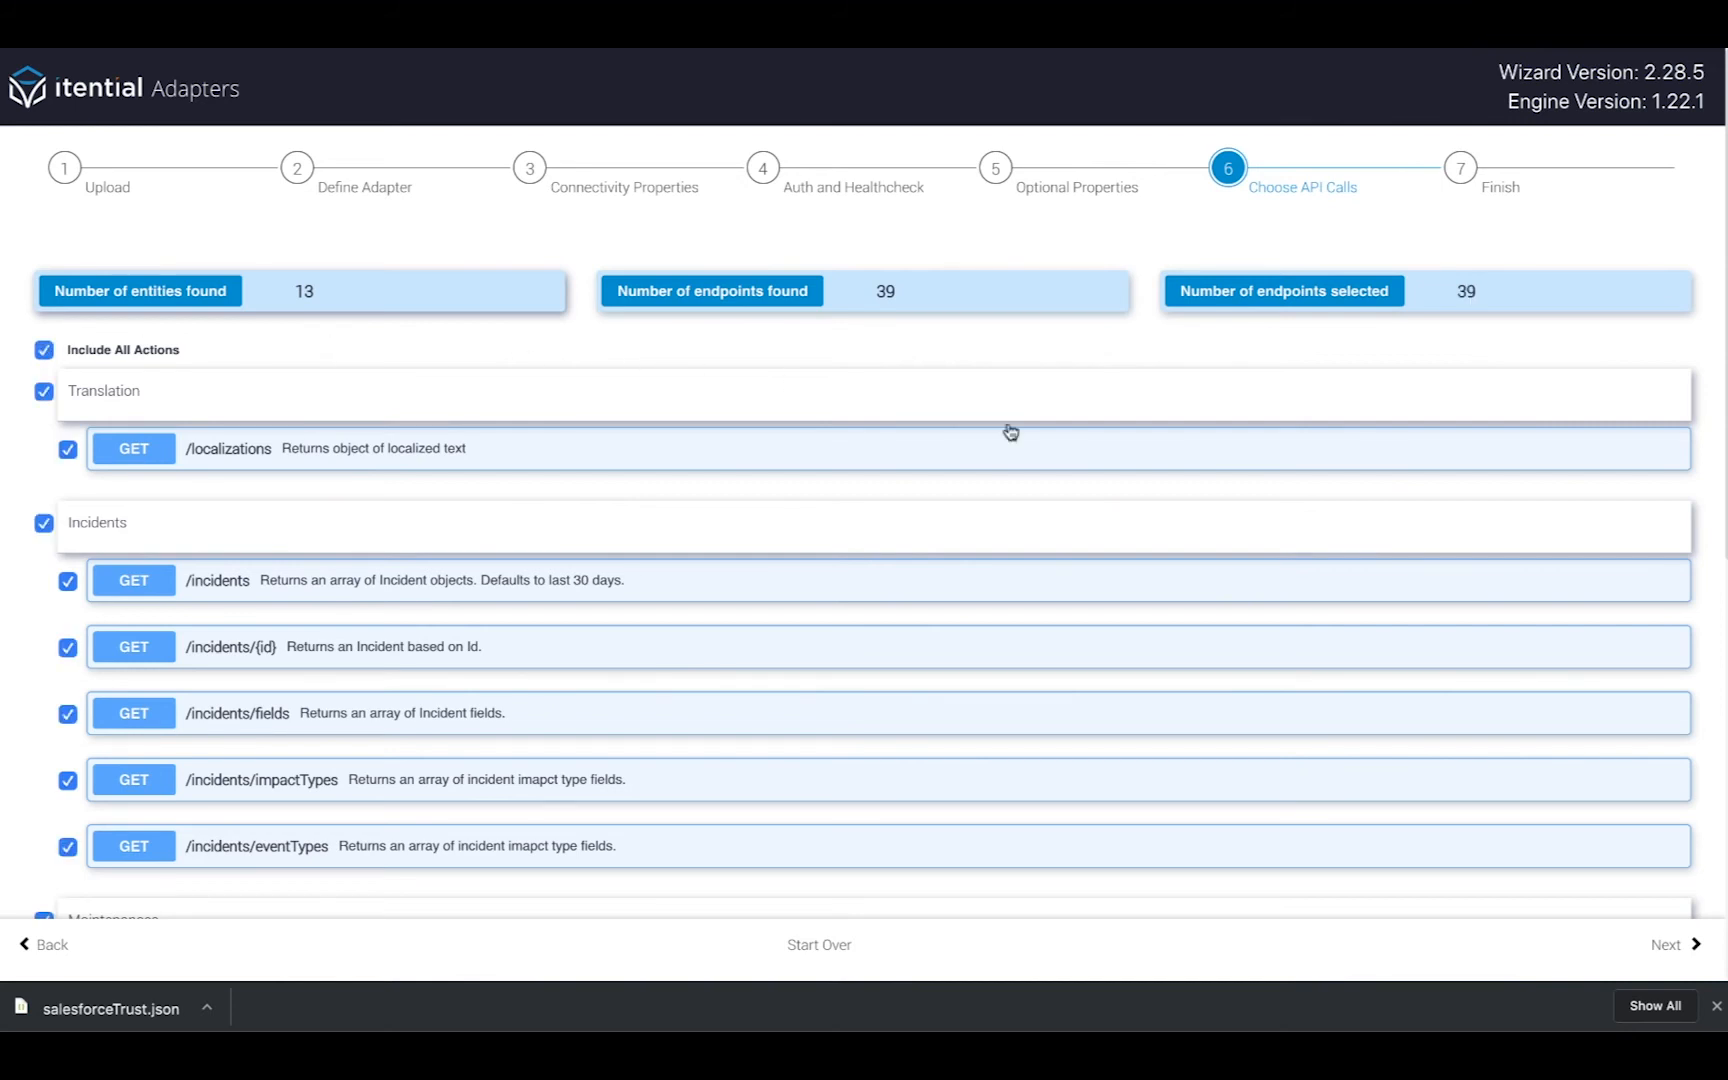
pyautogui.click(1674, 944)
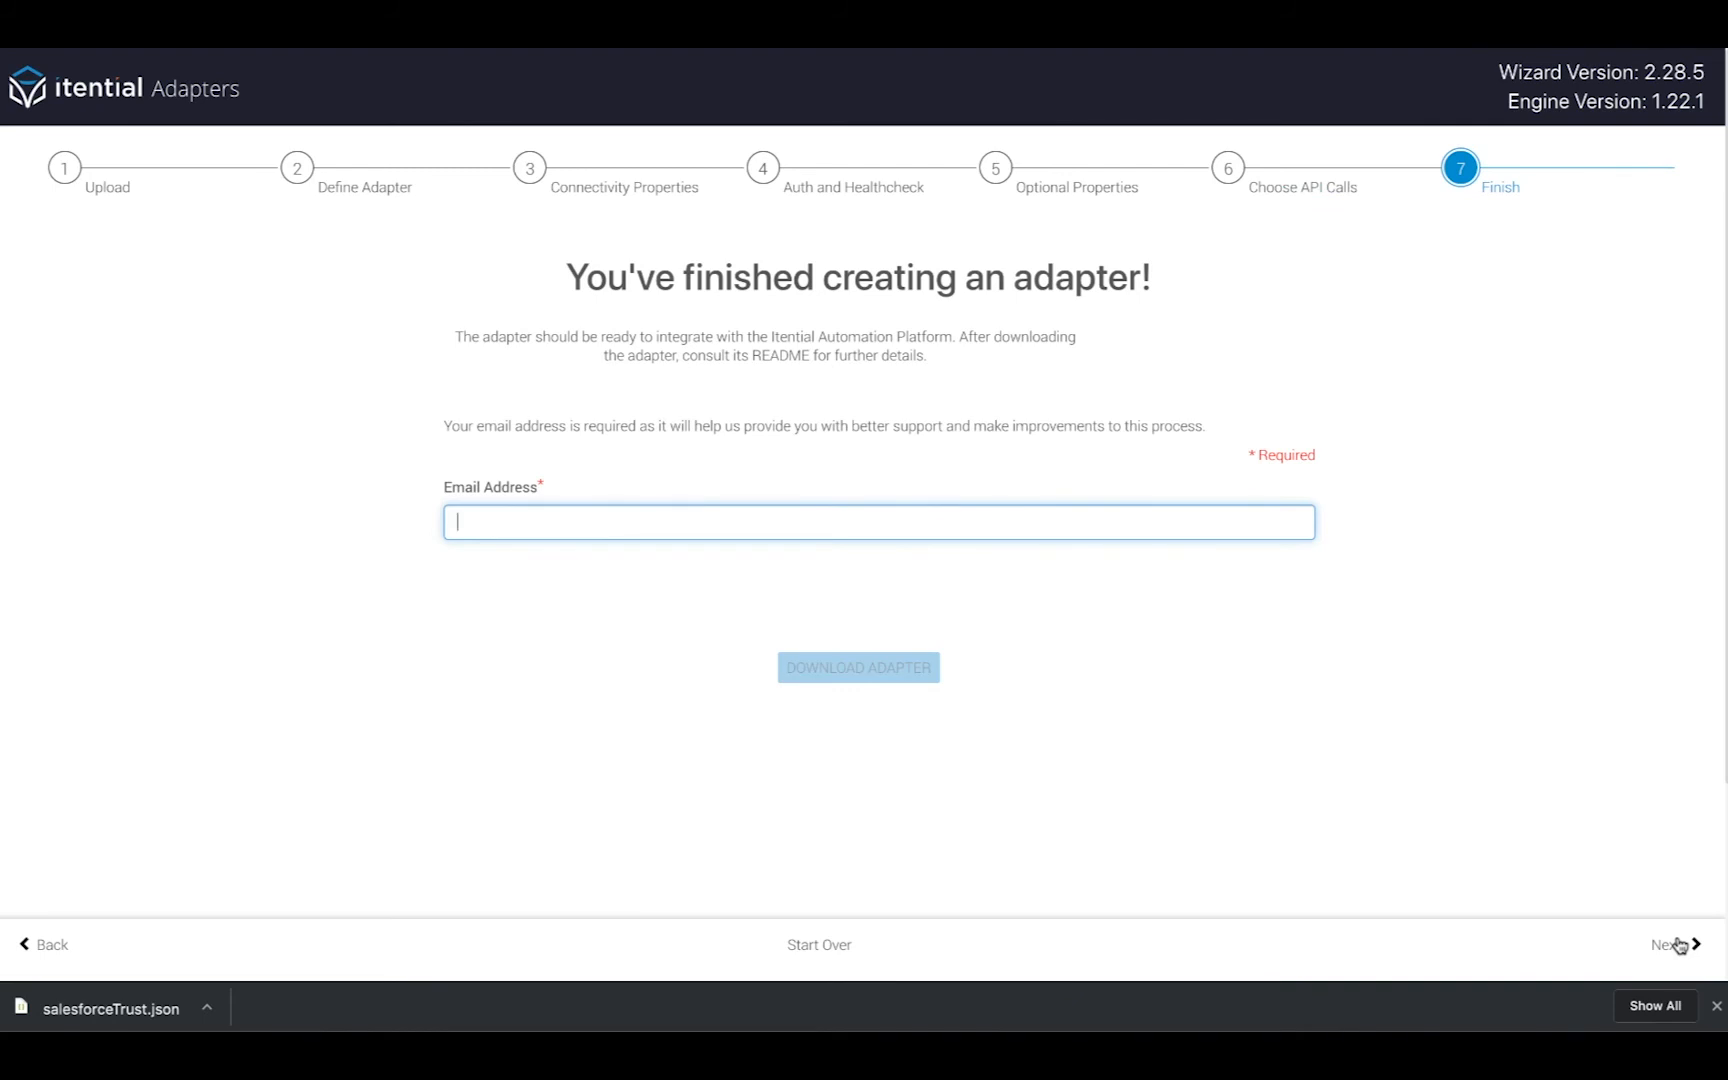
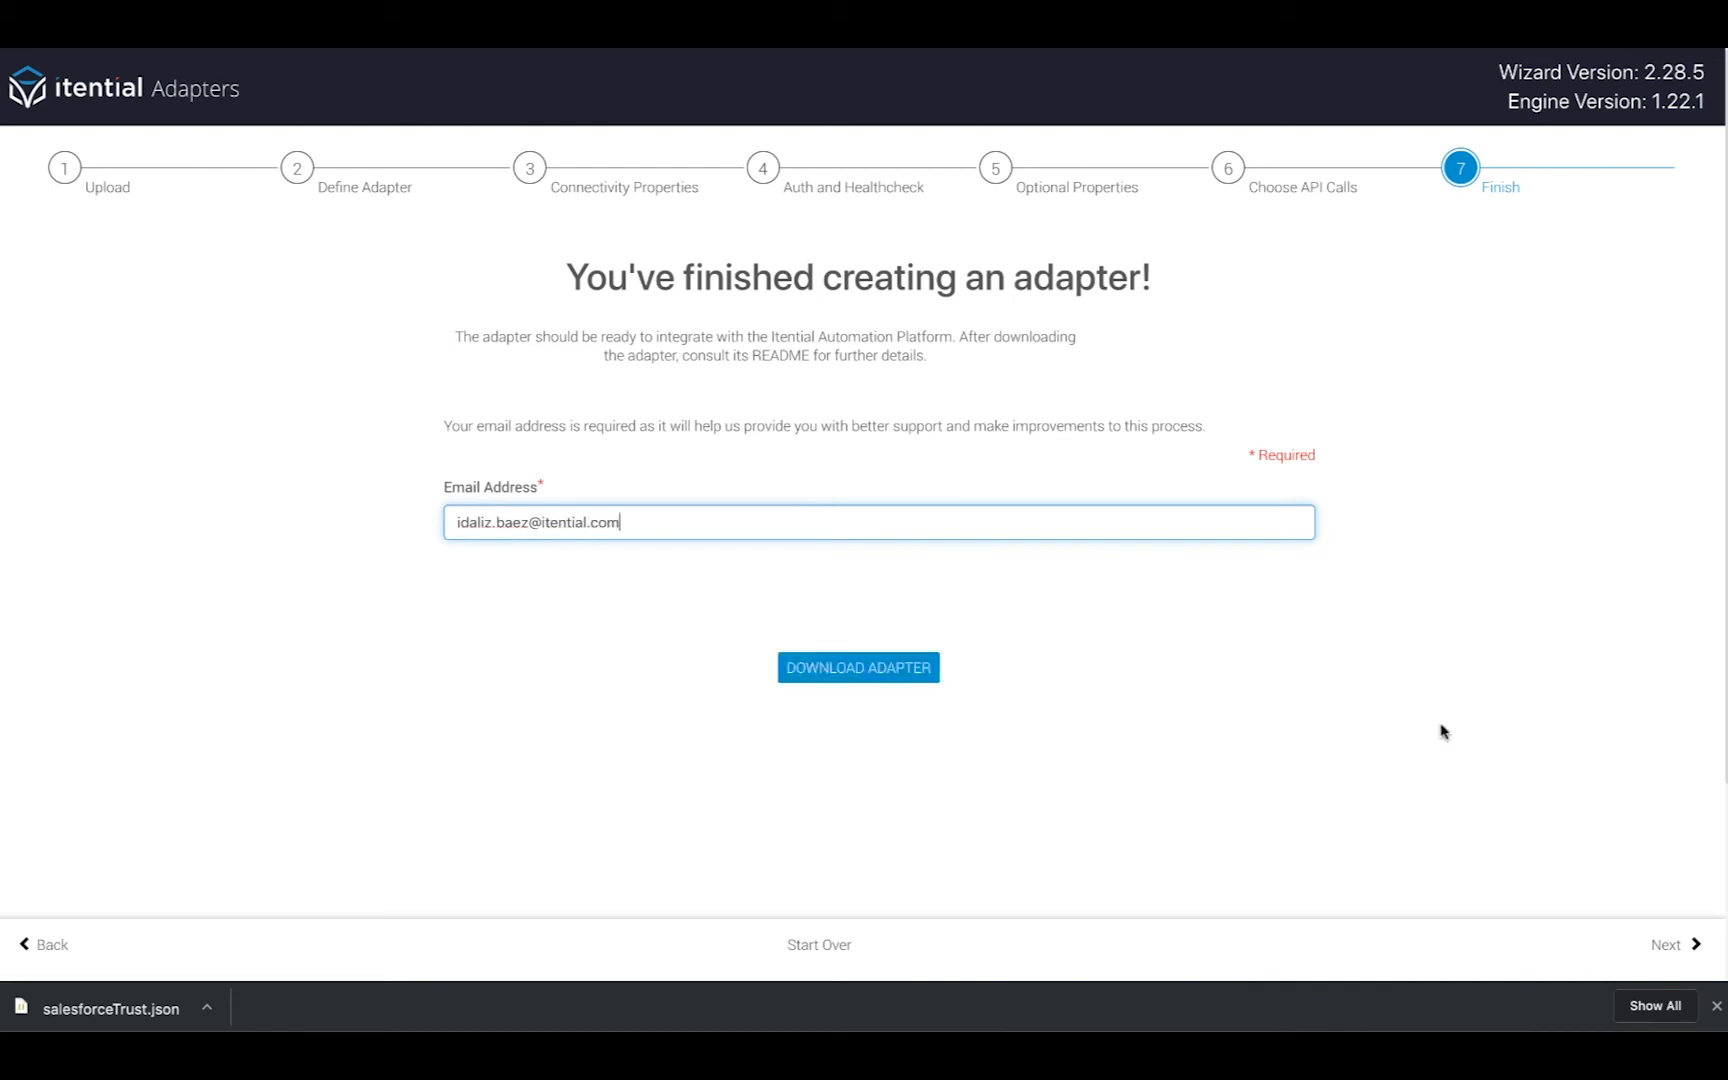
pyautogui.click(858, 668)
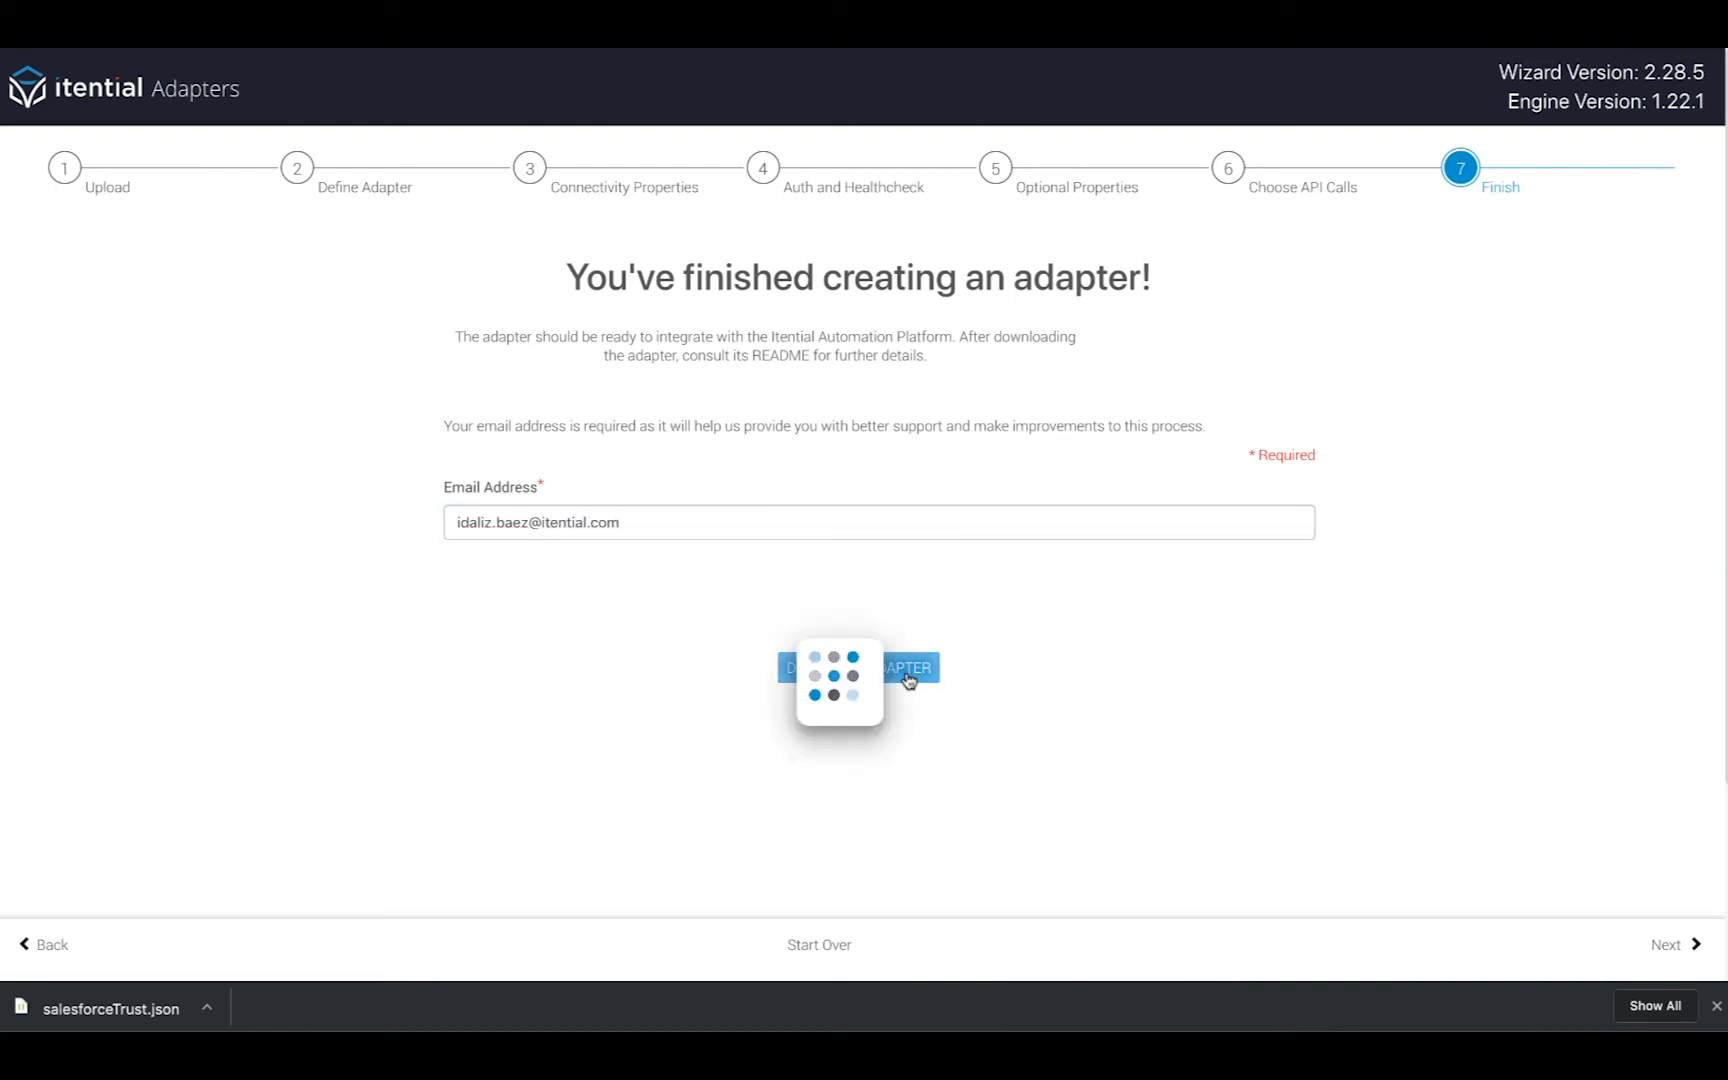
pyautogui.click(908, 680)
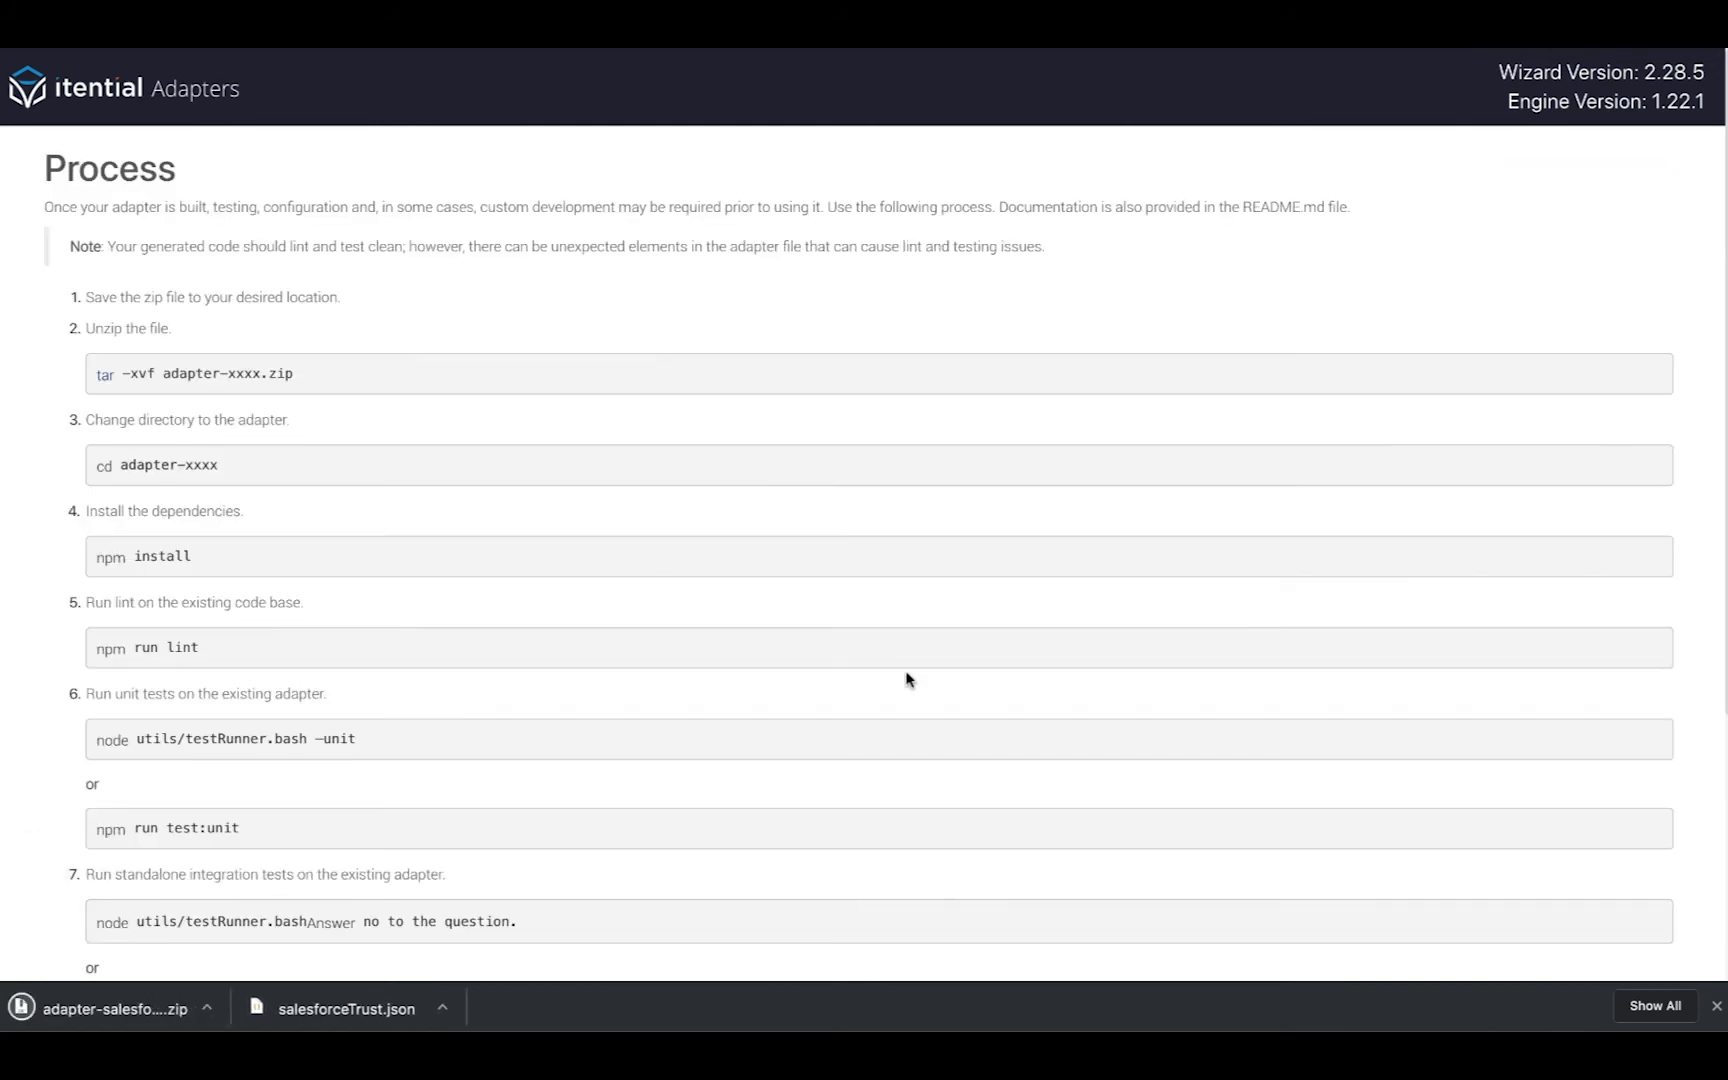